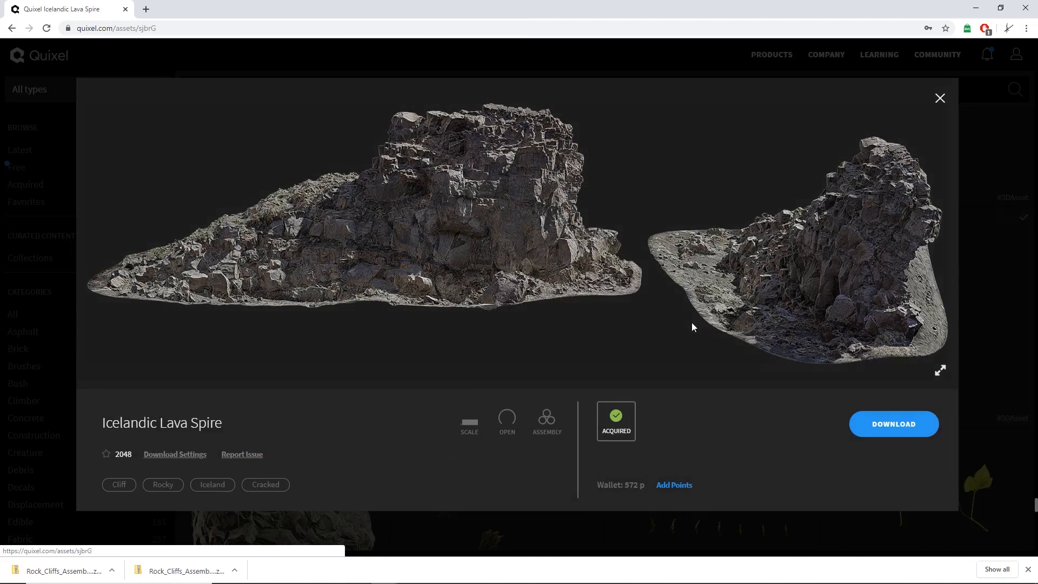
- Choose the Unreal 4 preset for the Icelandic Lava Spire and include the cavity map, keeping 2K FBX LOD0
{"action": "left_click", "coordinate": [174, 454]}
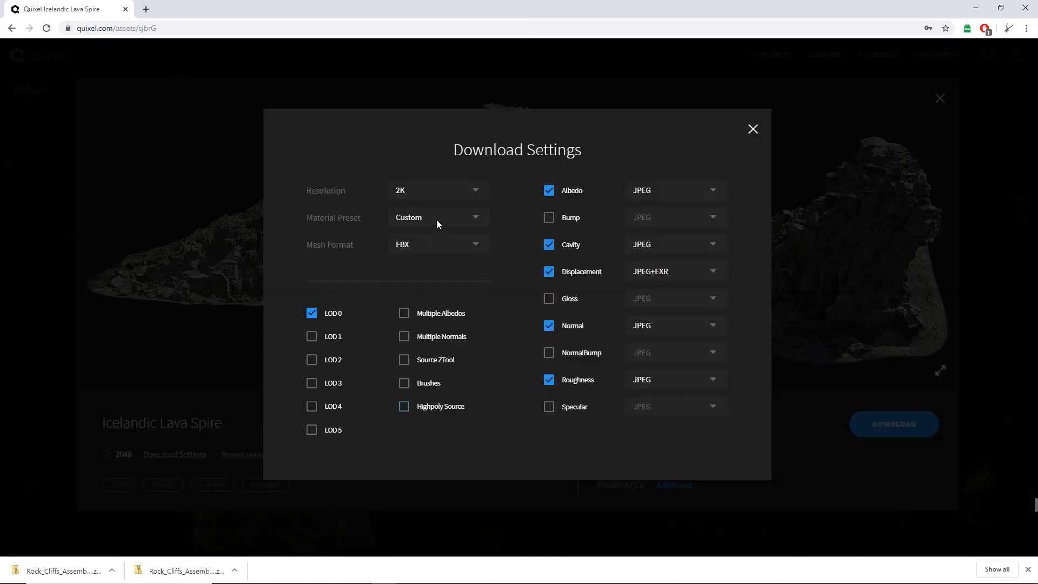
{"action": "left_click", "coordinate": [437, 217]}
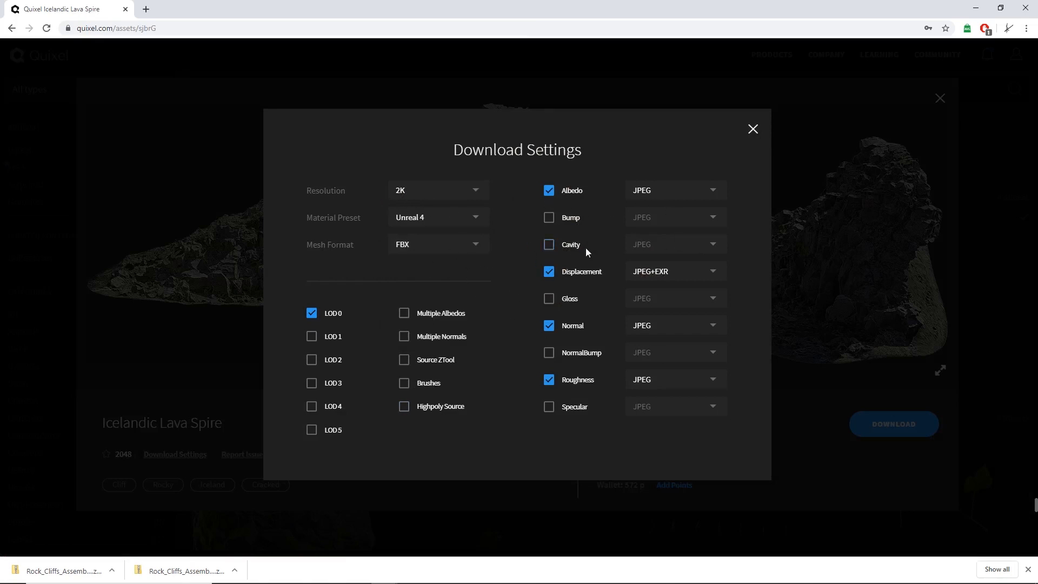
{"action": "left_click", "coordinate": [548, 244]}
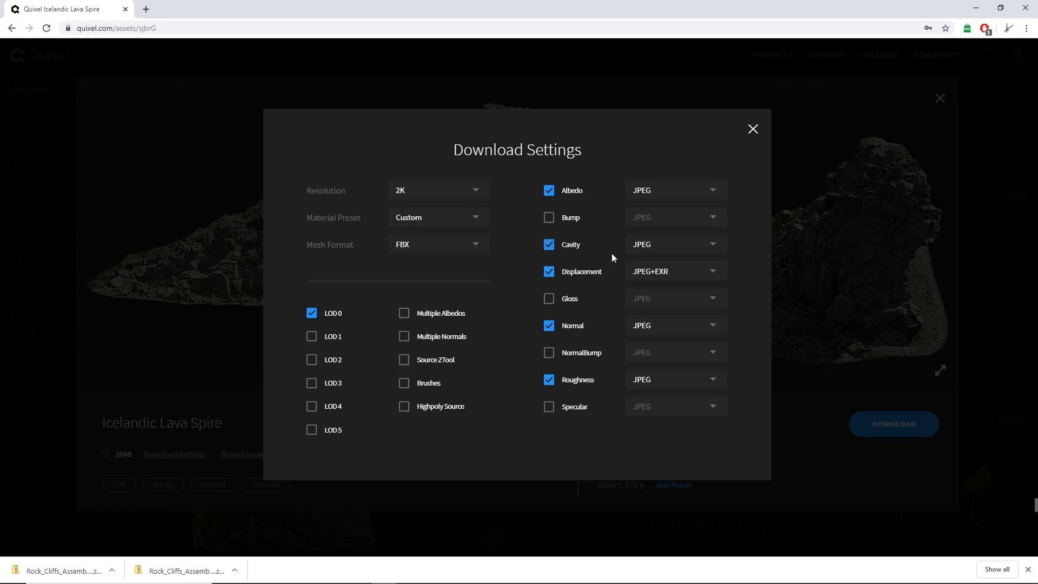
{"action": "mouse_move", "coordinate": [623, 264]}
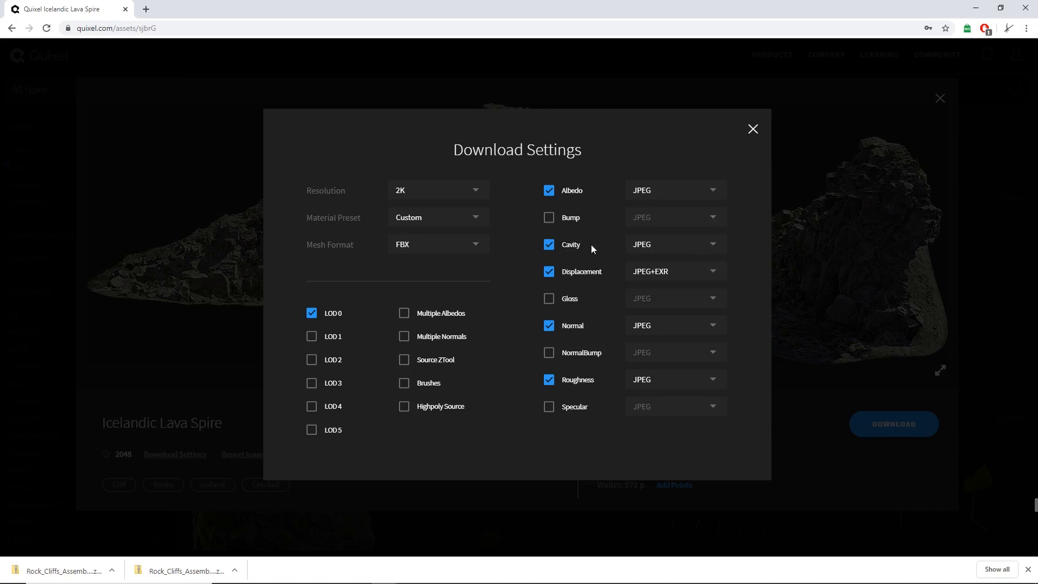
{"action": "mouse_move", "coordinate": [602, 279]}
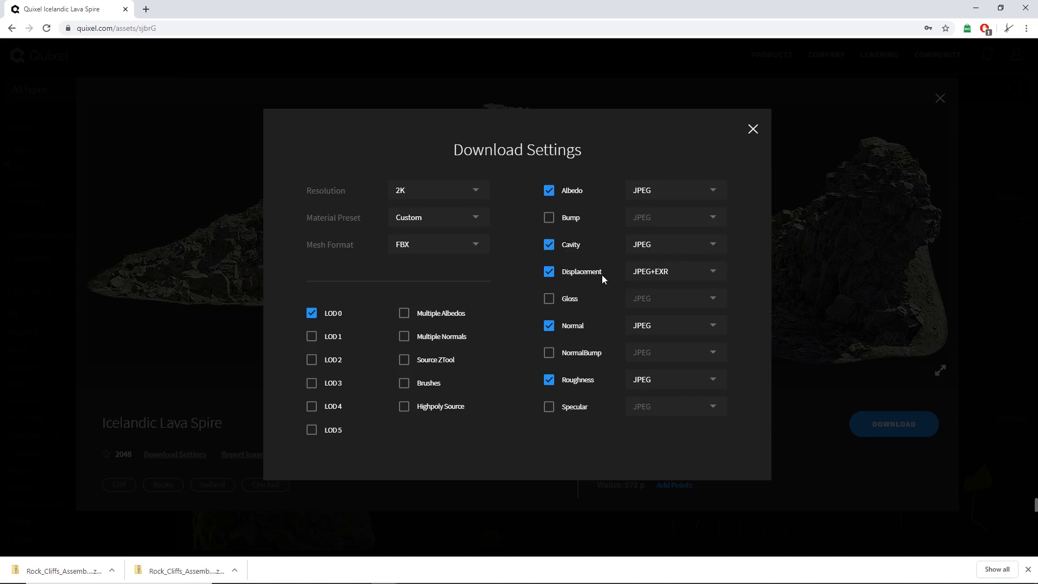
{"action": "mouse_move", "coordinate": [753, 128]}
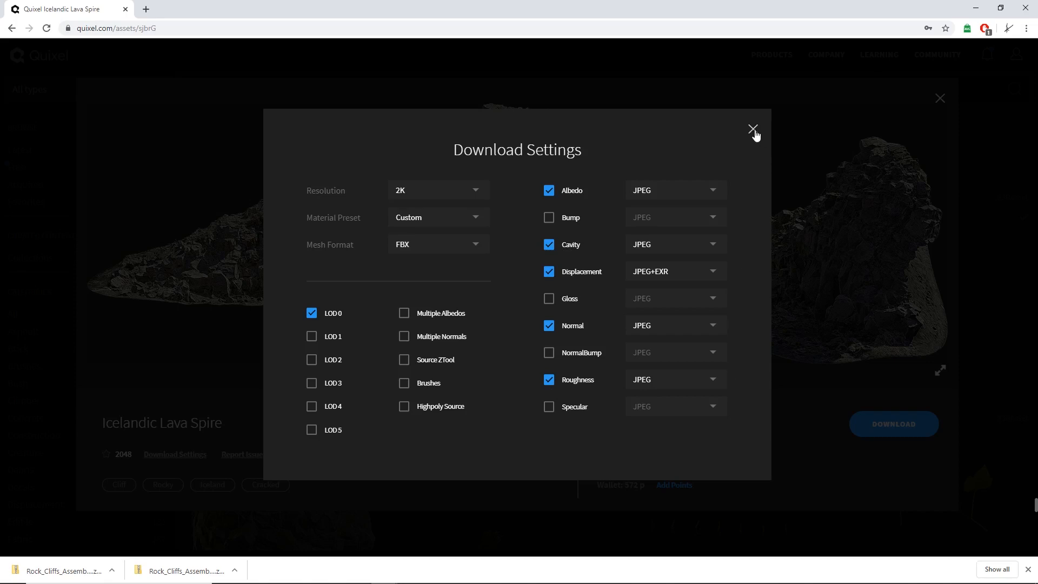
{"action": "left_click", "coordinate": [753, 128]}
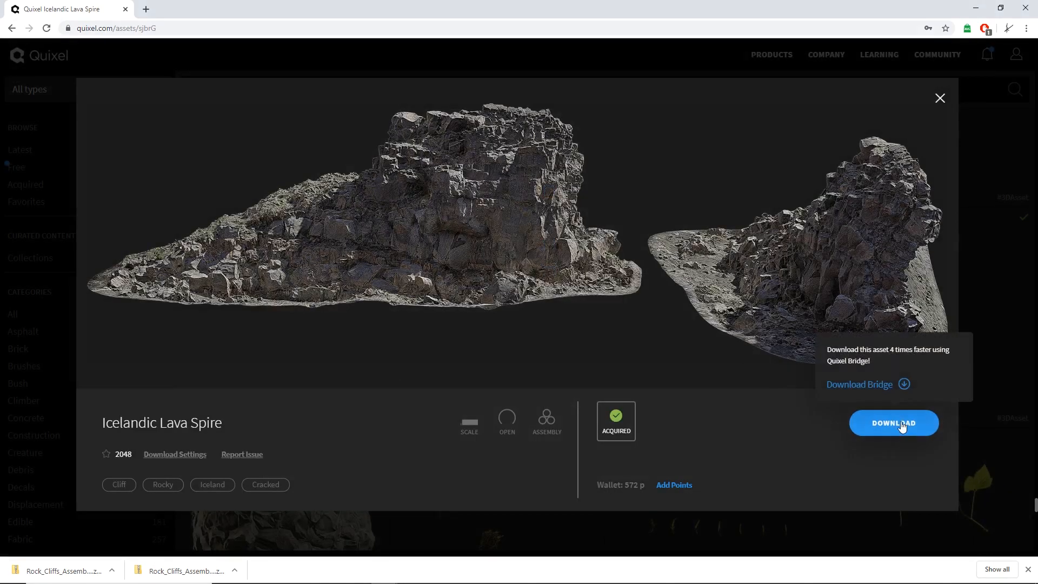
- Download the Icelandic Lava Spire and show the downloaded files in their folder
{"action": "left_click", "coordinate": [893, 423]}
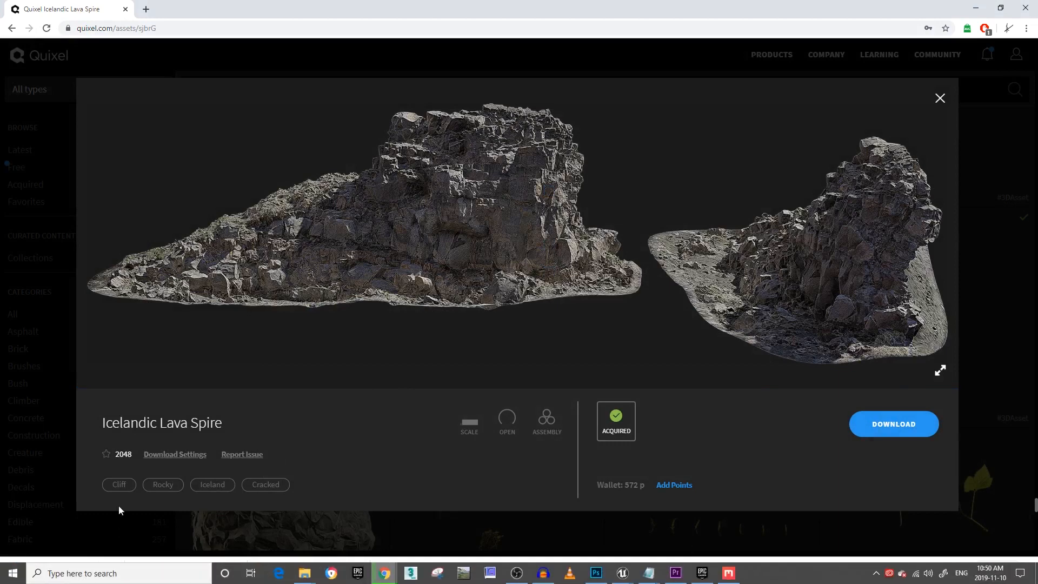
{"action": "left_click", "coordinate": [892, 423]}
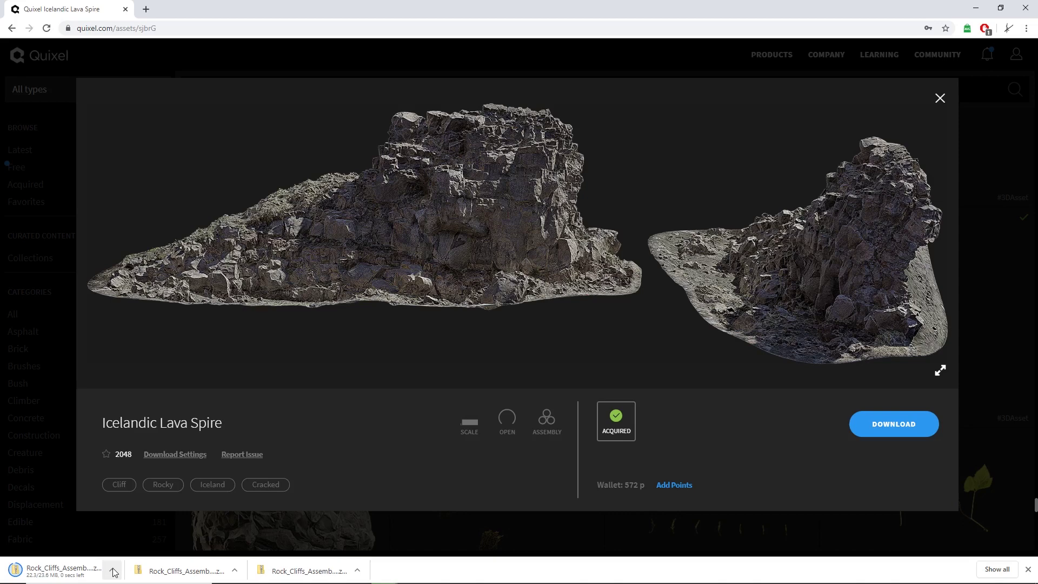
{"action": "left_click", "coordinate": [113, 569]}
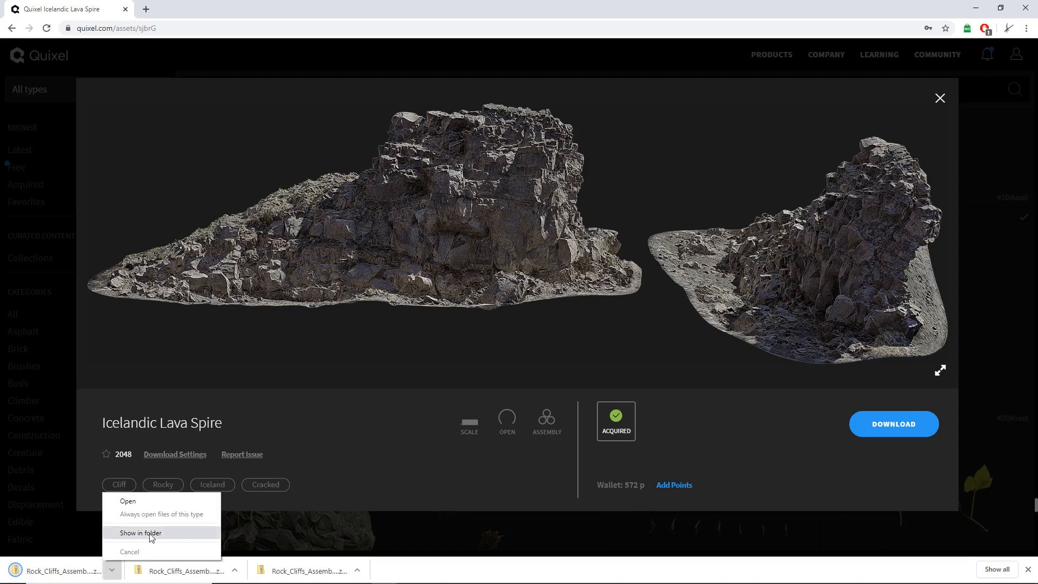
{"action": "left_click", "coordinate": [141, 533]}
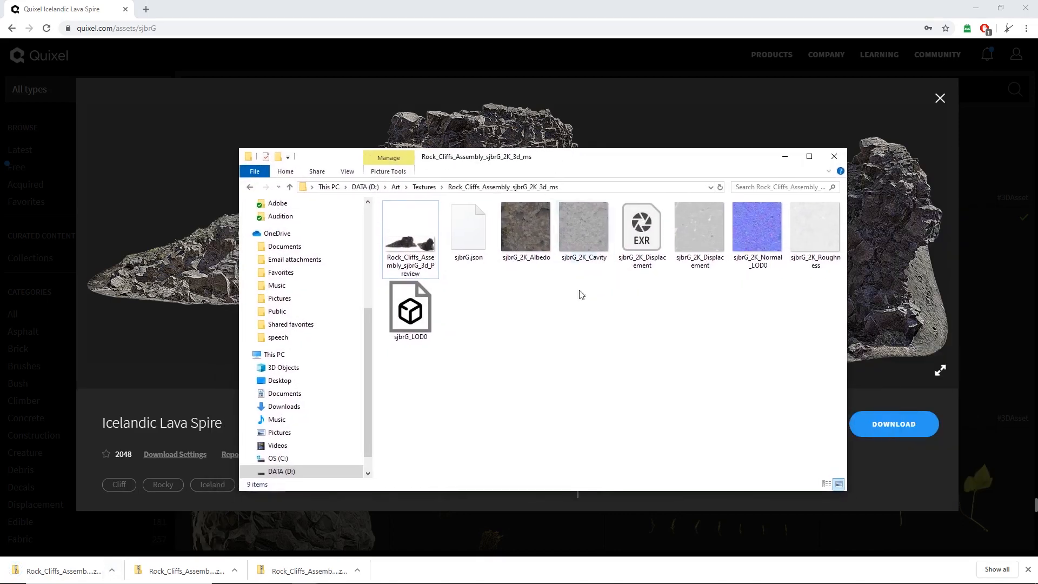
- Rename the LOD0 mesh file to SM_Rock_Icelandic_01A
{"action": "left_click", "coordinate": [526, 228]}
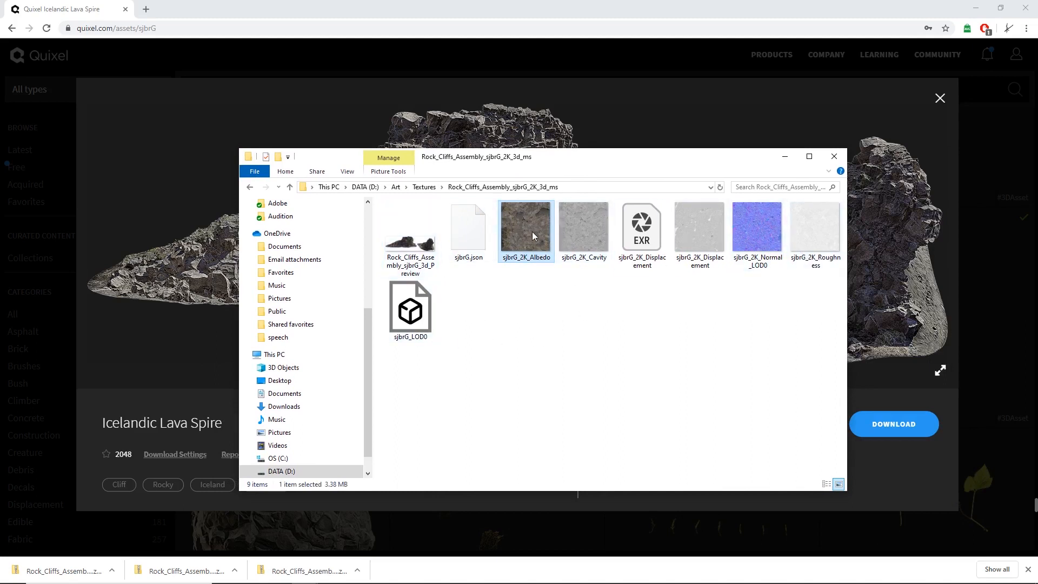
{"action": "left_click", "coordinate": [409, 310]}
{"action": "type", "text": "SM_Rock_Icelandic"}
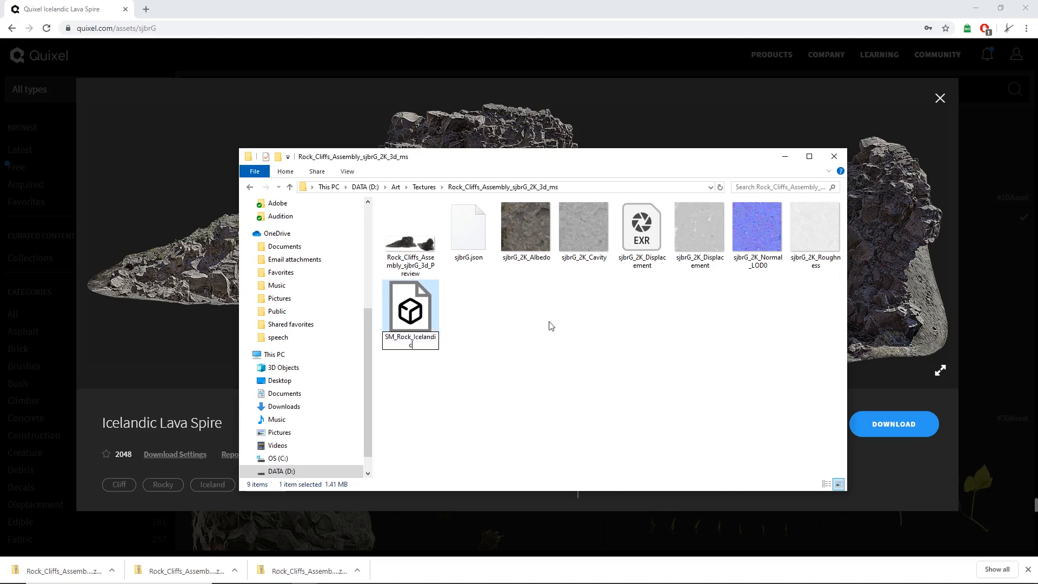
{"action": "type", "text": "_01A"}
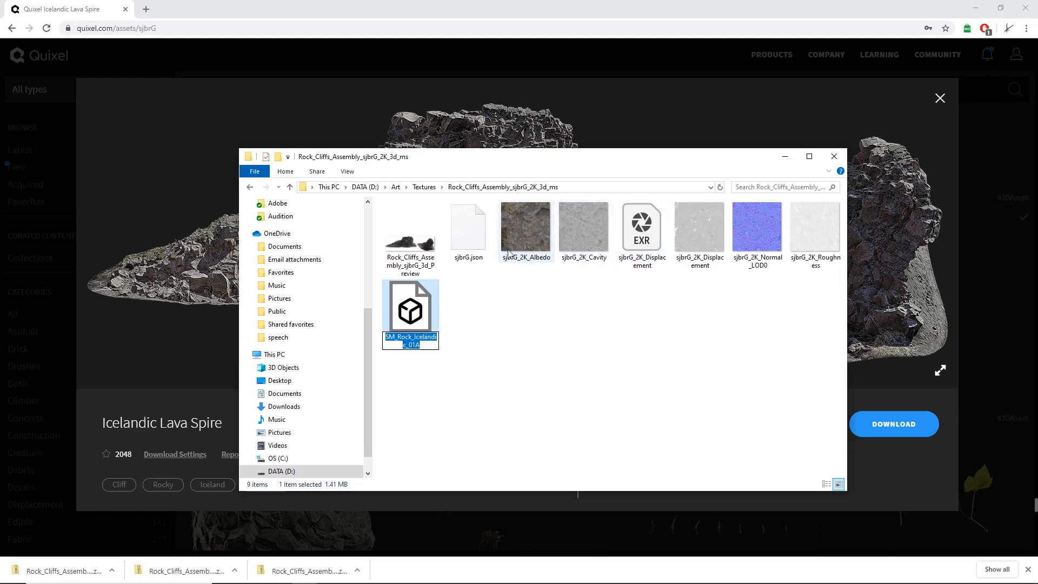
{"action": "left_click", "coordinate": [525, 228]}
{"action": "type", "text": "T_Rock_Icelandic_01A_D"}
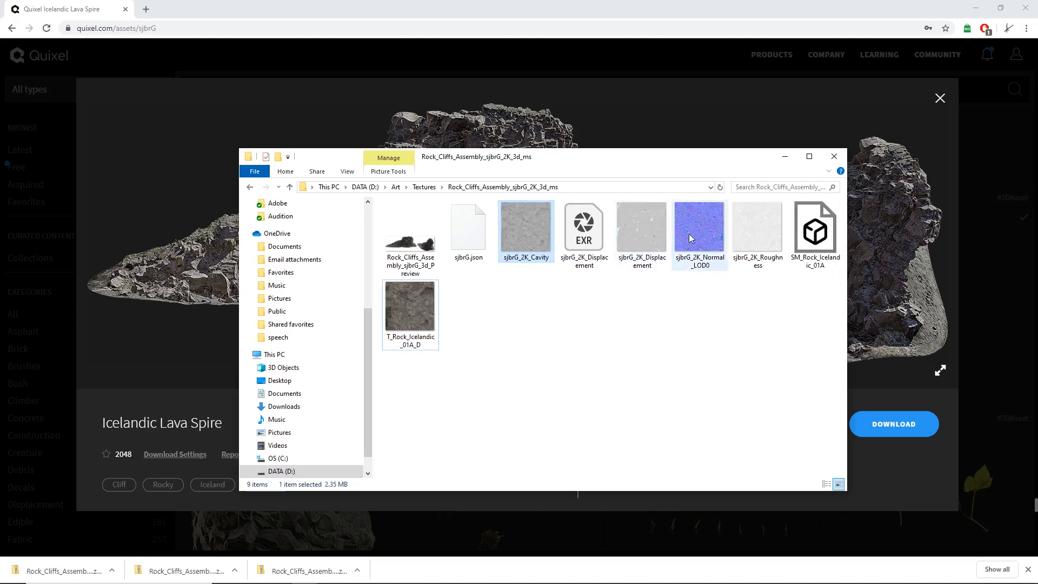
- Rename the albedo to T_Rock_Icelandic_01A_D and the normal map to T_Rock_Icelandic_01A_N, then select the cavity, displacement and roughness maps
{"action": "left_click", "coordinate": [409, 305]}
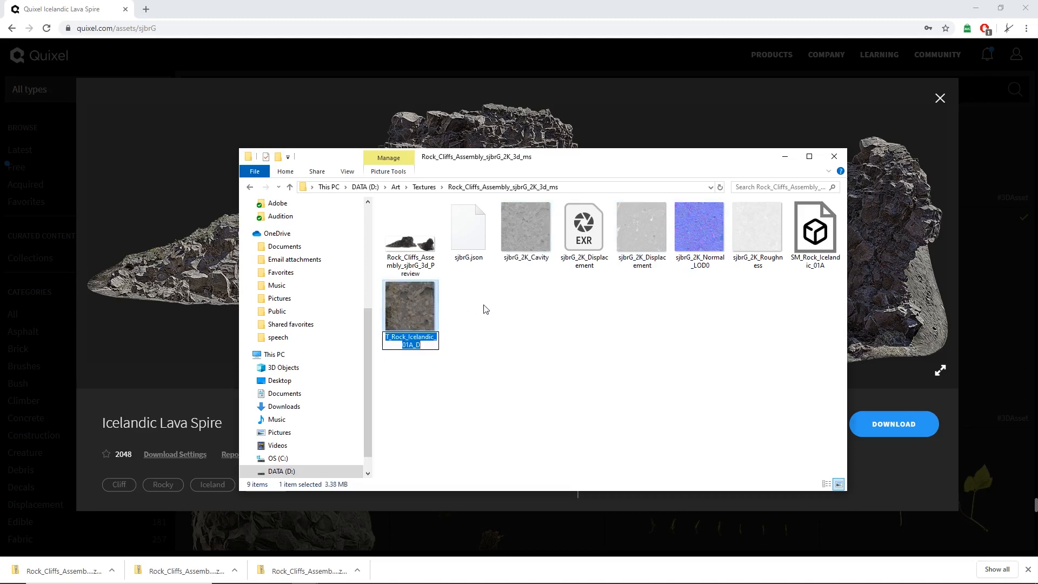
{"action": "left_click", "coordinate": [699, 228]}
{"action": "type", "text": "T_Rock_Icelandic_01A_N"}
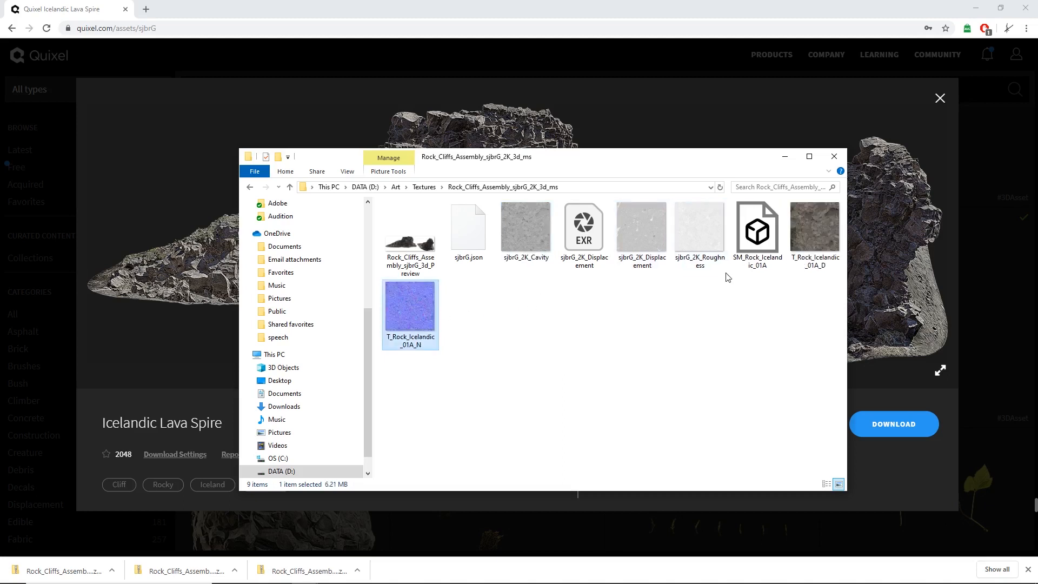
{"action": "mouse_move", "coordinate": [700, 232]}
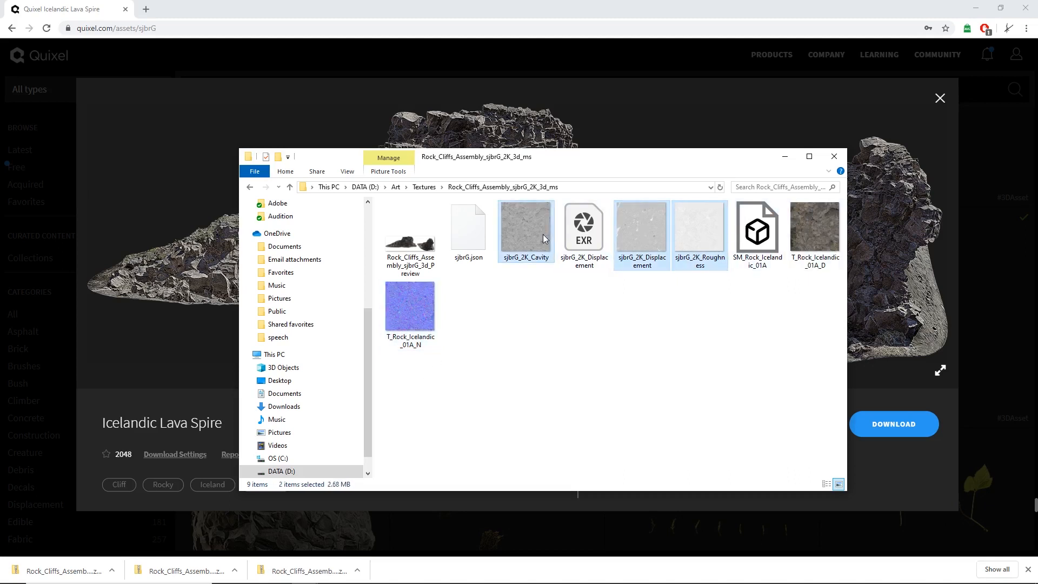
{"action": "left_click", "coordinate": [468, 227]}
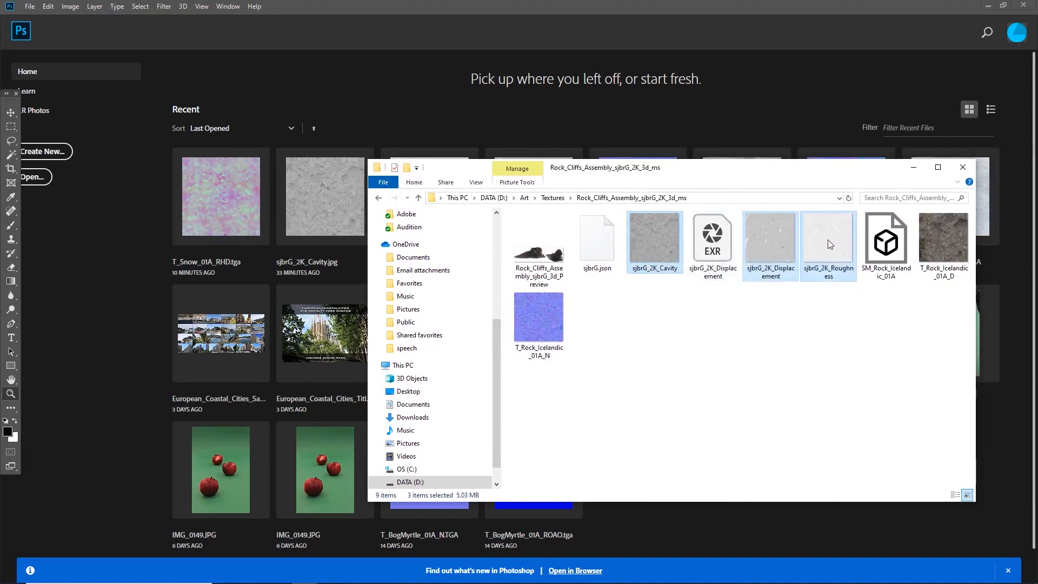
- Open the three maps in Photoshop and turn the roughness background into a layer named R
{"action": "double_click", "coordinate": [827, 237]}
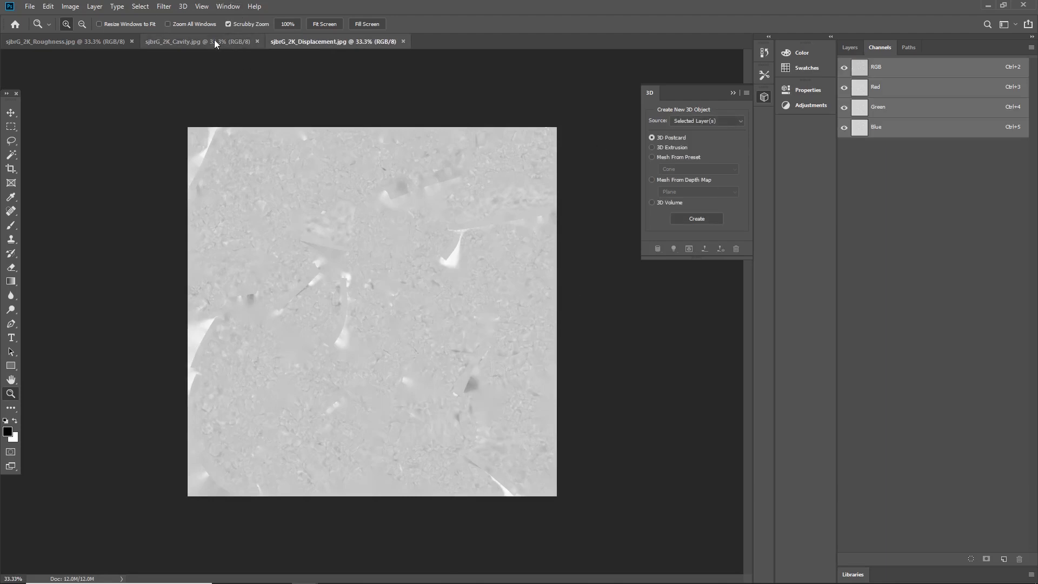
{"action": "left_click", "coordinate": [40, 41]}
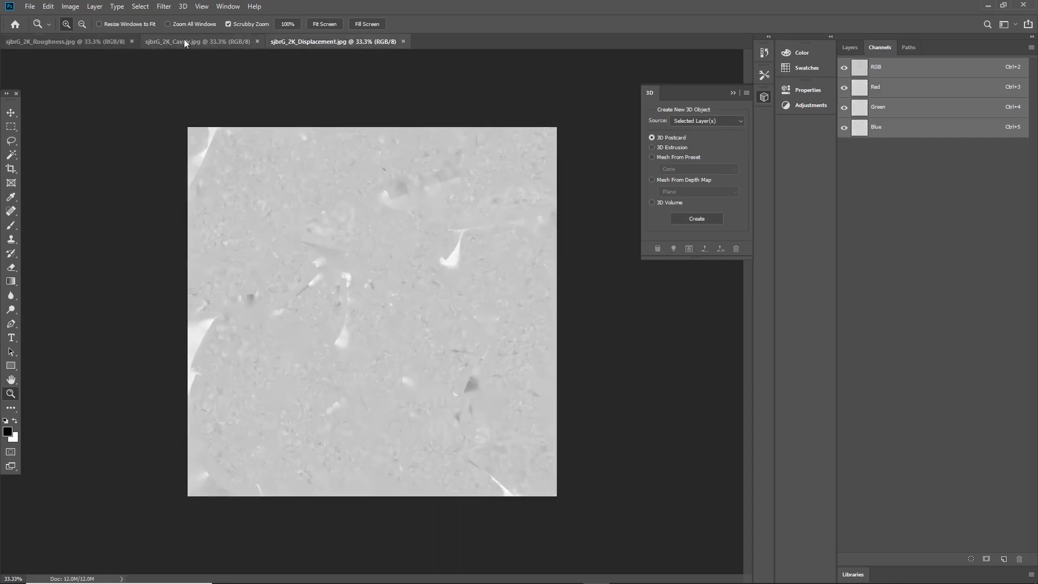
{"action": "left_click", "coordinate": [66, 41]}
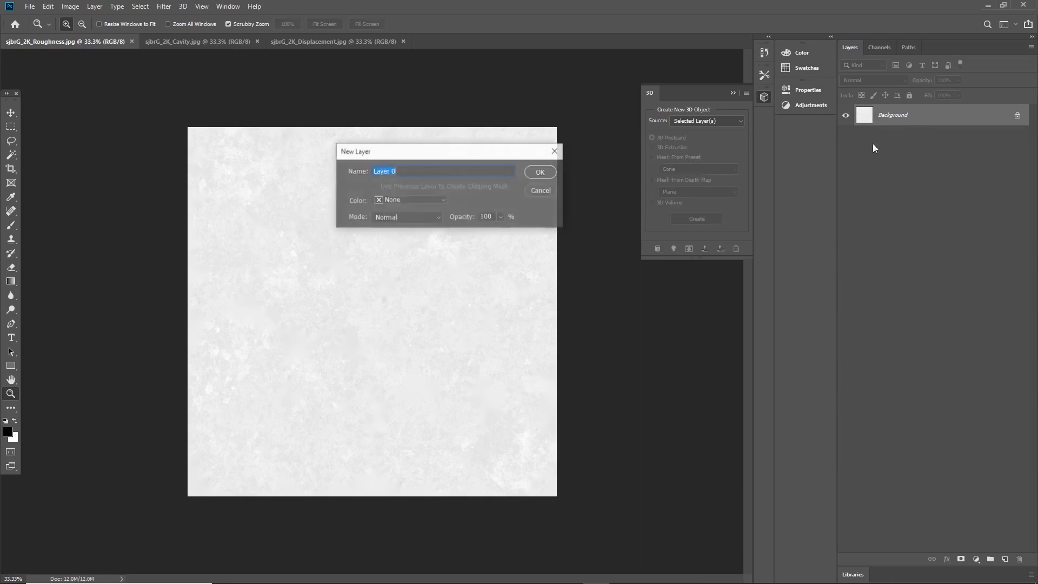
{"action": "left_click", "coordinate": [538, 172]}
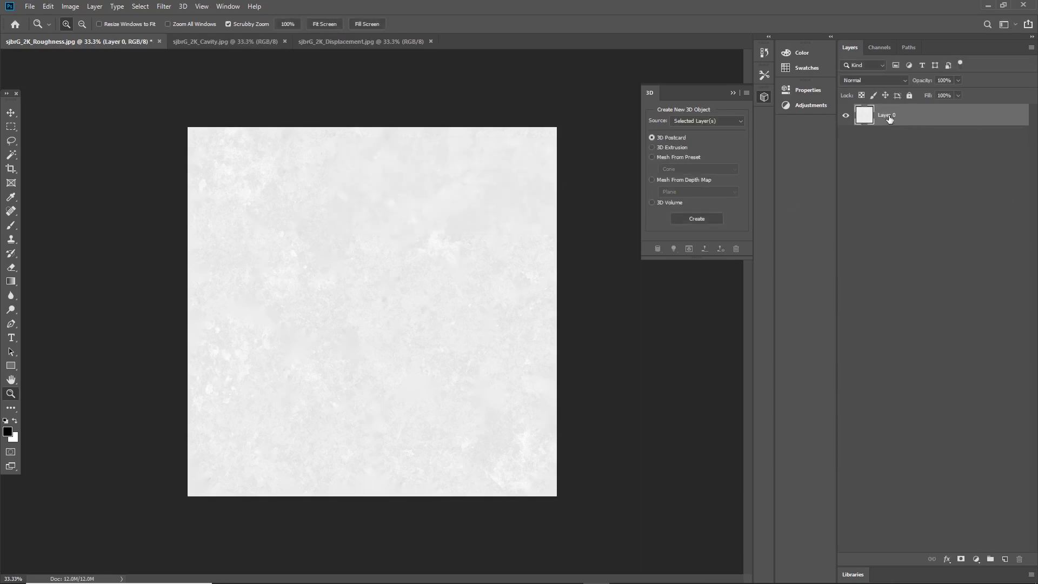
{"action": "double_click", "coordinate": [886, 114]}
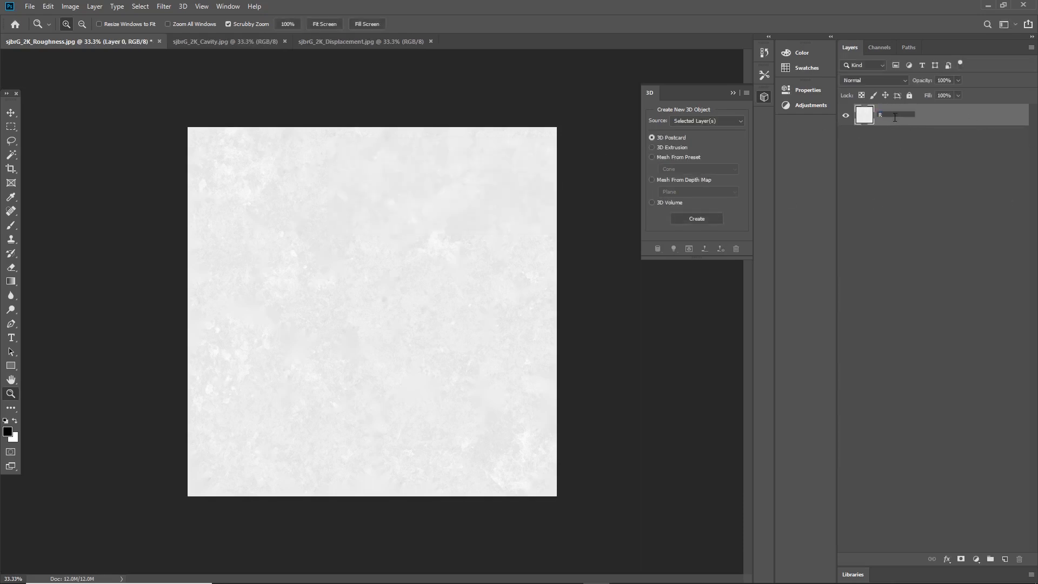
{"action": "left_click", "coordinate": [184, 41]}
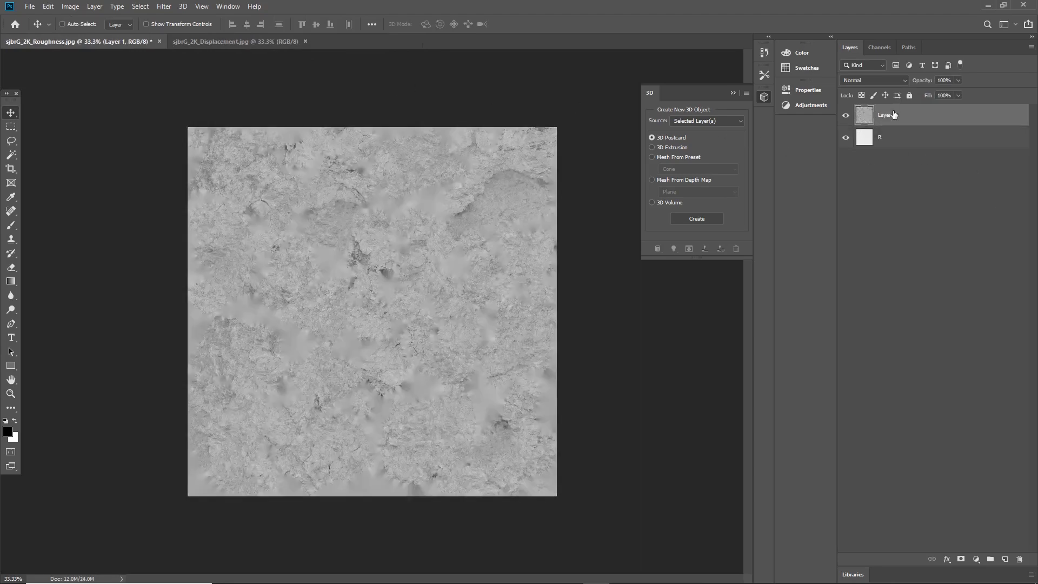
- Name the pasted cavity layer AO and rename the pasted displacement layer
{"action": "double_click", "coordinate": [886, 115]}
{"action": "type", "text": "AO"}
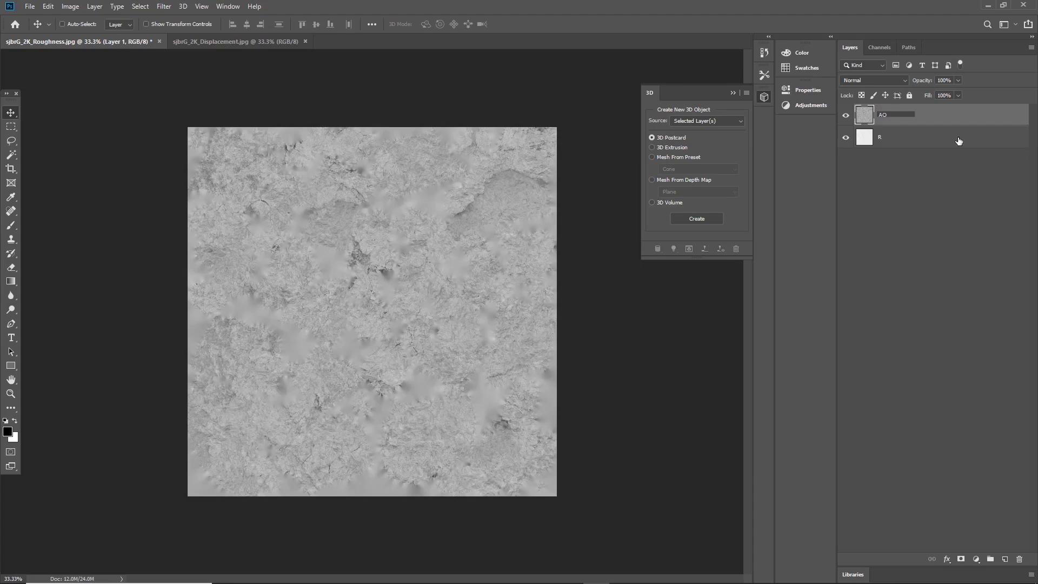
{"action": "left_click", "coordinate": [228, 42]}
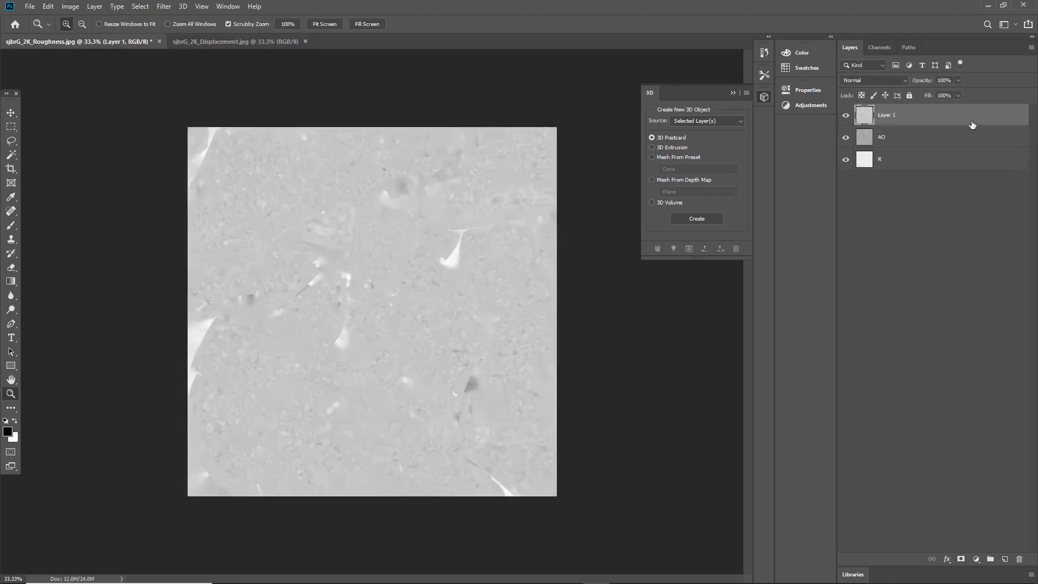
{"action": "double_click", "coordinate": [886, 115]}
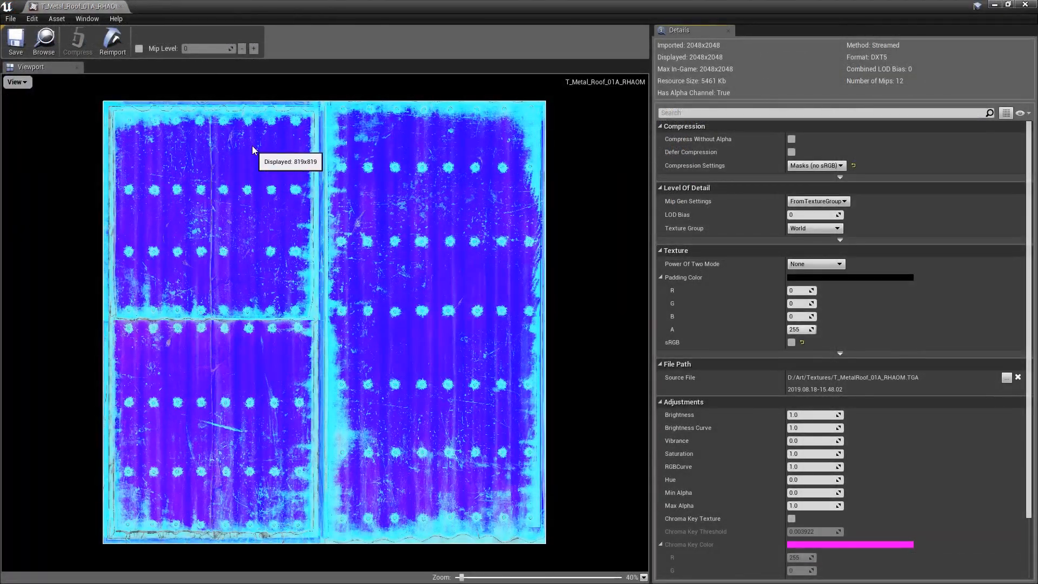
{"action": "mouse_move", "coordinate": [14, 81]}
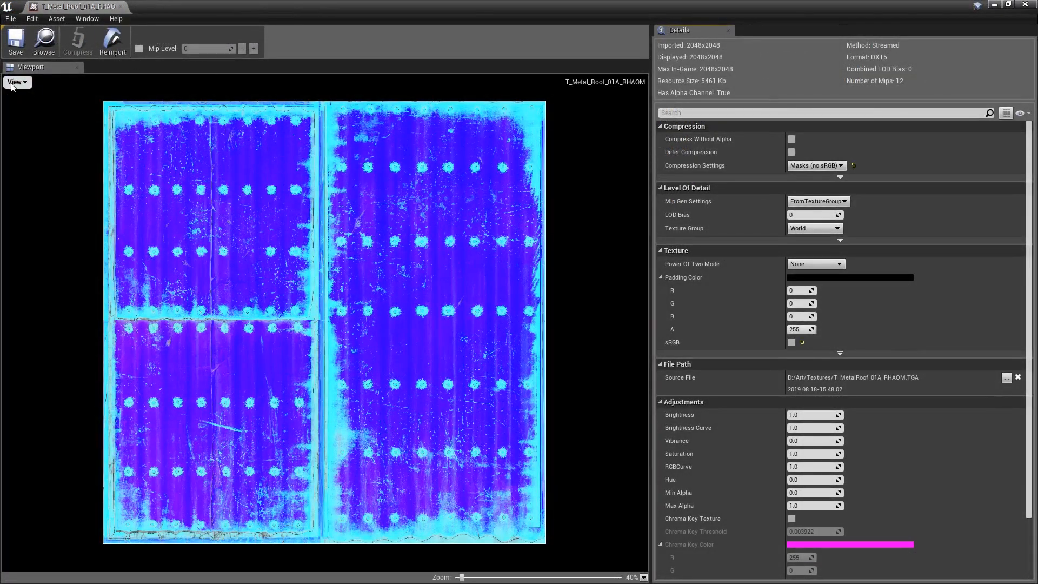
- Preview the green and blue channels of T_Metal_Roof_01A_RHAOM one at a time in the texture editor
{"action": "left_click", "coordinate": [8, 115]}
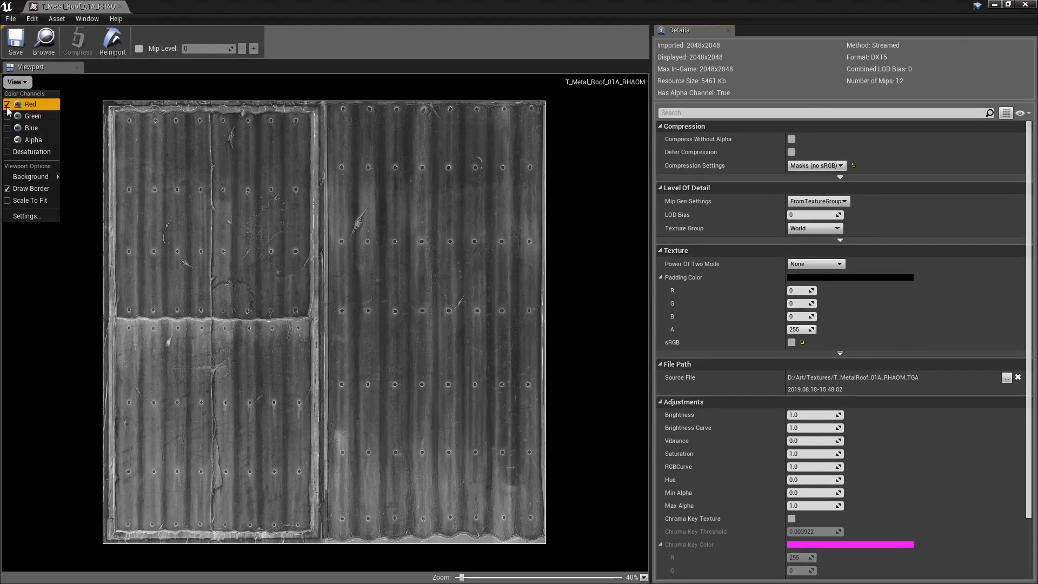
{"action": "left_click", "coordinate": [8, 103]}
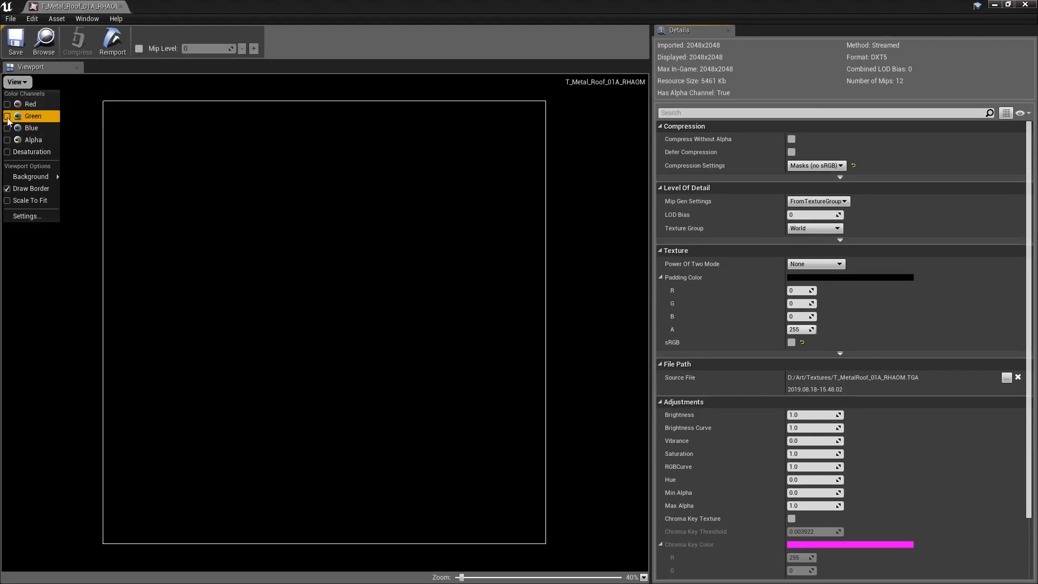
{"action": "left_click", "coordinate": [8, 116]}
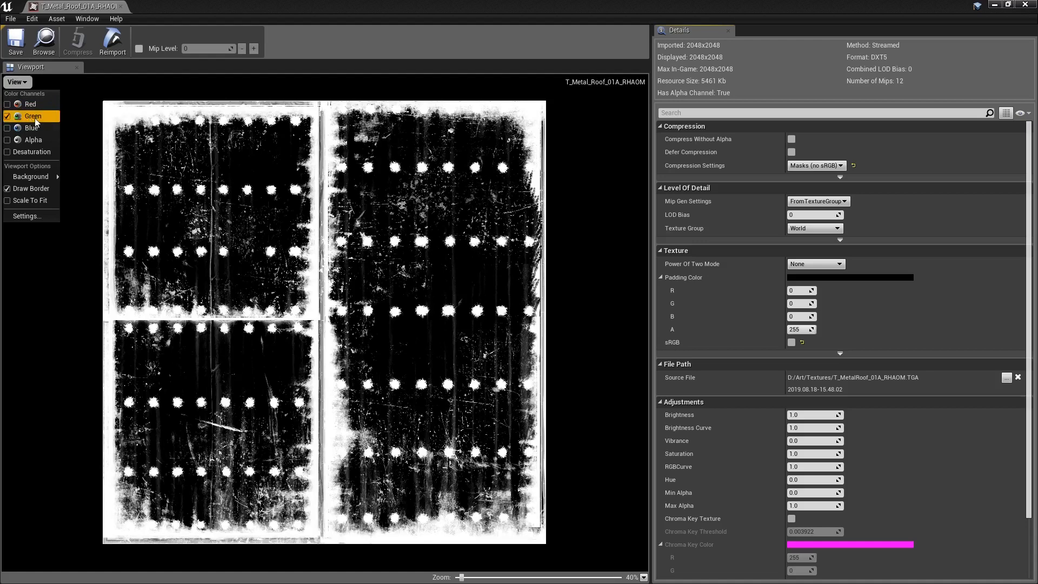
{"action": "mouse_move", "coordinate": [34, 116]}
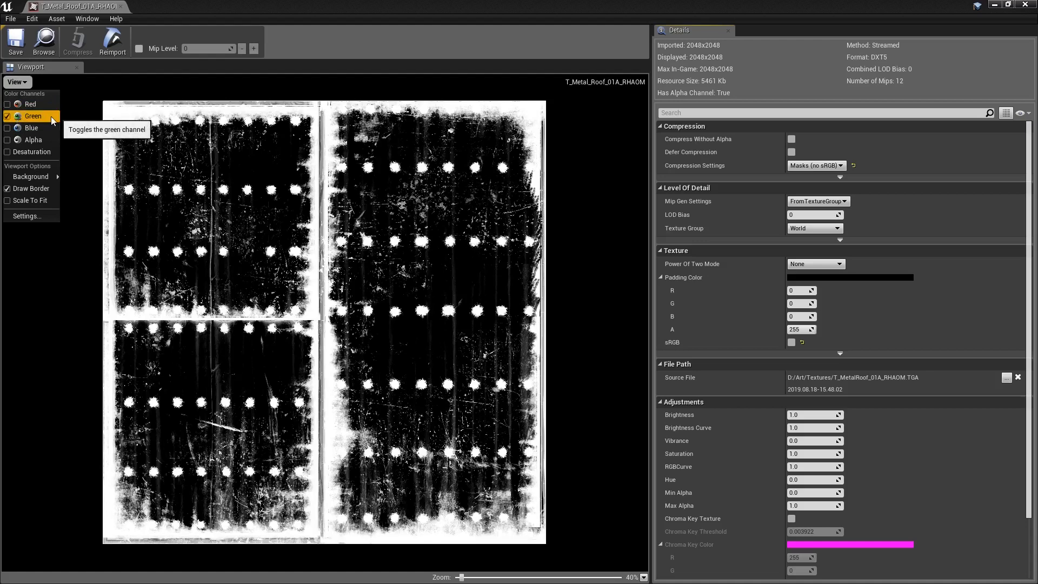
{"action": "left_click", "coordinate": [18, 115]}
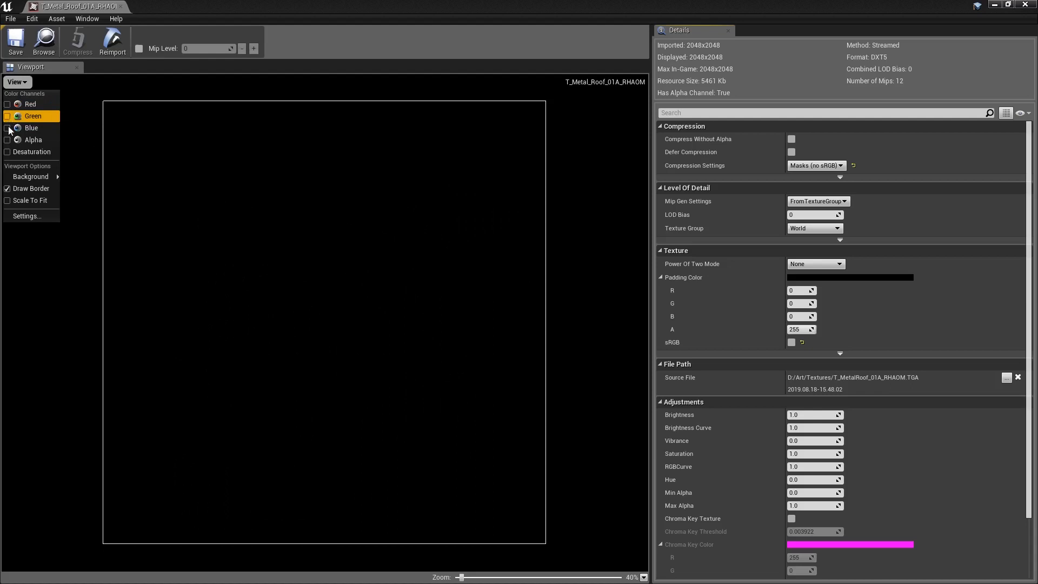
{"action": "left_click", "coordinate": [7, 116]}
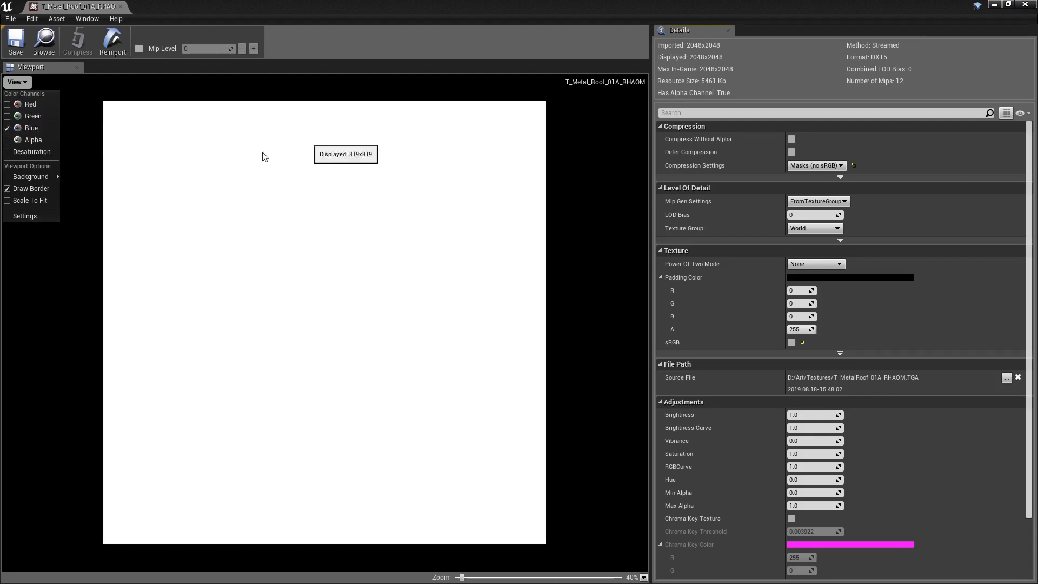
{"action": "left_click", "coordinate": [7, 128]}
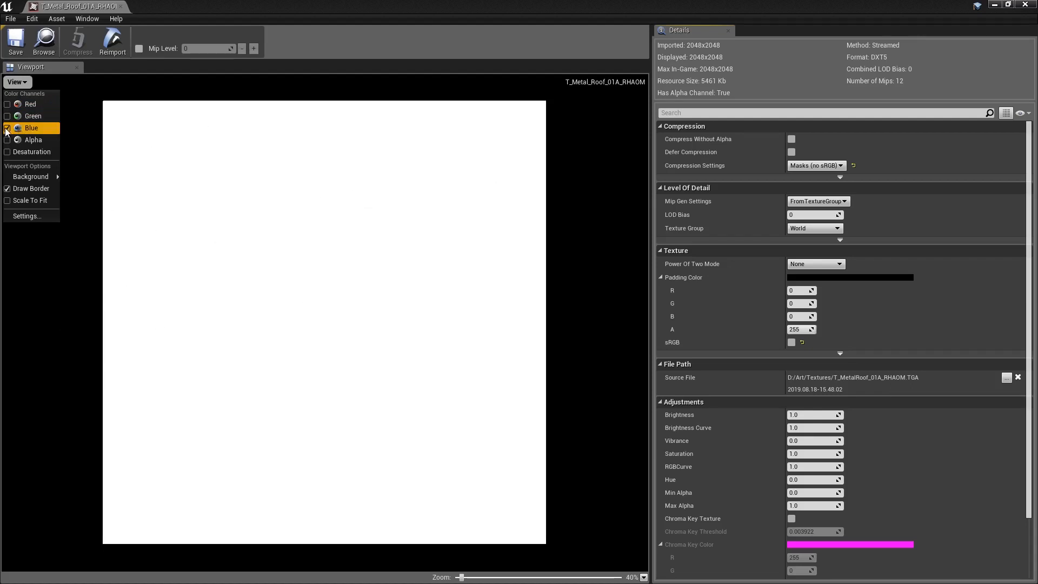
{"action": "left_click", "coordinate": [7, 128]}
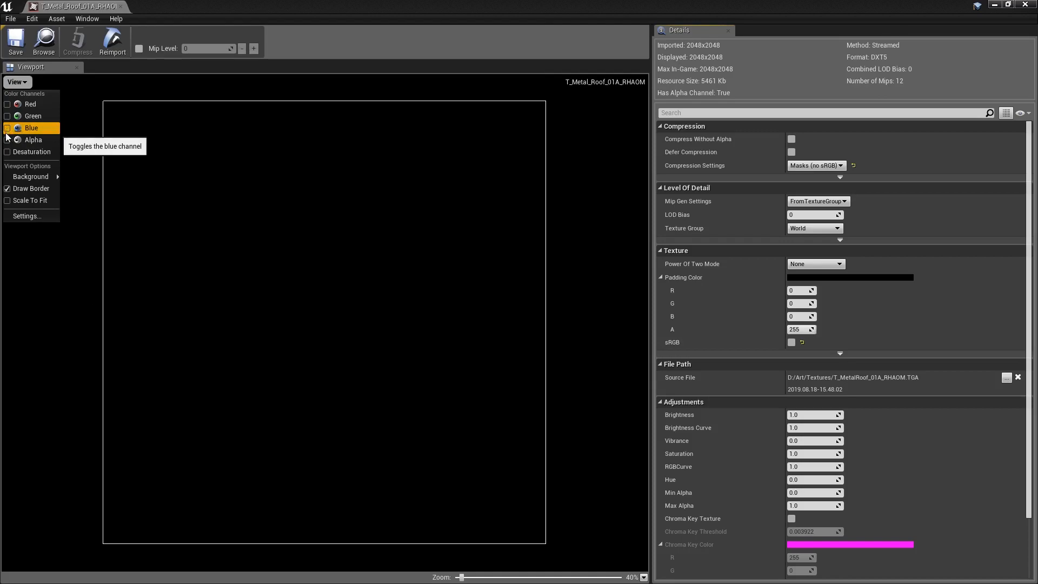
{"action": "left_click", "coordinate": [7, 140]}
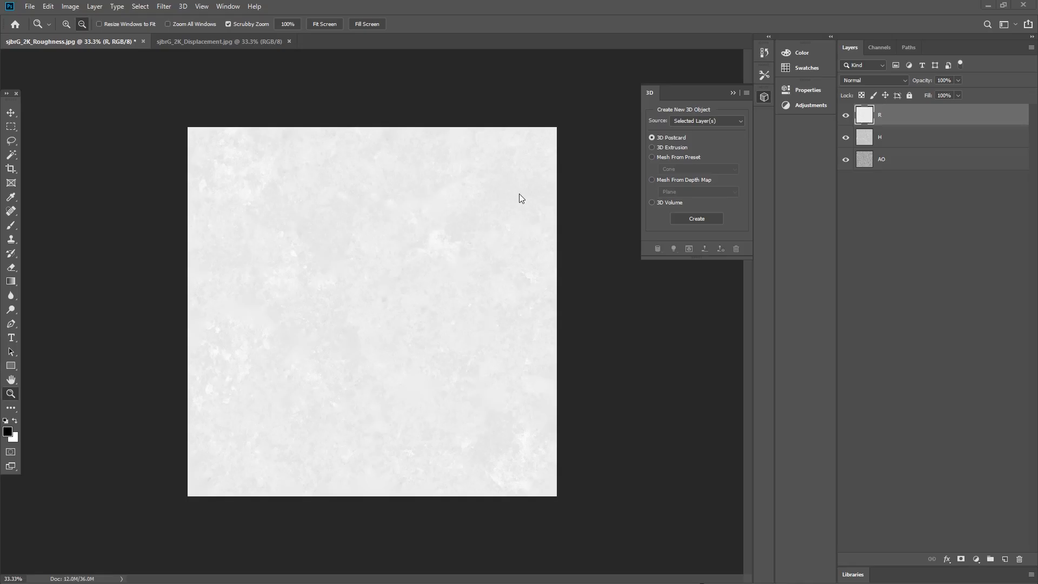
- Add a black layer above the maps and paste R into its red channel, then copy the AO layer
{"action": "left_click", "coordinate": [845, 116]}
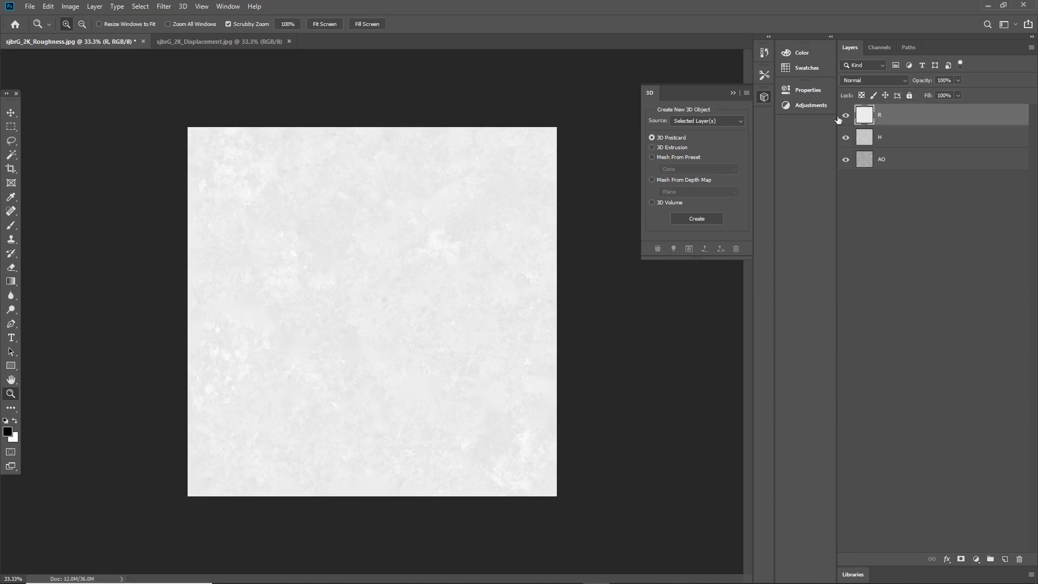
{"action": "left_click", "coordinate": [1004, 558]}
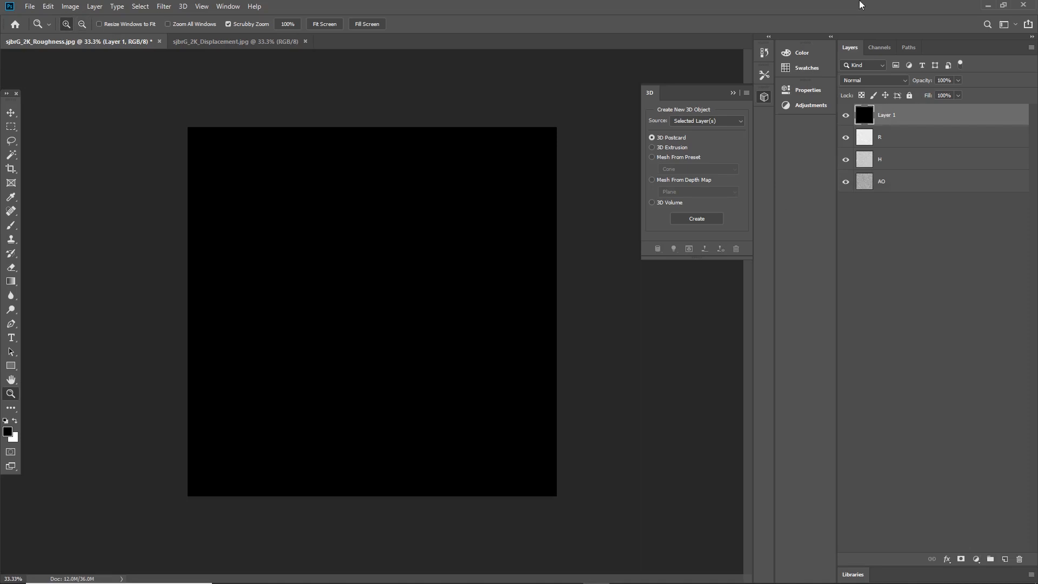
{"action": "left_click", "coordinate": [886, 137]}
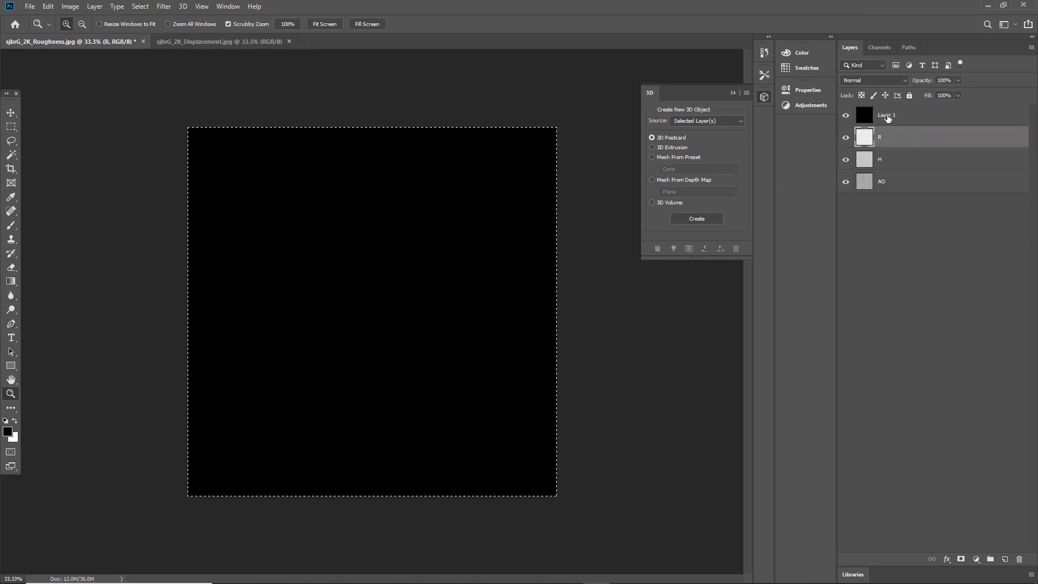
{"action": "left_click", "coordinate": [879, 46]}
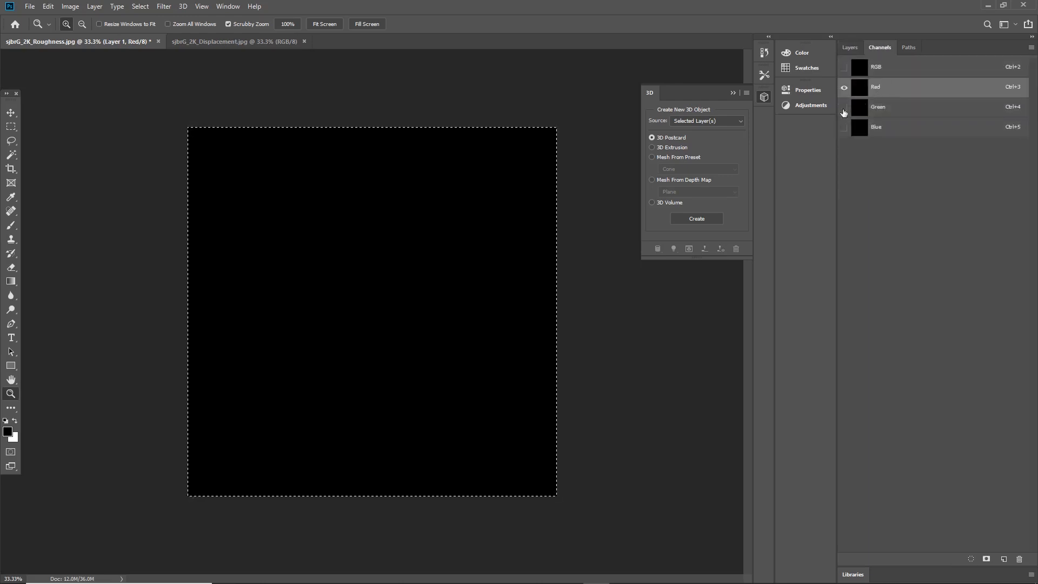
{"action": "left_click", "coordinate": [850, 47]}
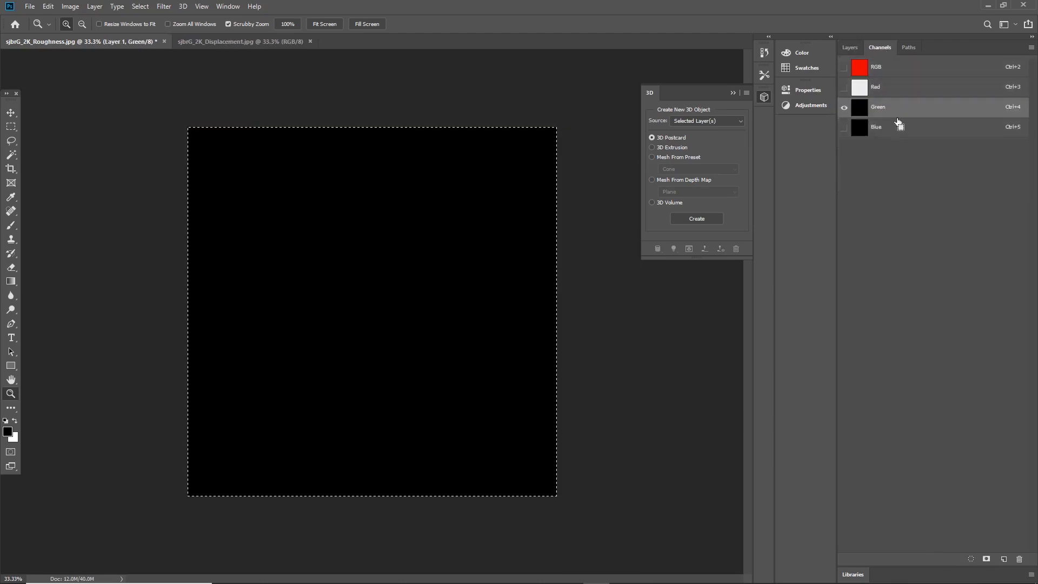
{"action": "left_click", "coordinate": [850, 47]}
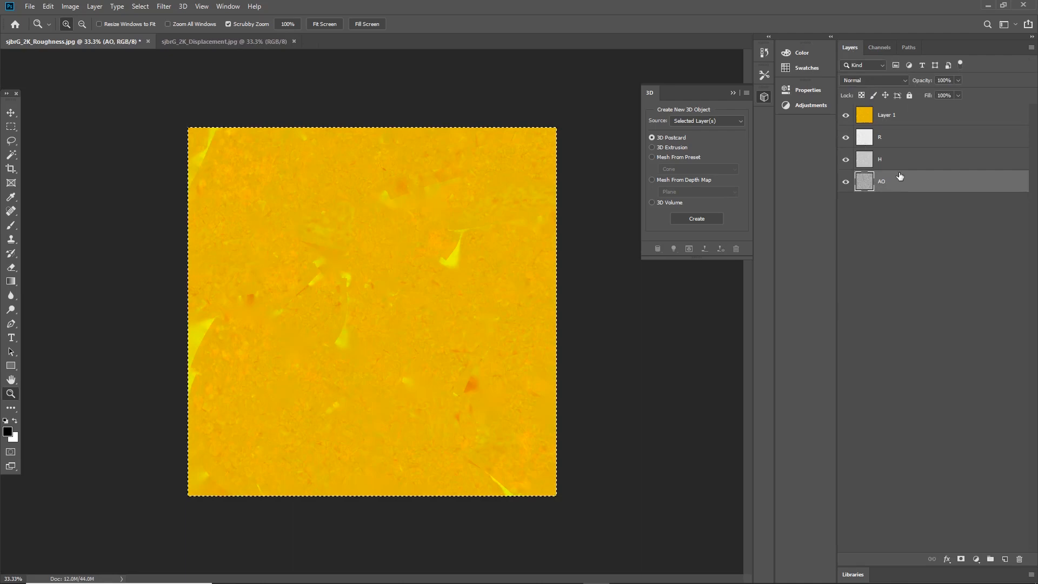
{"action": "left_click", "coordinate": [878, 47]}
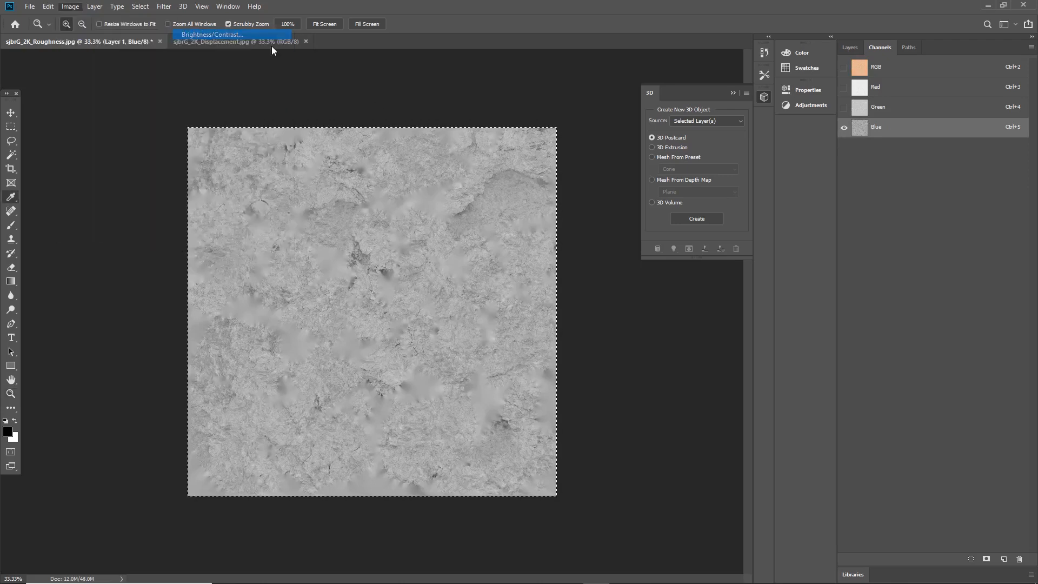
- Adjust the blue channel's AO map to brightness 119 and contrast 63 and inspect the result
{"action": "left_click", "coordinate": [212, 35]}
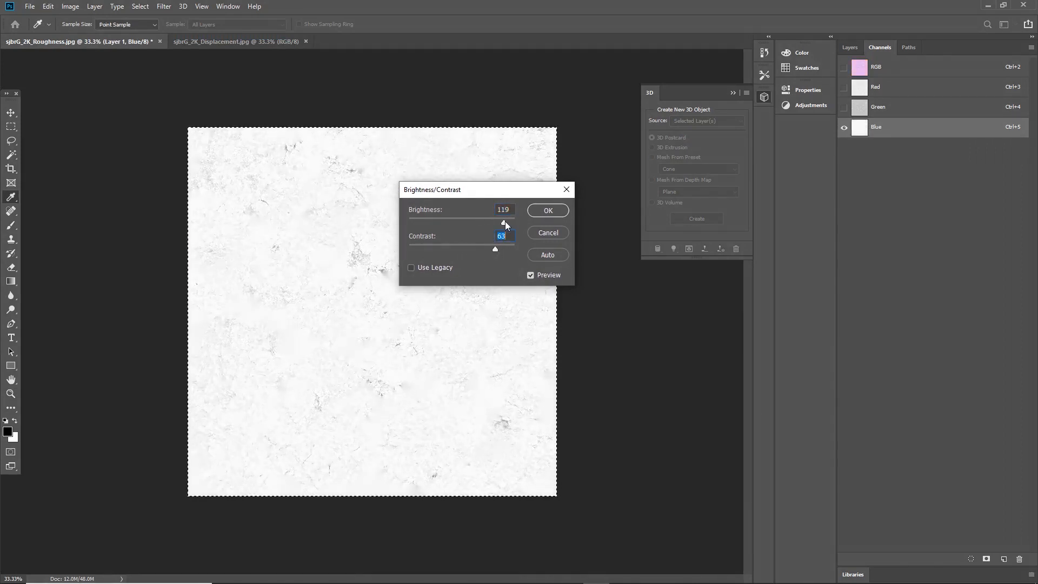
{"action": "triple_click", "coordinate": [503, 208]}
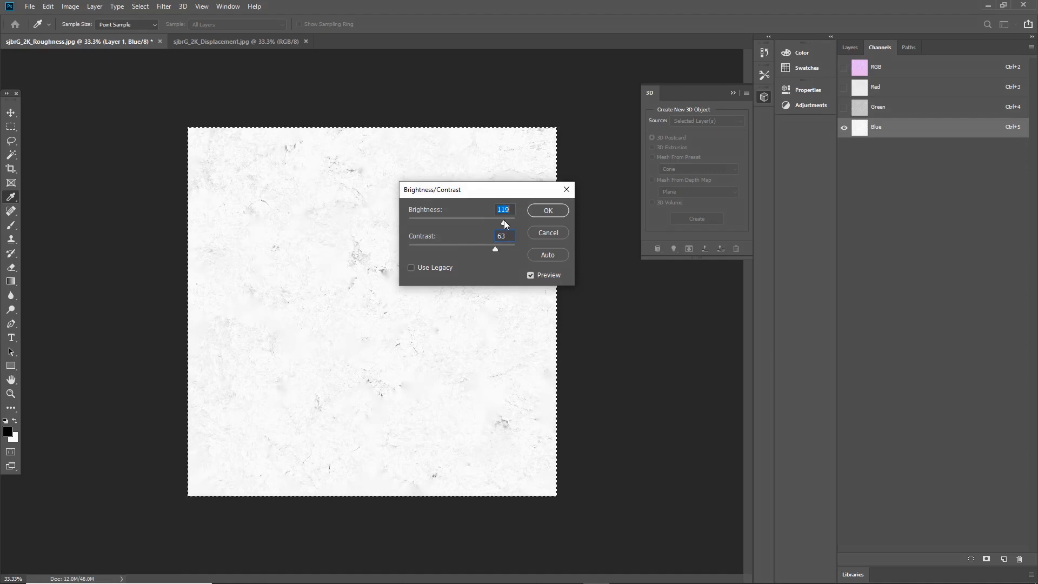
{"action": "left_click", "coordinate": [547, 210]}
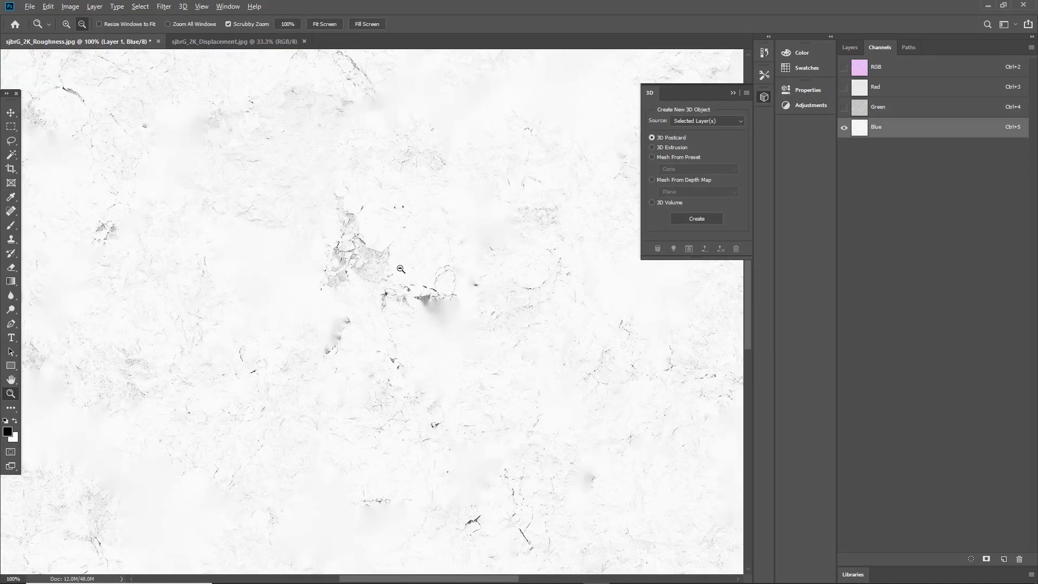
{"action": "left_click", "coordinate": [324, 24]}
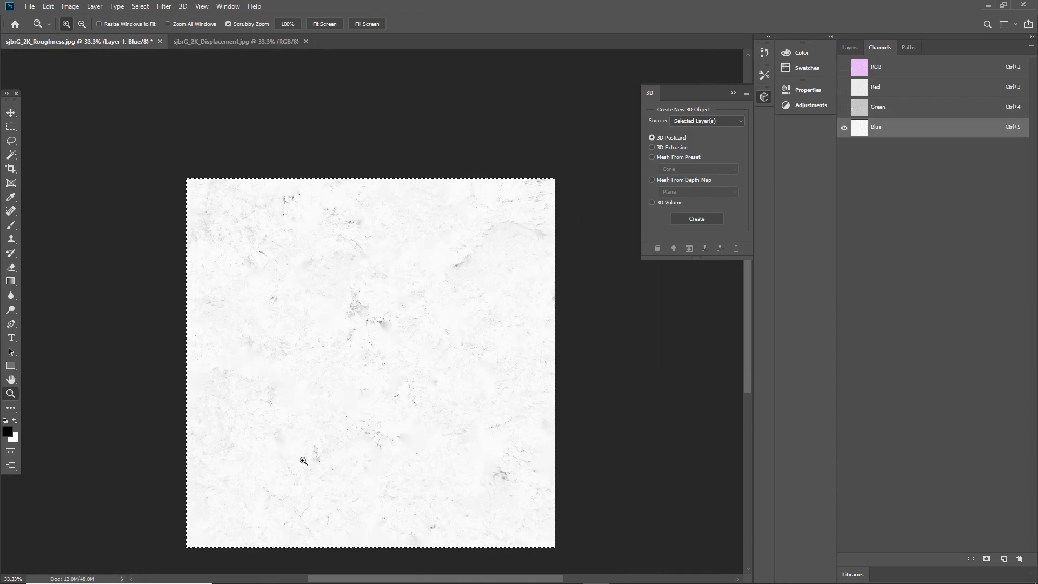
{"action": "mouse_move", "coordinate": [387, 284]}
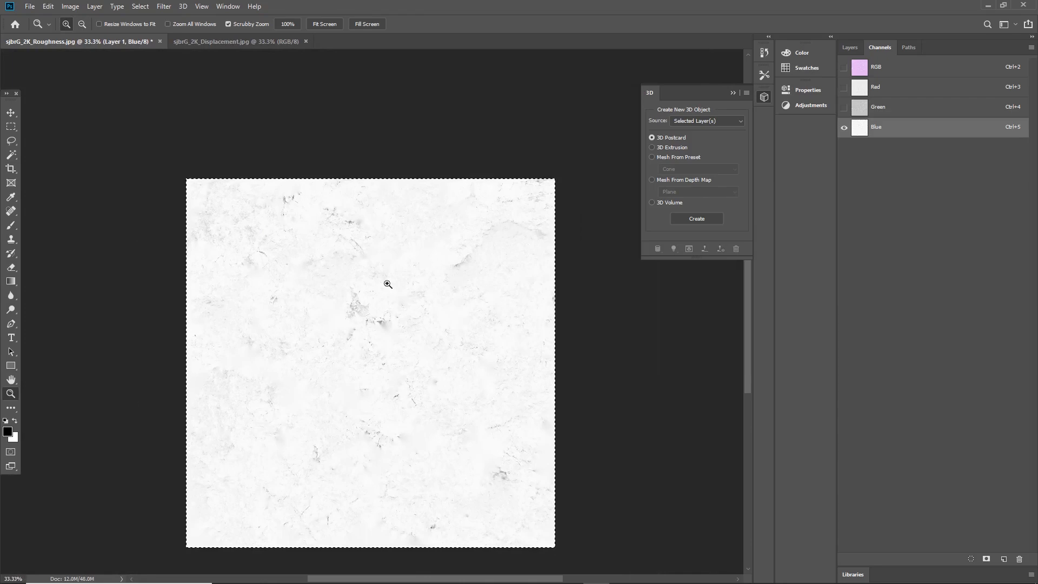
{"action": "left_click", "coordinate": [387, 284]}
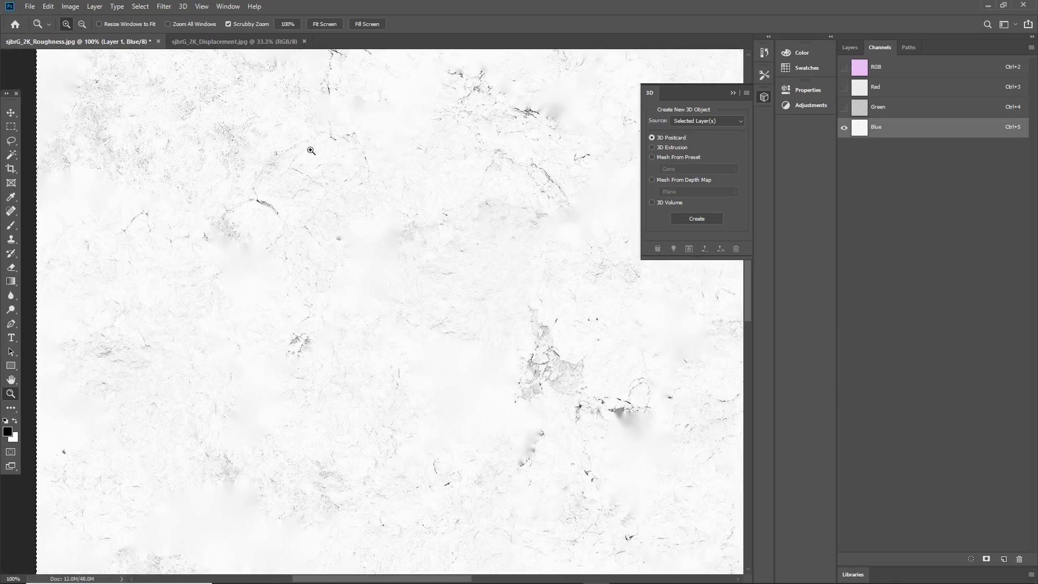
{"action": "mouse_move", "coordinate": [844, 78]}
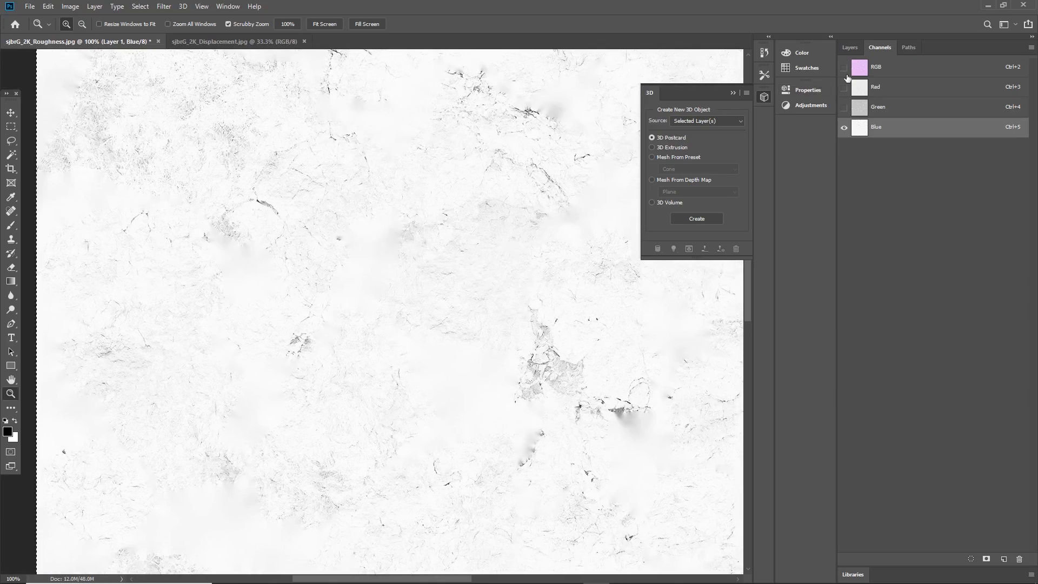
- Save the packed texture as JPEG T_Rock_Icelandic_01A_RHAO in the rock's 2K texture folder
{"action": "left_click", "coordinate": [850, 46]}
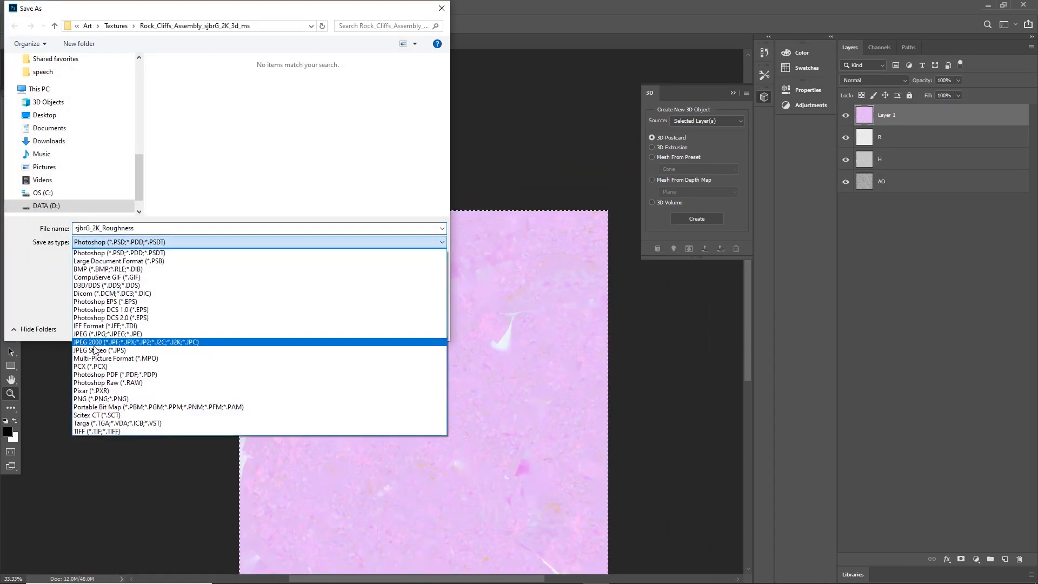
{"action": "left_click", "coordinate": [136, 342]}
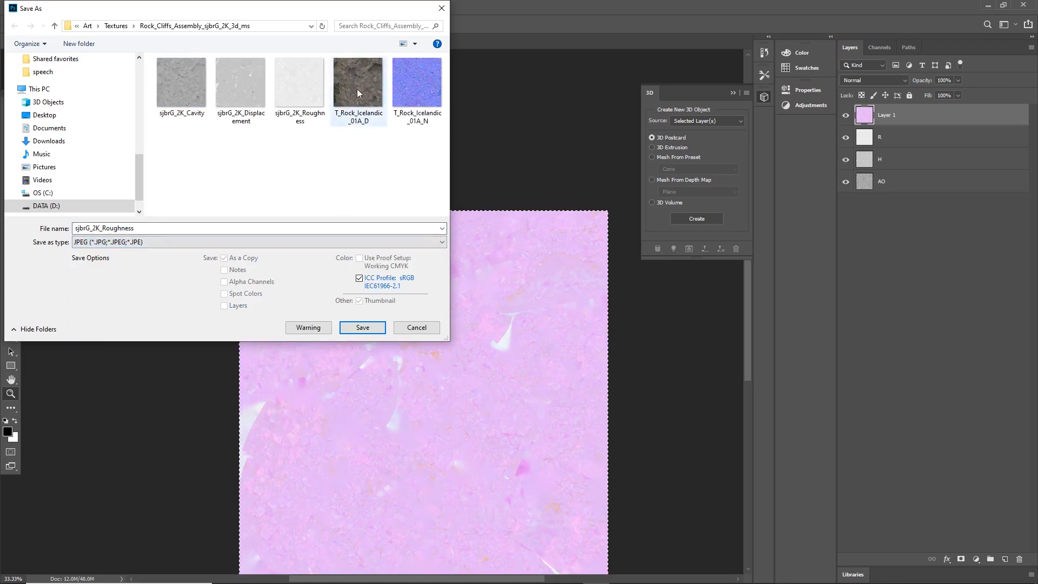
{"action": "left_click", "coordinate": [357, 82]}
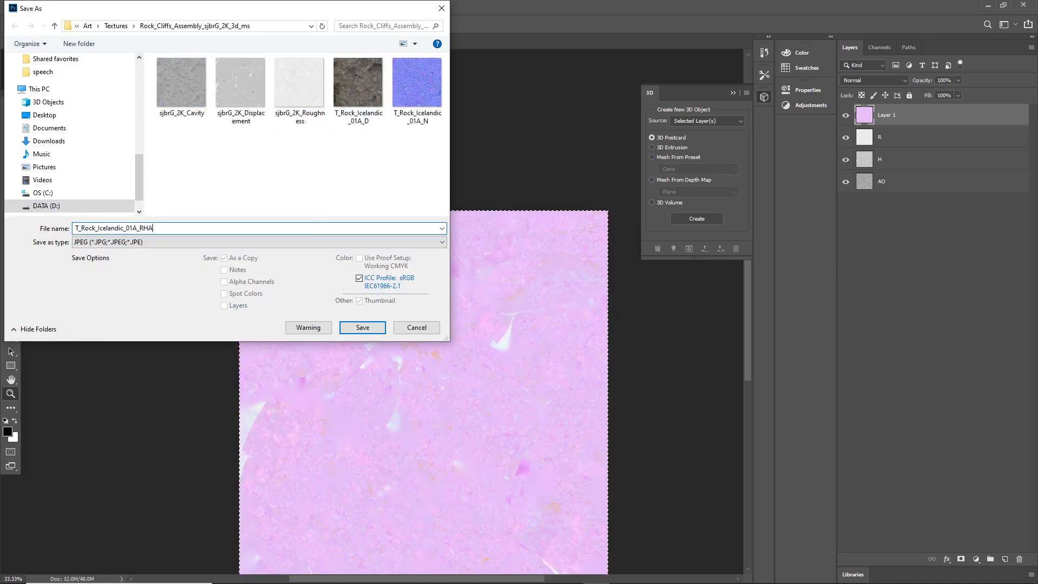
{"action": "type", "text": "O"}
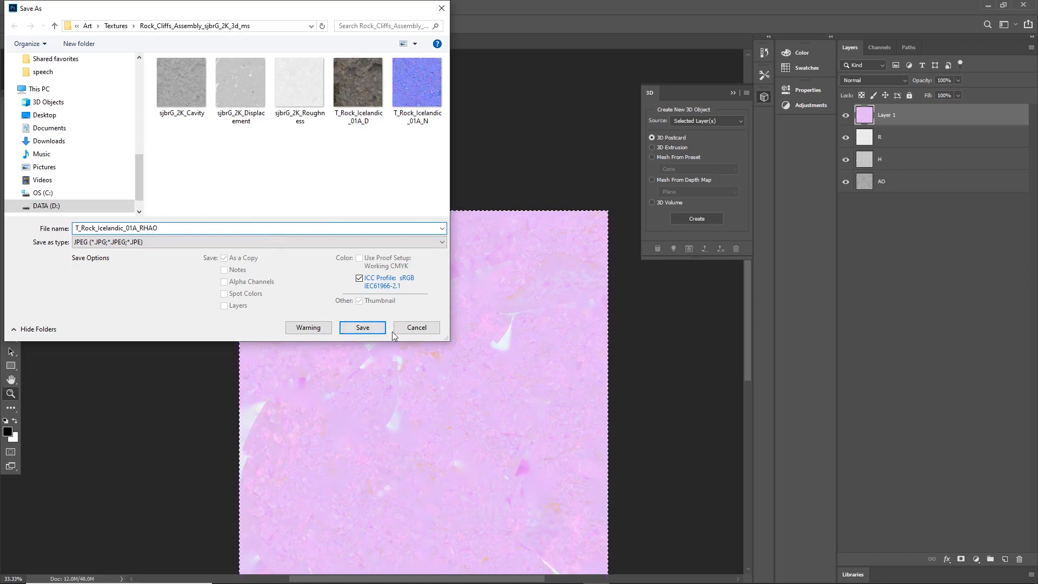
{"action": "left_click", "coordinate": [362, 328]}
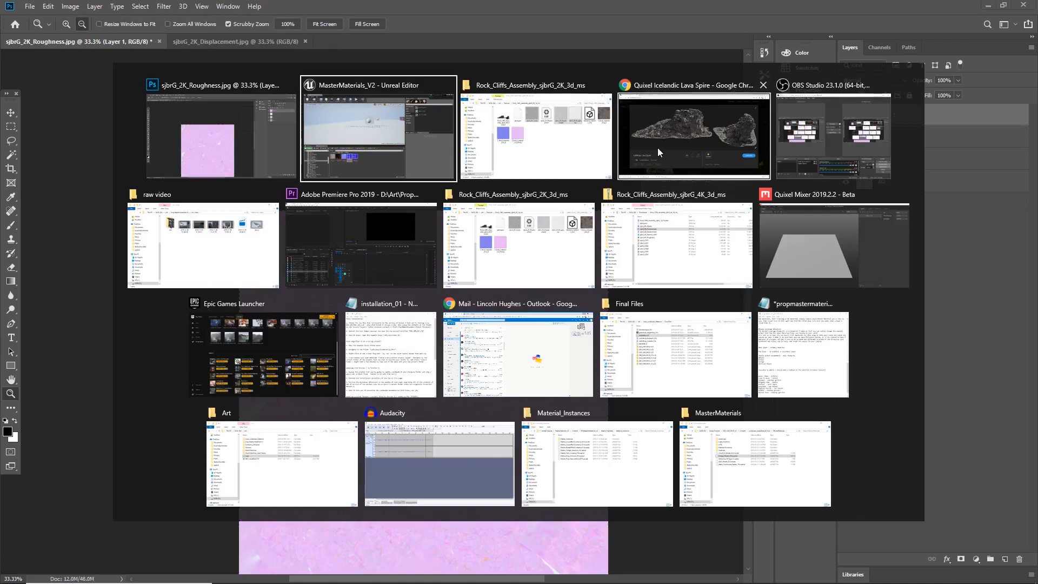
- Create and open a Rock_Icelandic_01 folder under ExampleMeshes in the Content Browser
{"action": "left_click", "coordinate": [378, 125]}
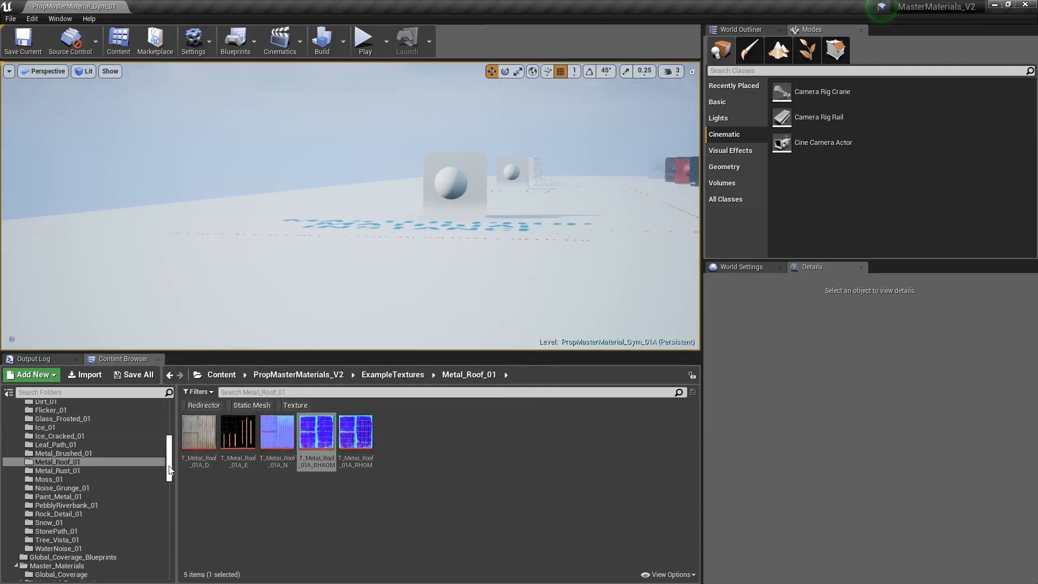
{"action": "scroll", "scroll_direction": "up", "scroll_amount": 3}
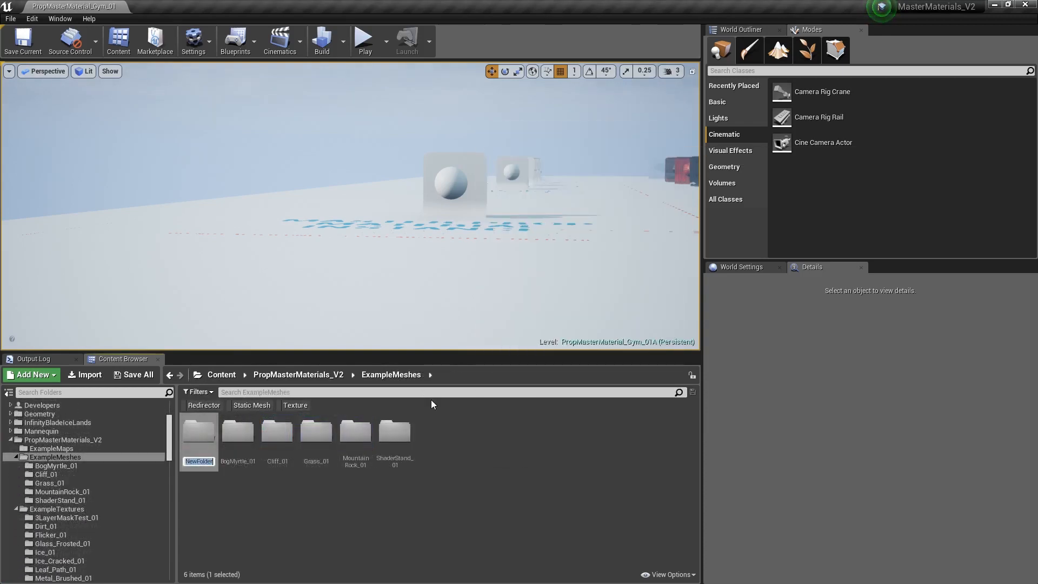
{"action": "type", "text": "Rock_Ice"}
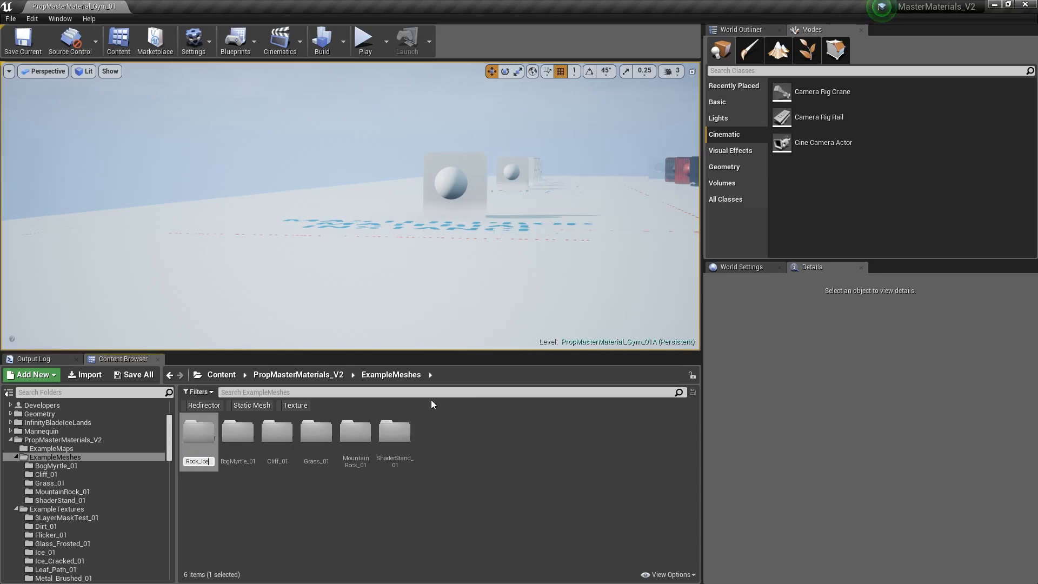
{"action": "type", "text": "_Icelandic_01"}
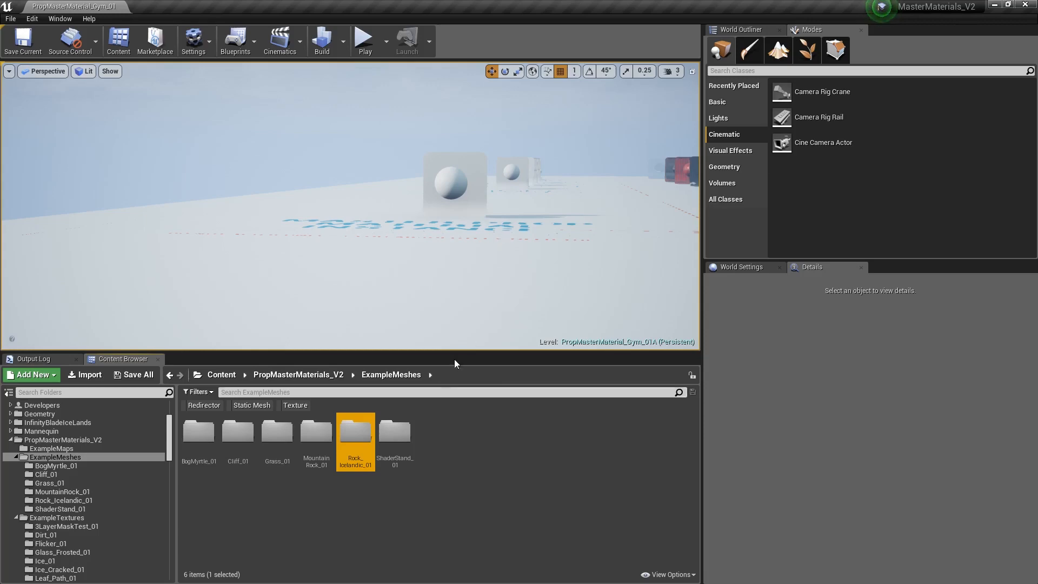
{"action": "double_click", "coordinate": [356, 432]}
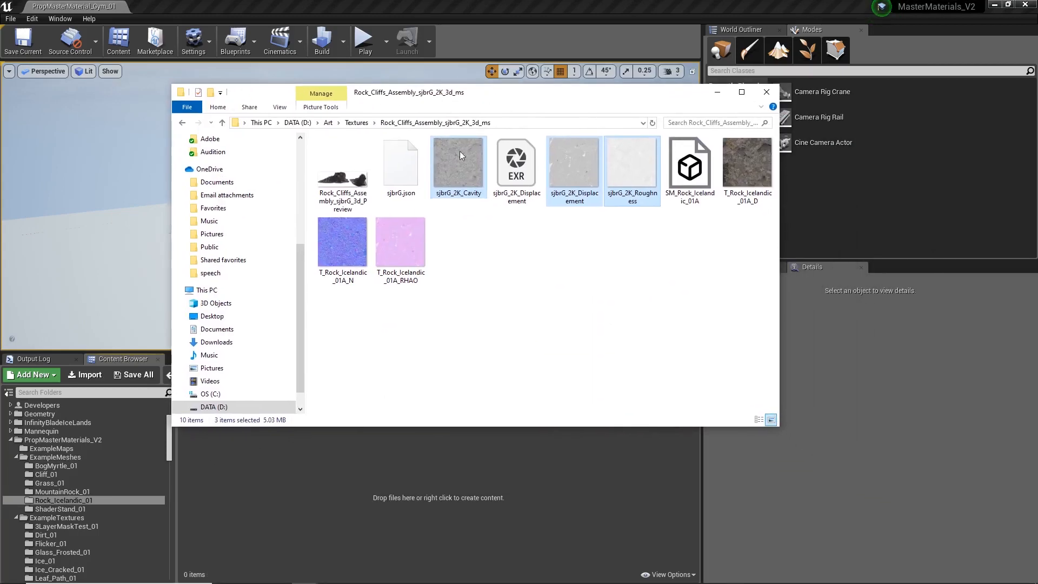
- Import SM_Rock_Icelandic_01A with its D, N and RHAO textures into Rock_Icelandic_01 via Import All
{"action": "left_click", "coordinate": [400, 241]}
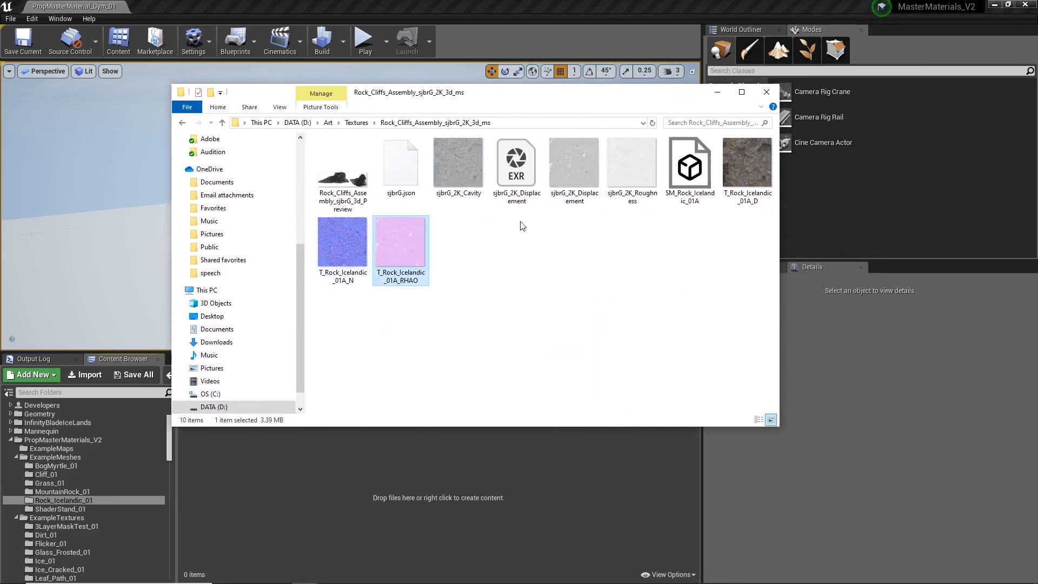
{"action": "left_click", "coordinate": [689, 163]}
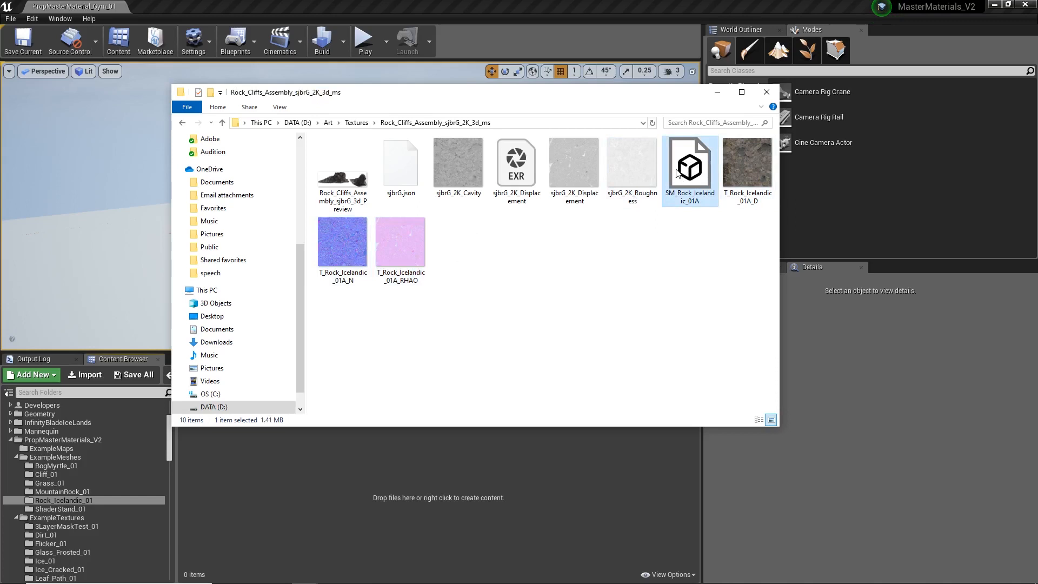
{"action": "left_click", "coordinate": [343, 240]}
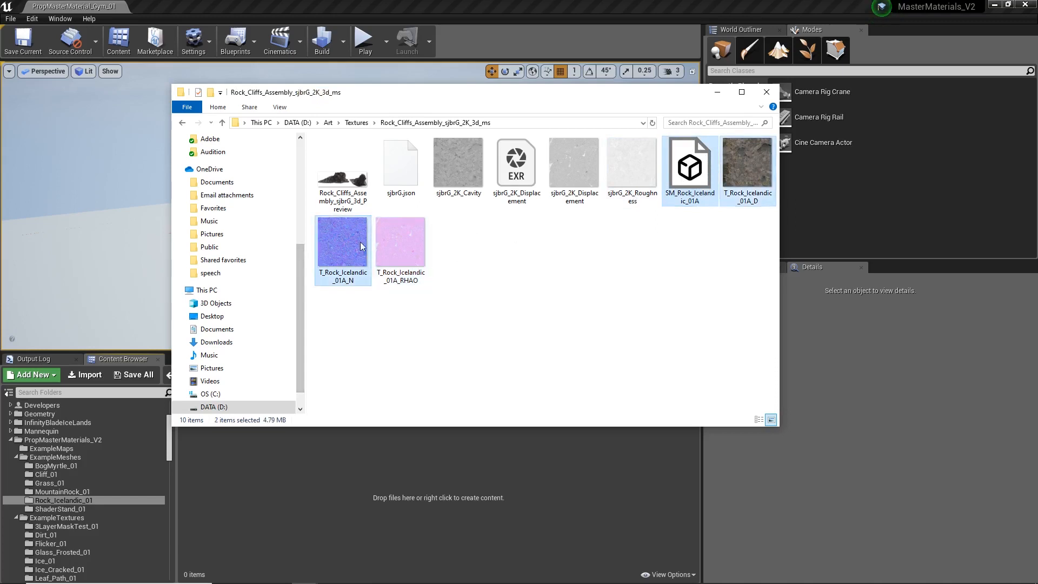
{"action": "left_click", "coordinate": [400, 241]}
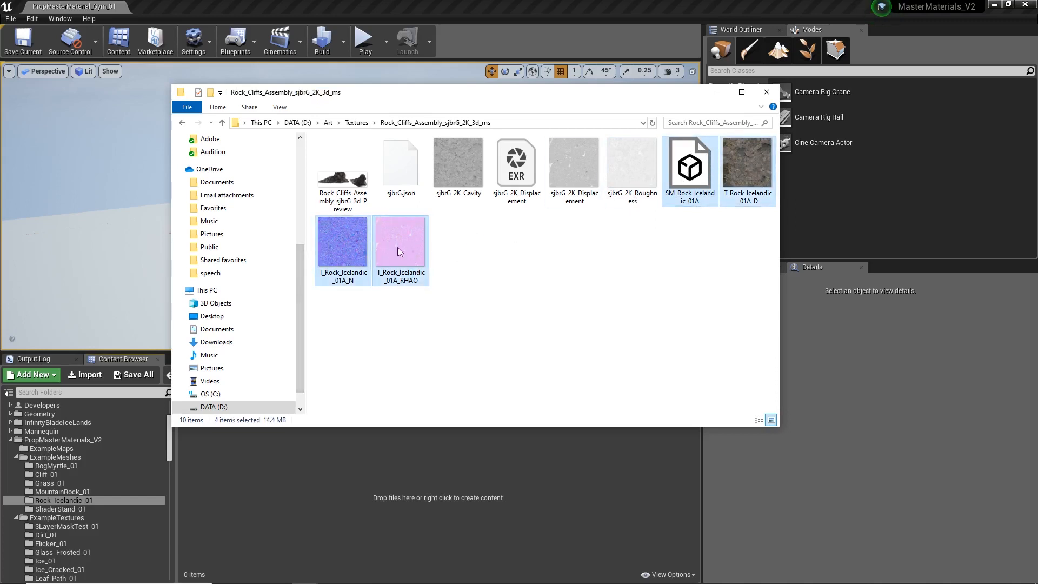
{"action": "mouse_move", "coordinate": [386, 470]}
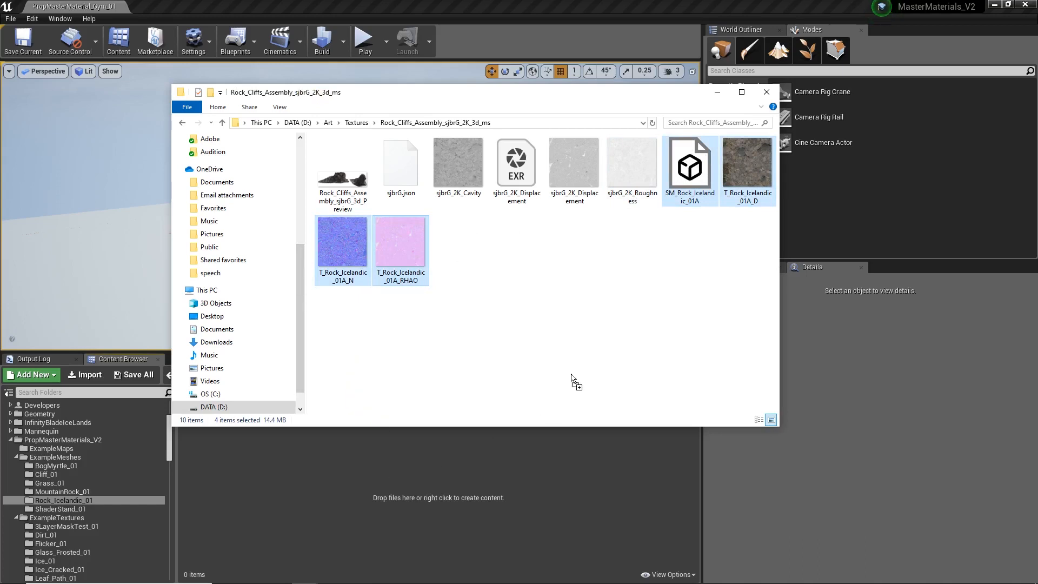
{"action": "mouse_move", "coordinate": [717, 92]}
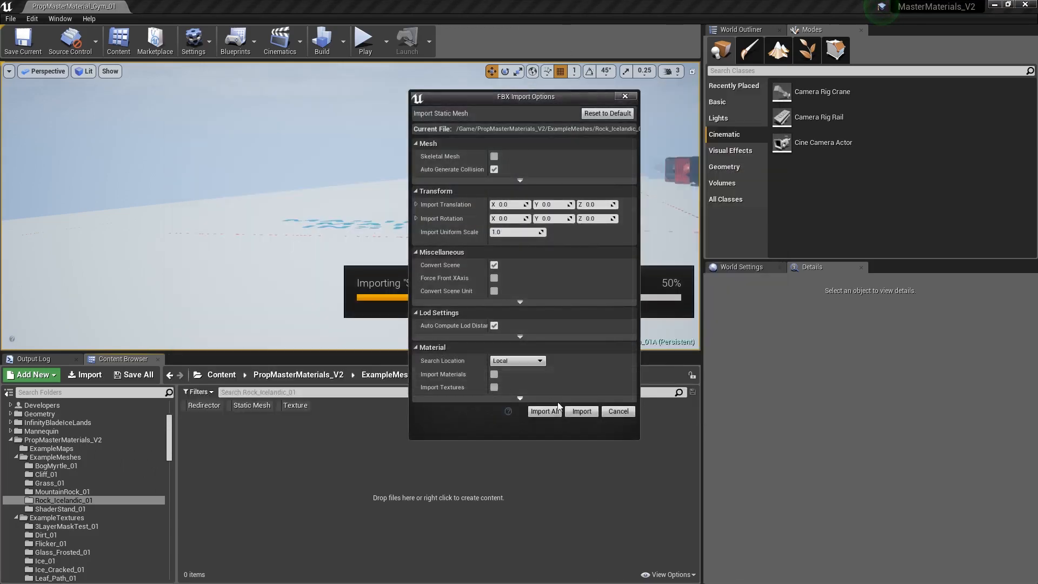
{"action": "left_click", "coordinate": [544, 411]}
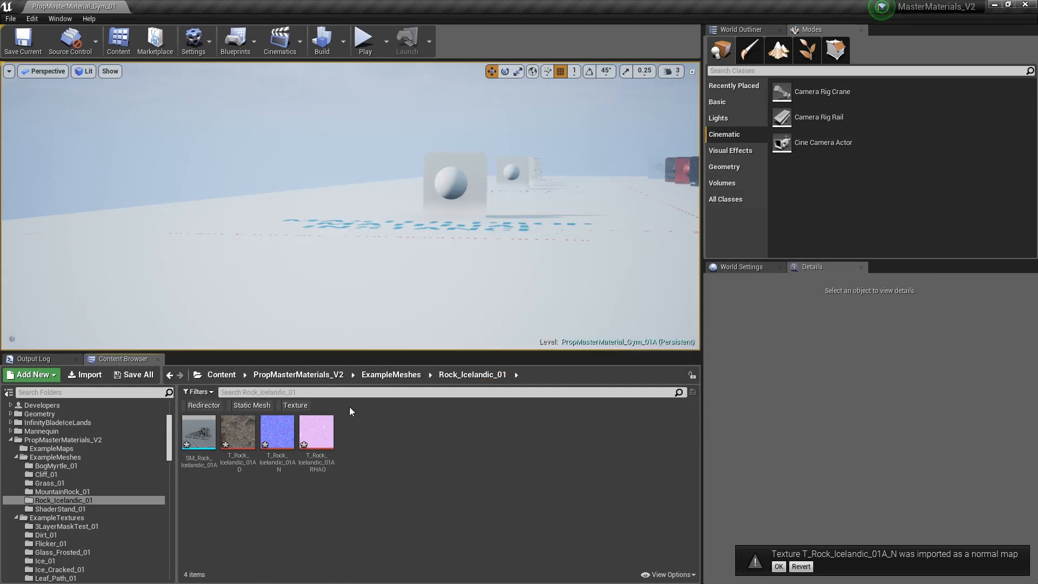
{"action": "mouse_move", "coordinate": [402, 404]}
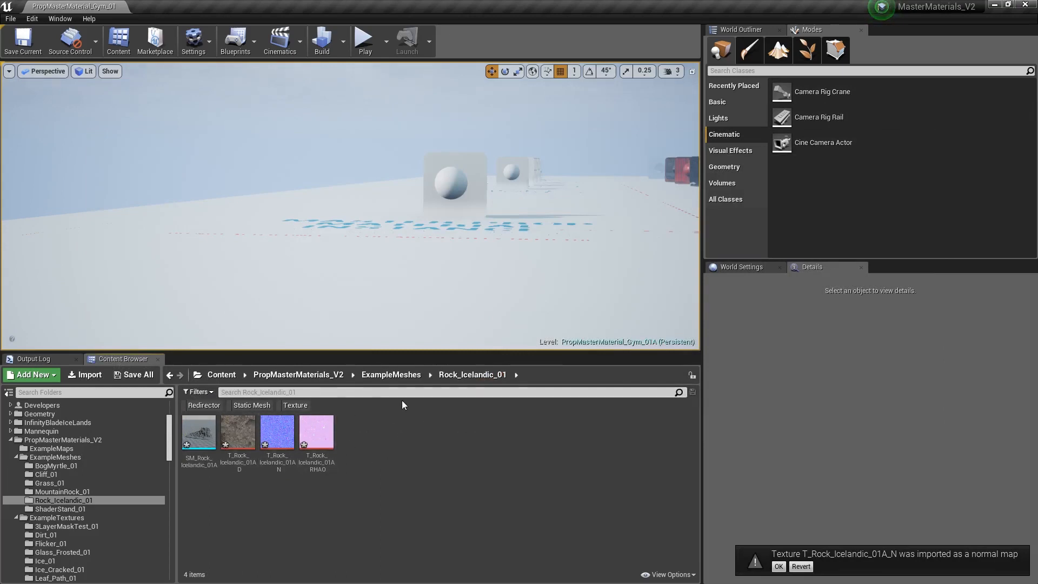
{"action": "mouse_move", "coordinate": [353, 432]}
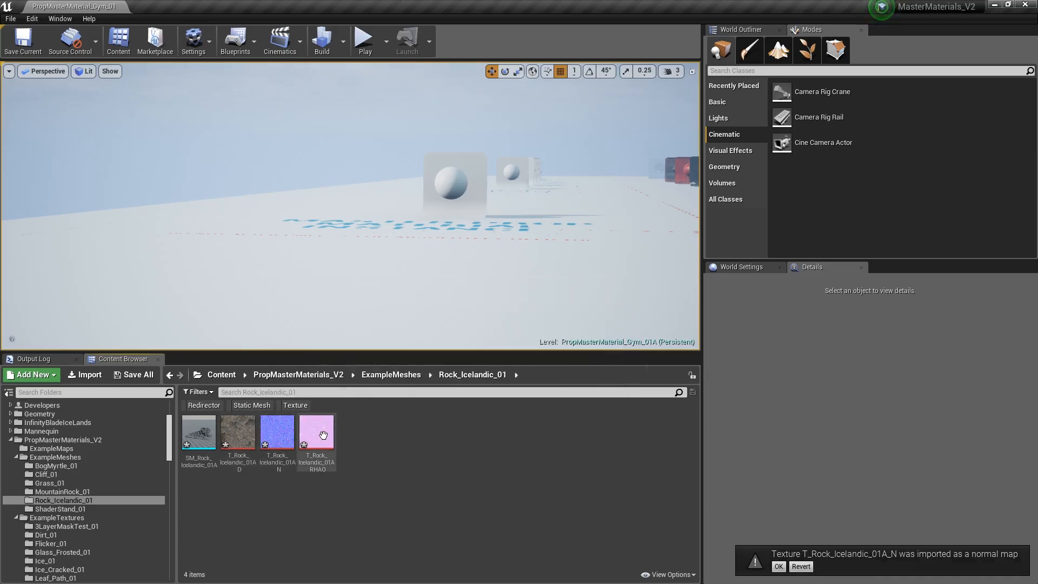
- Give T_Rock_Icelandic_01A_RHAO Masks (no sRGB) compression, then bring up the rock normal map
{"action": "double_click", "coordinate": [317, 430]}
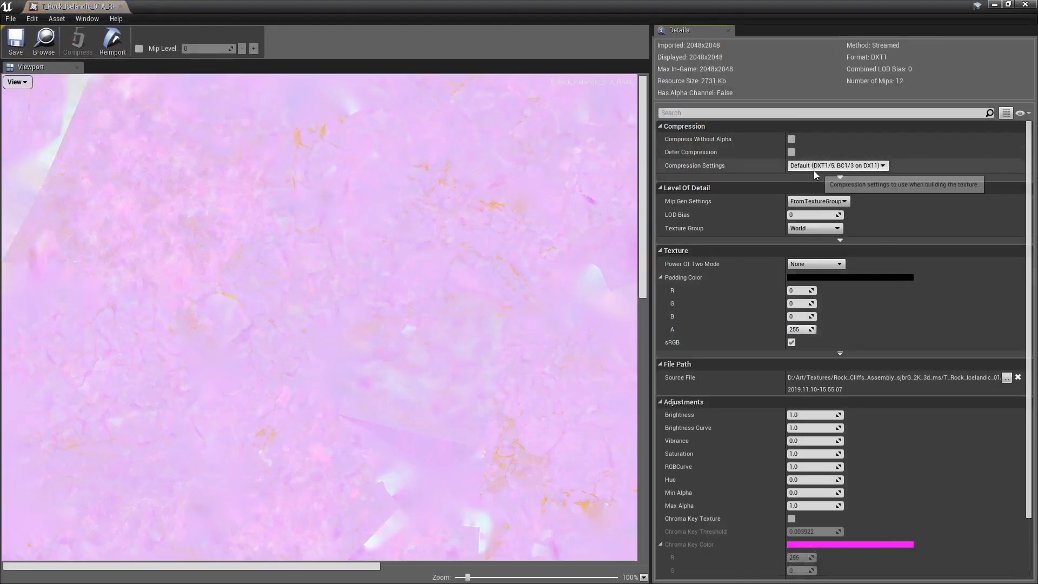
{"action": "left_click", "coordinate": [835, 165]}
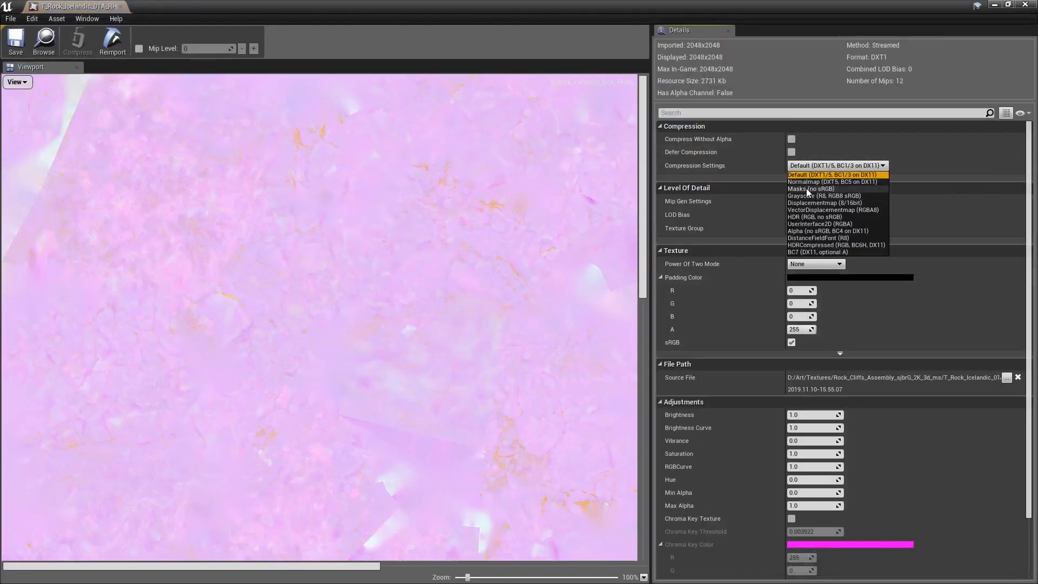
{"action": "left_click", "coordinate": [809, 189]}
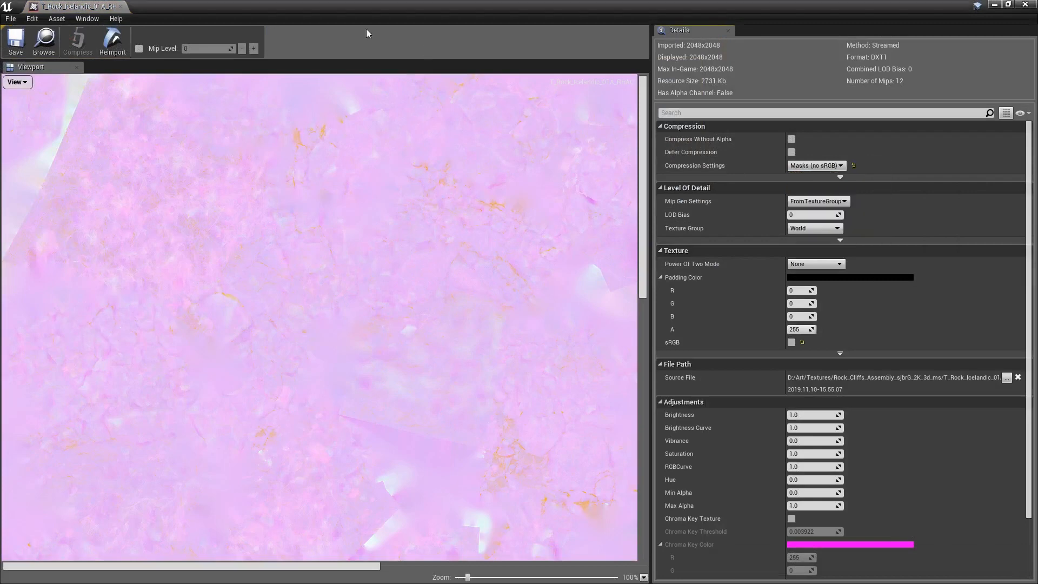
{"action": "mouse_move", "coordinate": [829, 125]}
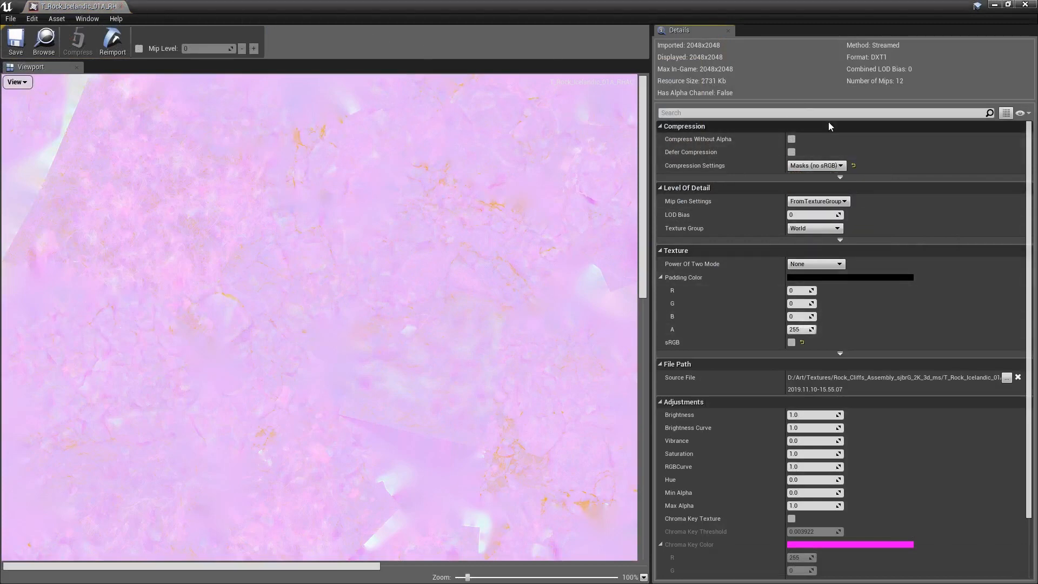
{"action": "mouse_move", "coordinate": [776, 225]}
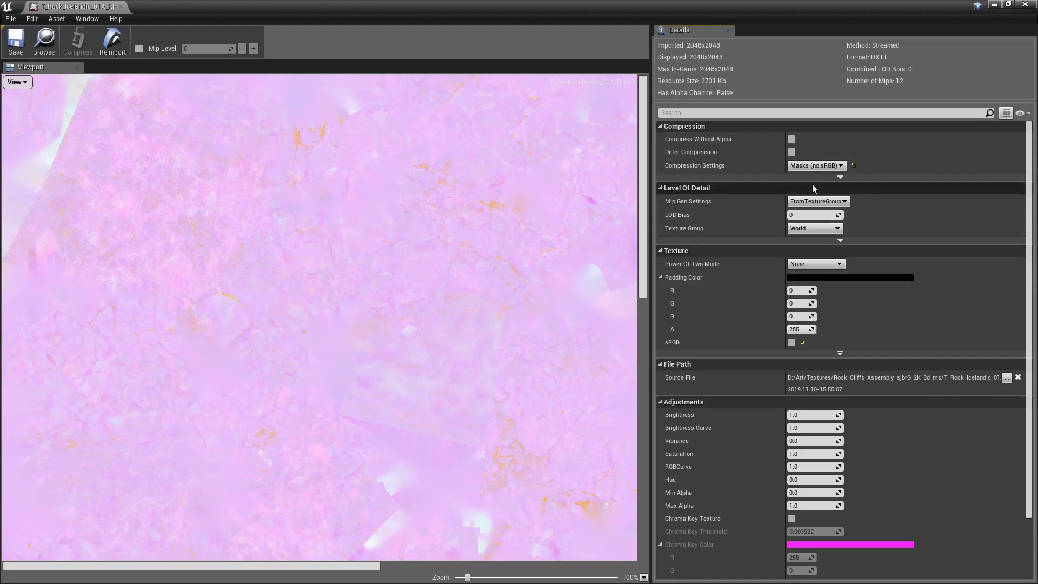
{"action": "mouse_move", "coordinate": [119, 6]}
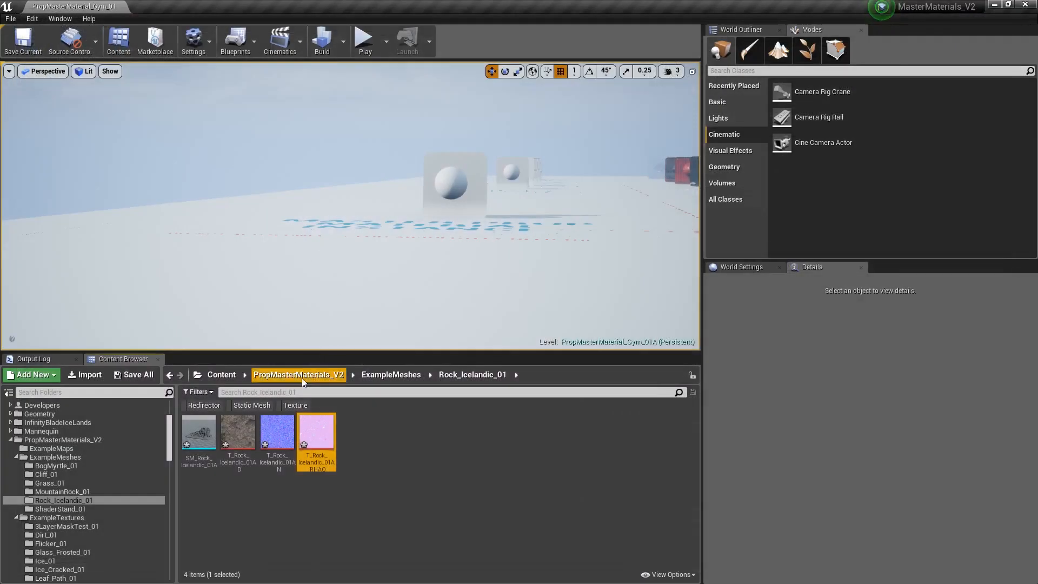
{"action": "double_click", "coordinate": [278, 429]}
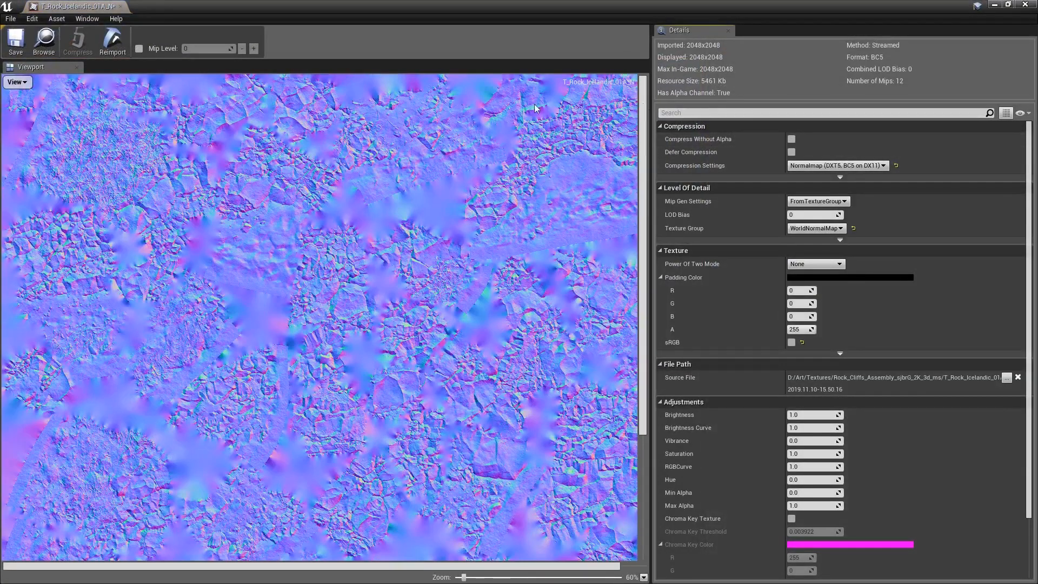
{"action": "mouse_move", "coordinate": [206, 192]}
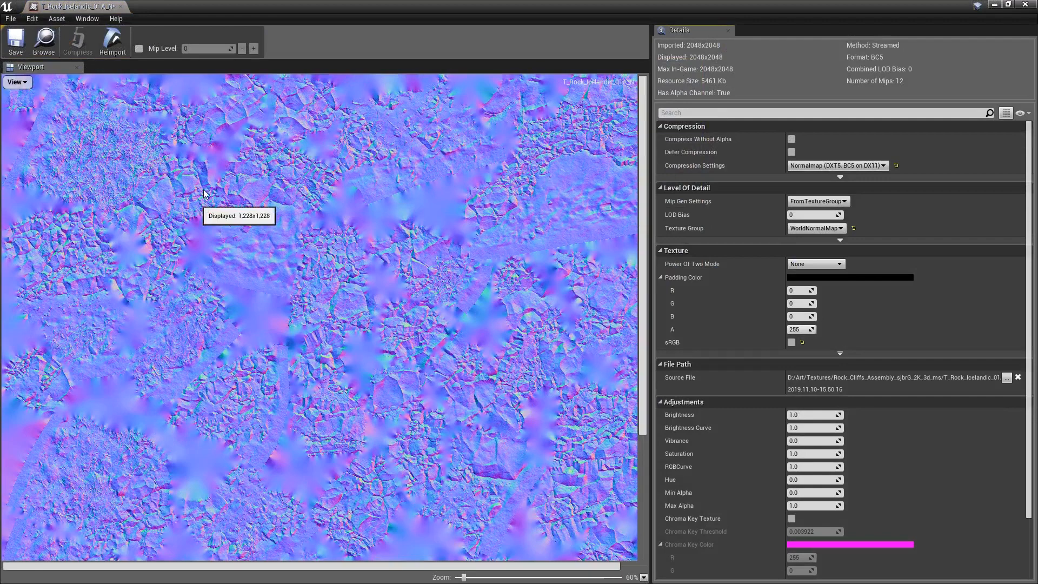
{"action": "mouse_move", "coordinate": [700, 112]}
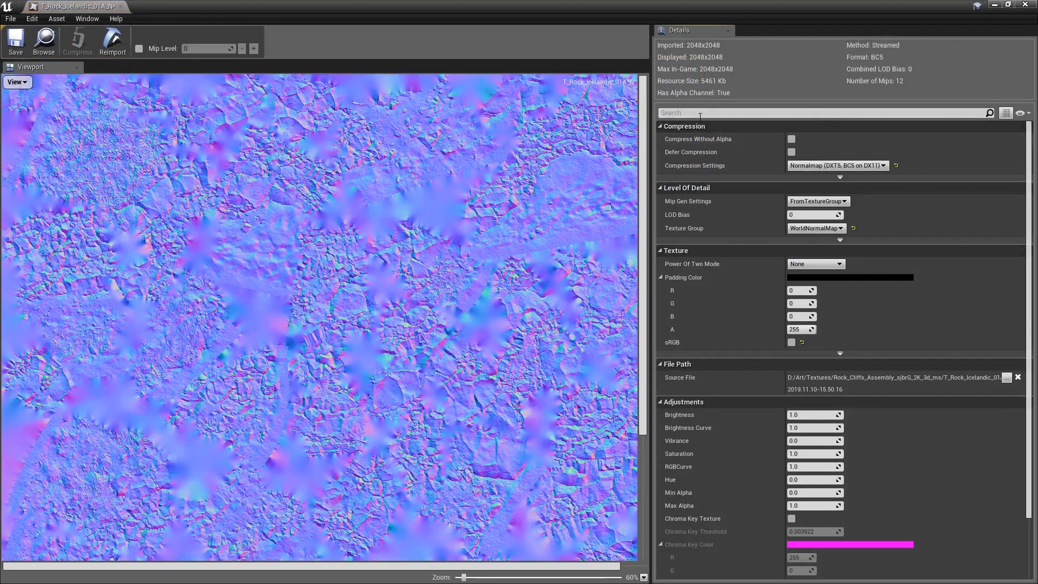
- Tick Flip Green Channel on T_Rock_Icelandic_01A_N via a 'green' Details search
{"action": "type", "text": "green"}
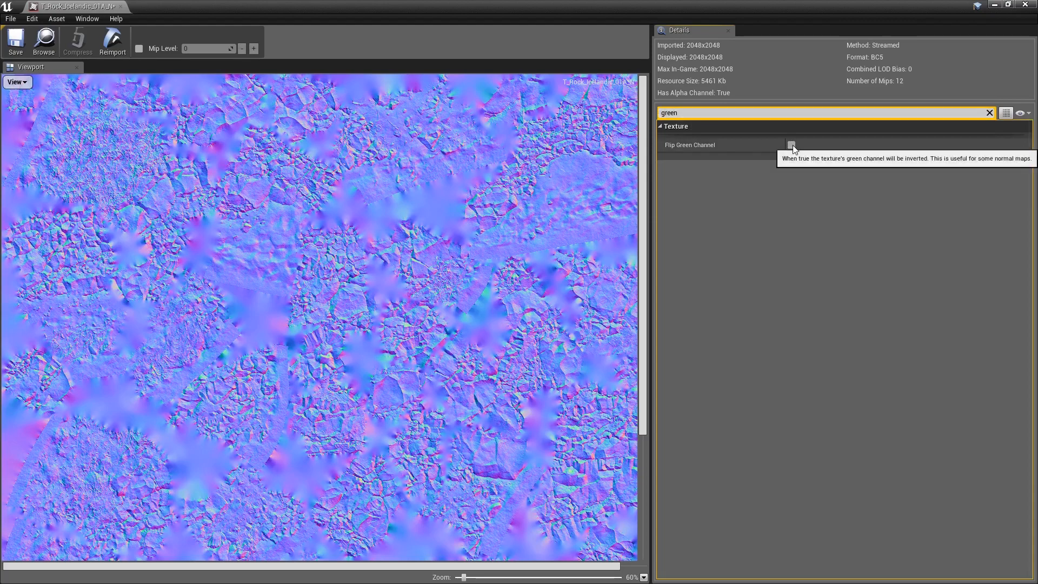
{"action": "left_click", "coordinate": [989, 112]}
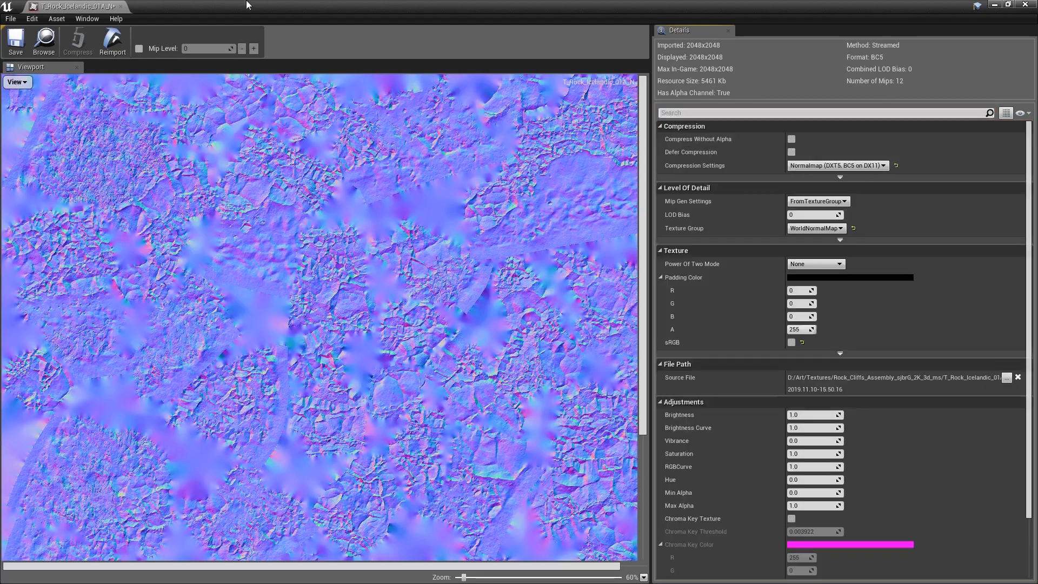
{"action": "mouse_move", "coordinate": [265, 176]}
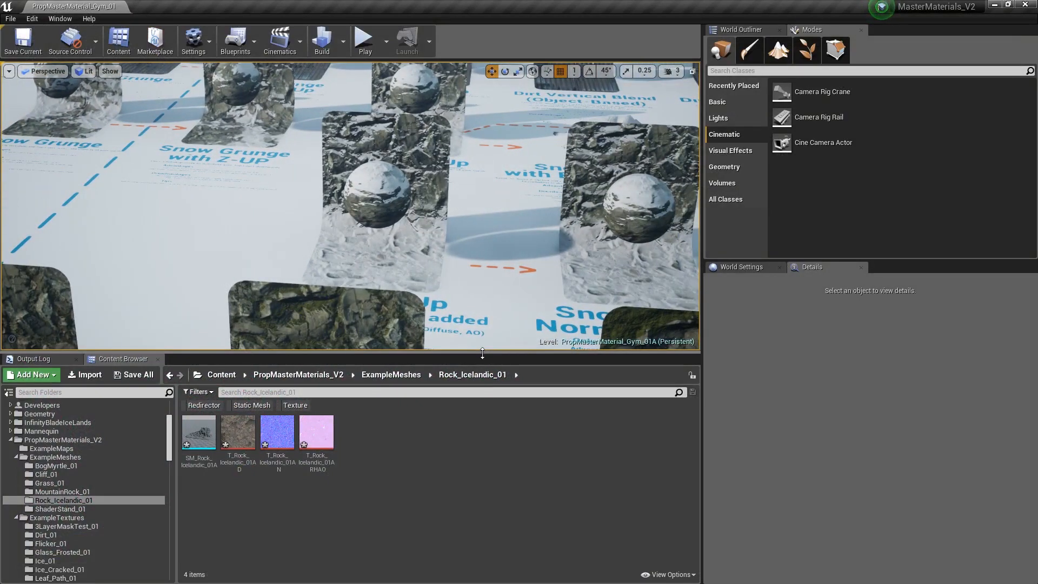
- Create an instance of MasterInst_Snow_ZUP_DTROCK and copy it into the Rock_Icelandic_01 folder
{"action": "left_click", "coordinate": [387, 238]}
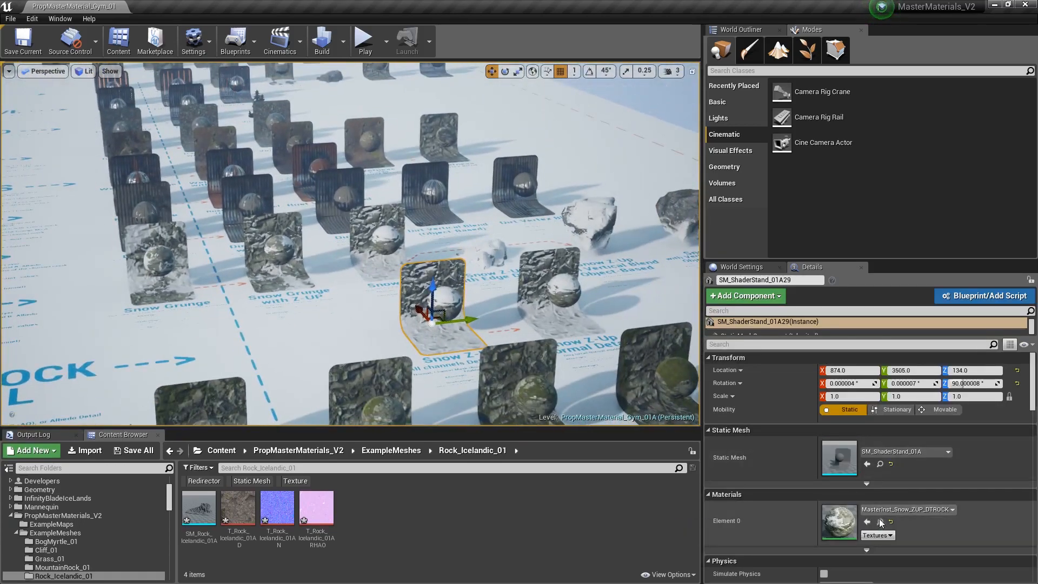
{"action": "right_click", "coordinate": [371, 509]}
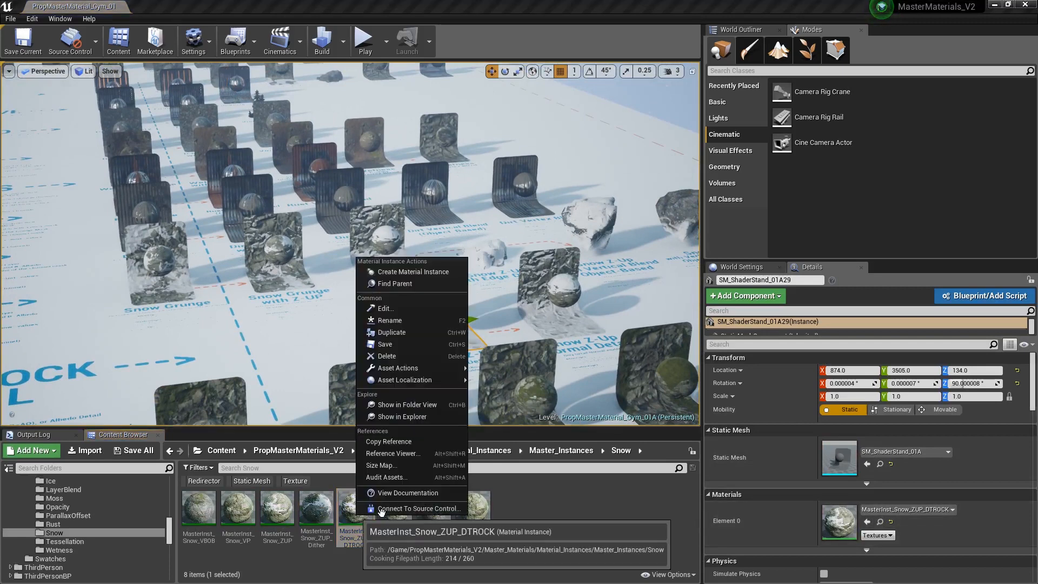
{"action": "mouse_move", "coordinate": [412, 271]}
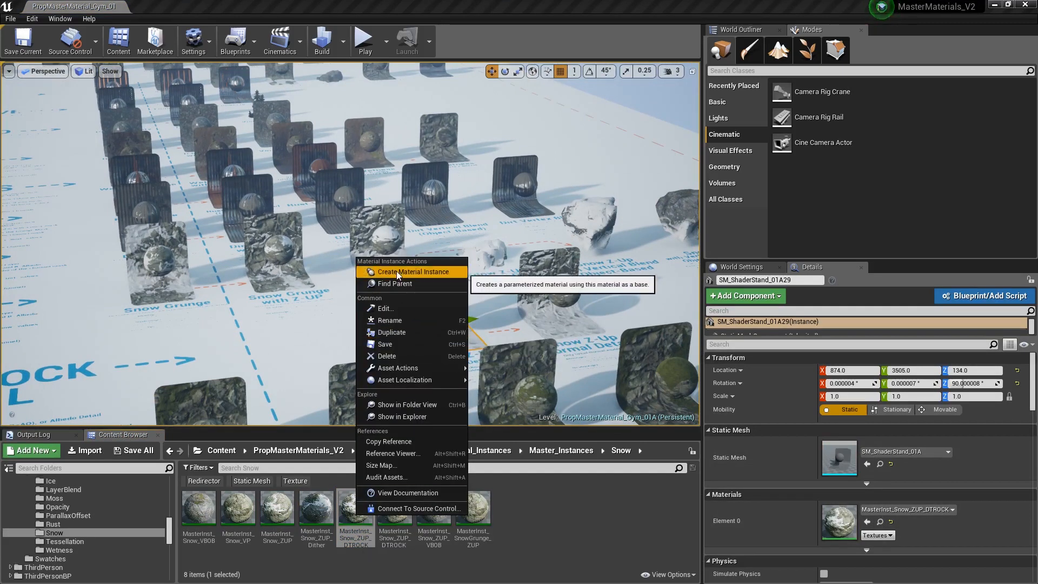
{"action": "left_click", "coordinate": [415, 271]}
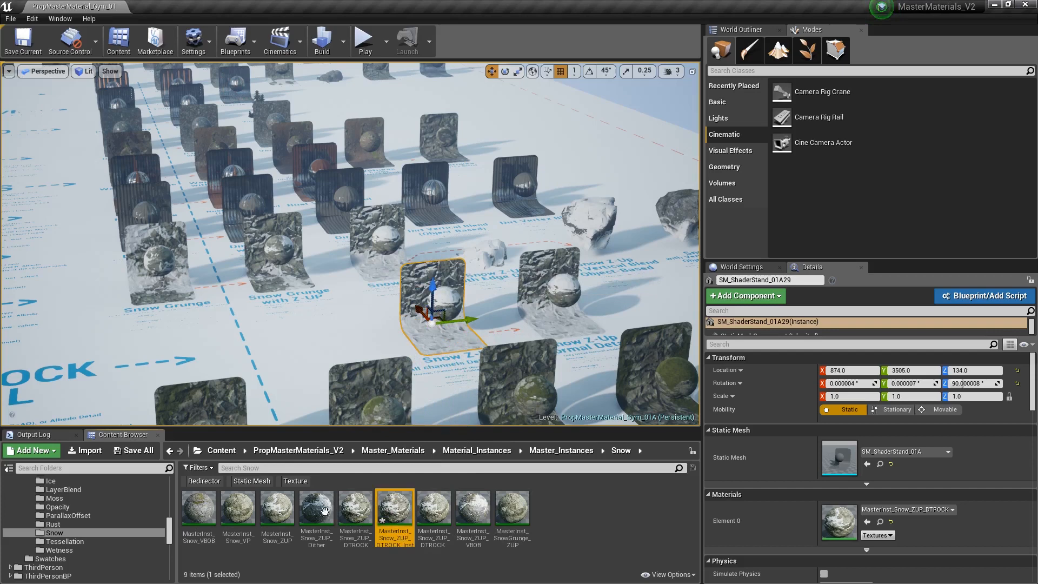
{"action": "scroll", "scroll_direction": "down", "scroll_amount": 3}
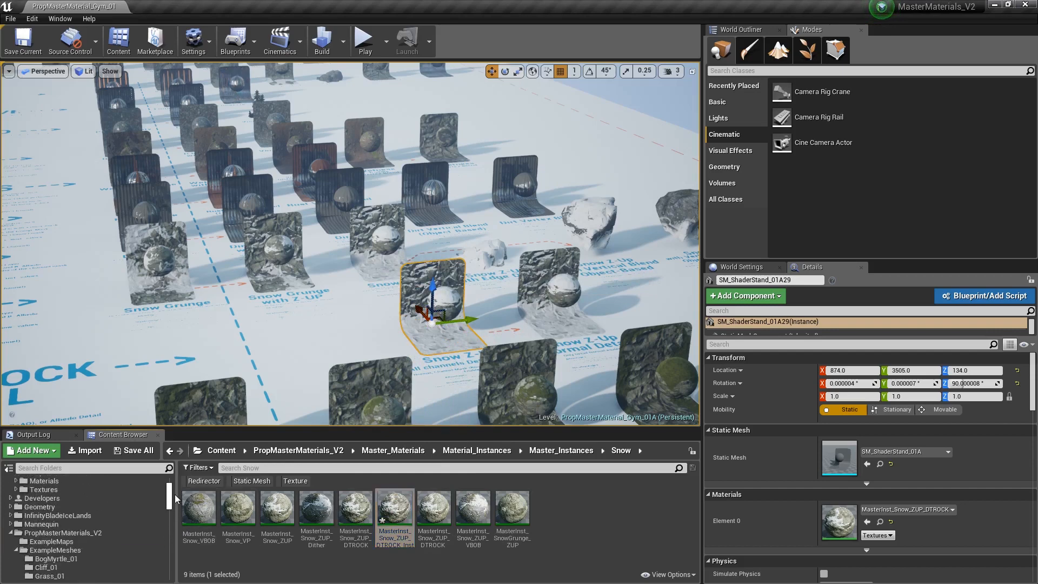
{"action": "scroll", "scroll_direction": "down", "scroll_amount": 3}
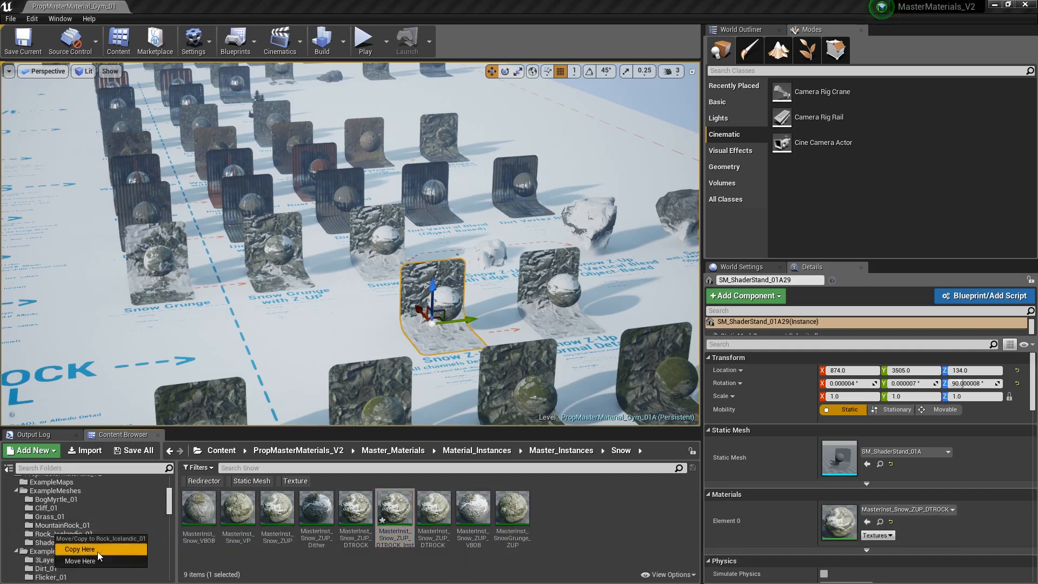
{"action": "left_click", "coordinate": [64, 533]}
{"action": "type", "text": "a"}
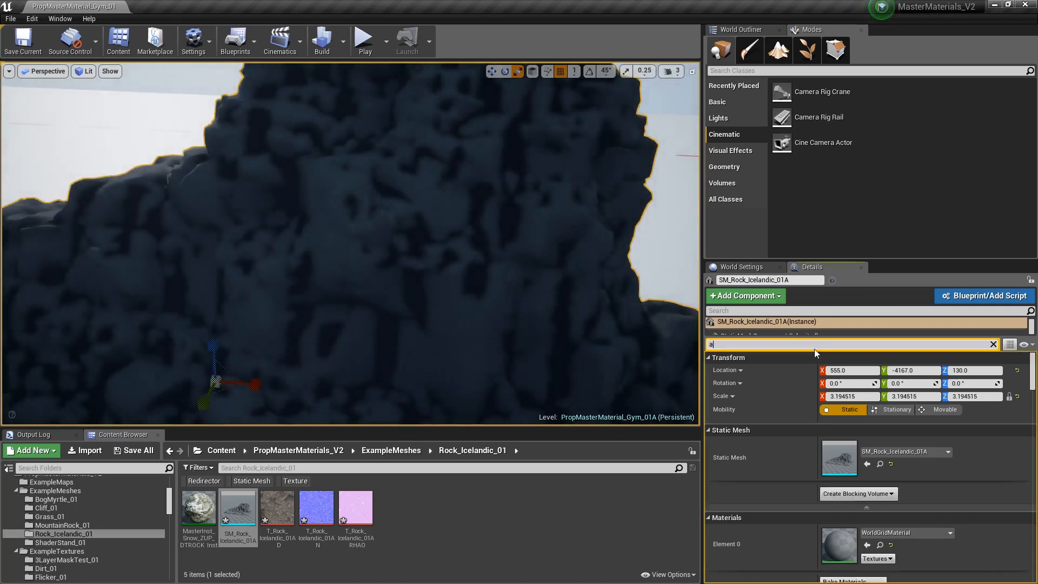
- Untick Affect Distance Field Lighting on the placed rock via an 'affect' search, then clear the search
{"action": "type", "text": "ffect"}
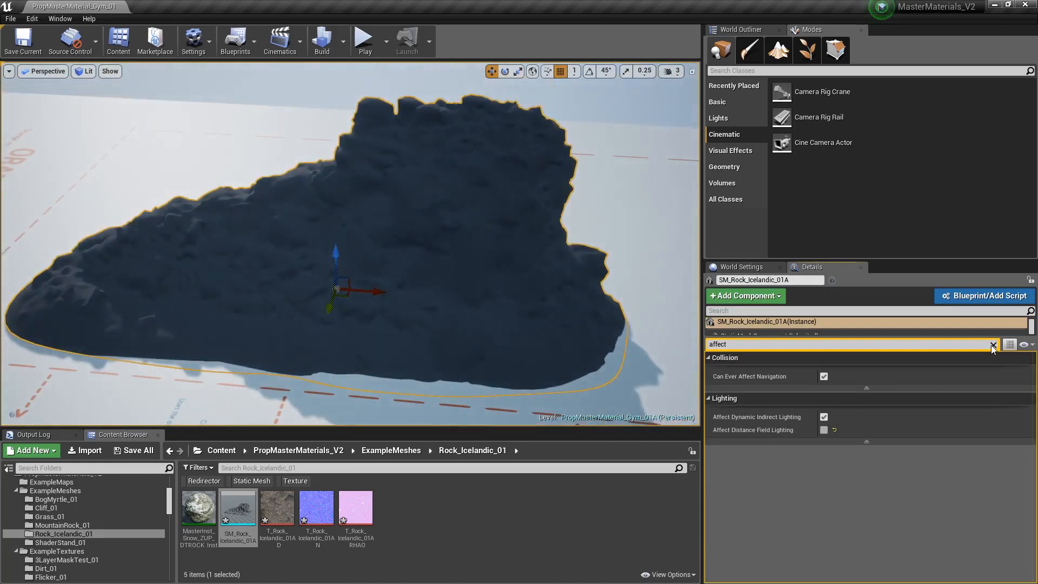
{"action": "left_click", "coordinate": [992, 343]}
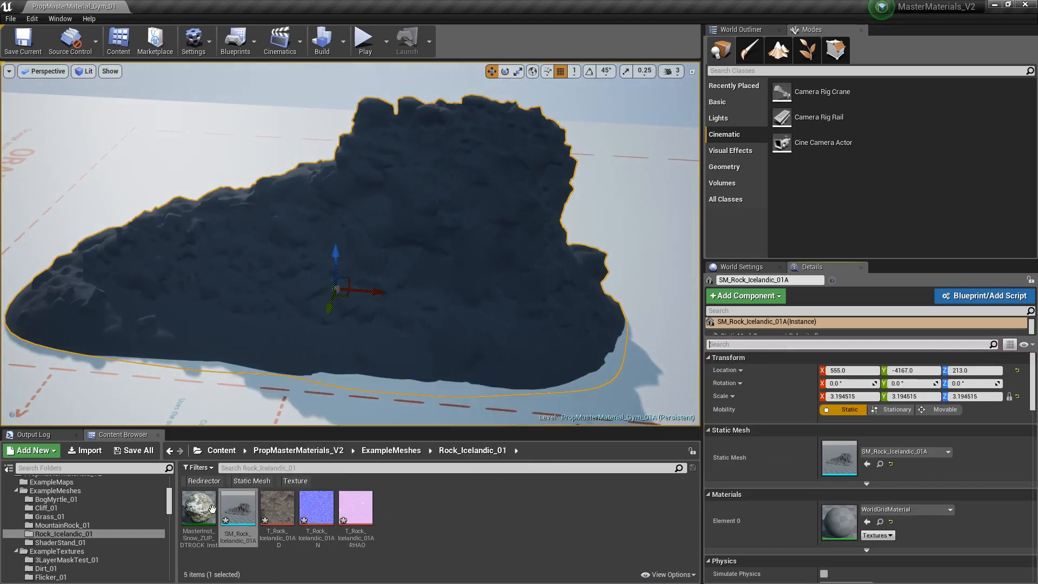
{"action": "mouse_move", "coordinate": [198, 505]}
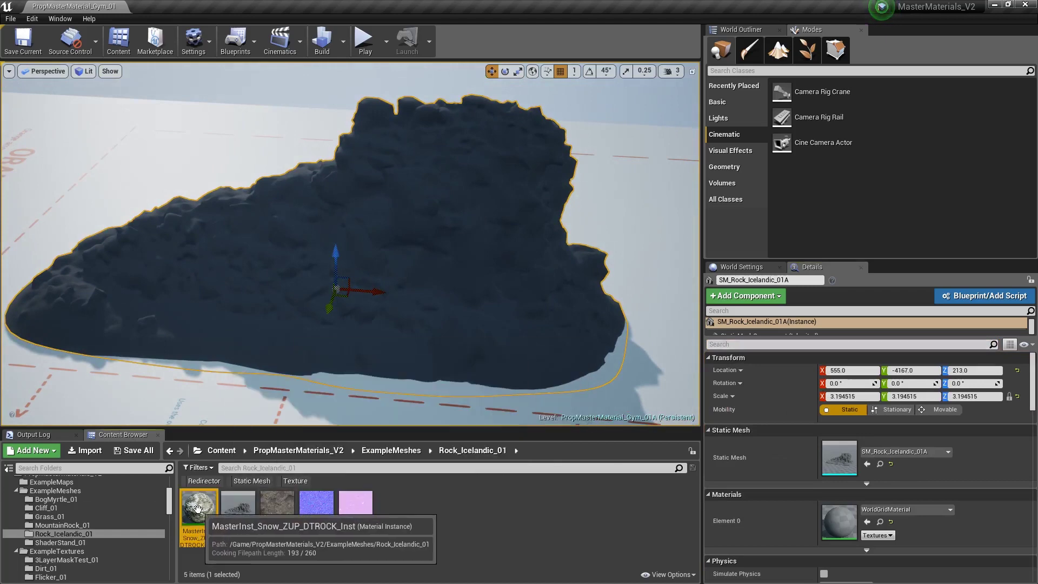
- Apply MasterInst_Snow_ZUP_DTROCK_Inst to the Icelandic rock in the viewport
{"action": "left_click", "coordinate": [197, 508]}
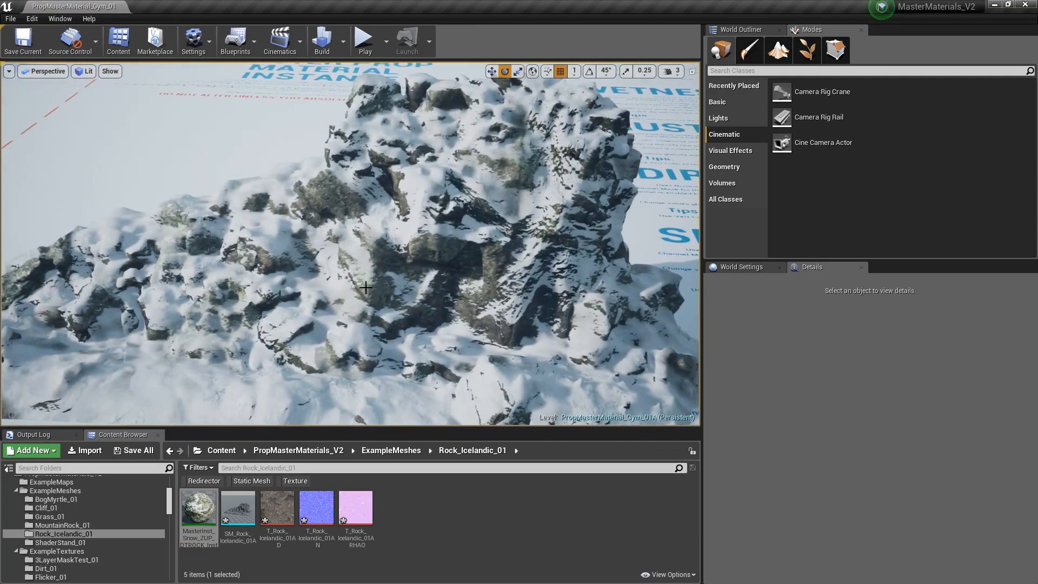
{"action": "mouse_move", "coordinate": [199, 508]}
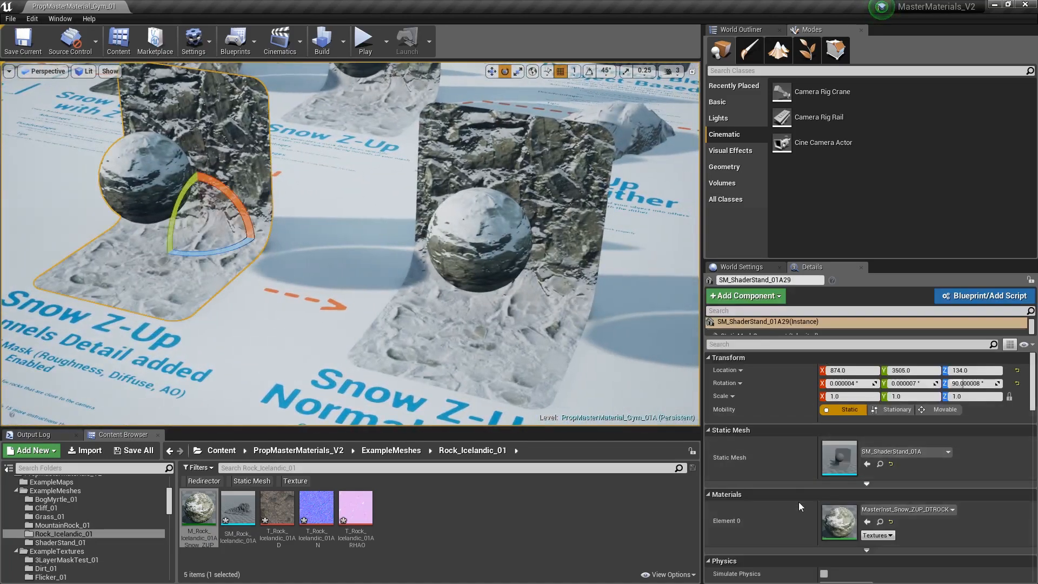
{"action": "mouse_move", "coordinate": [910, 509]}
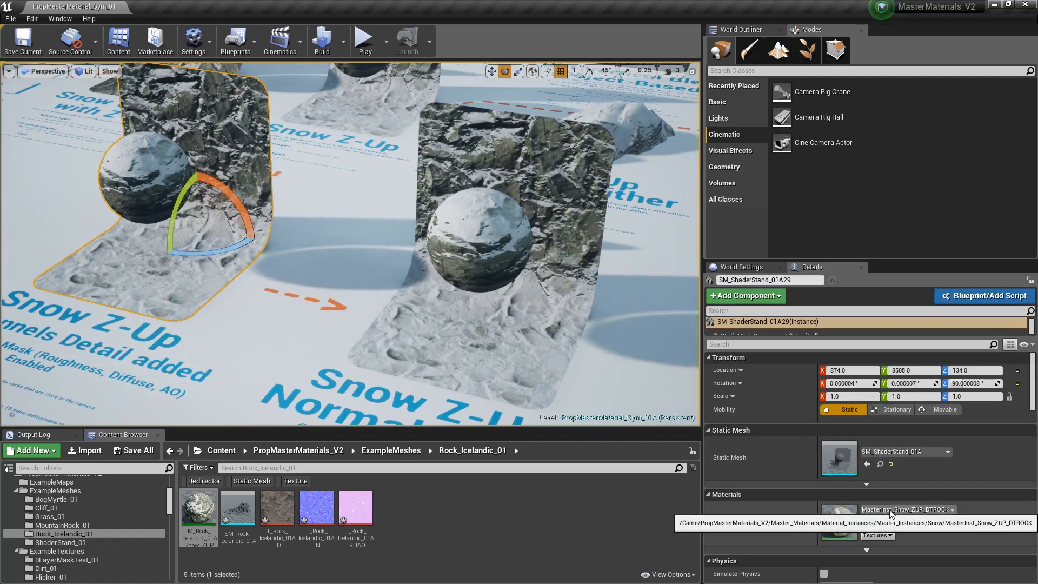
{"action": "mouse_move", "coordinate": [932, 509]}
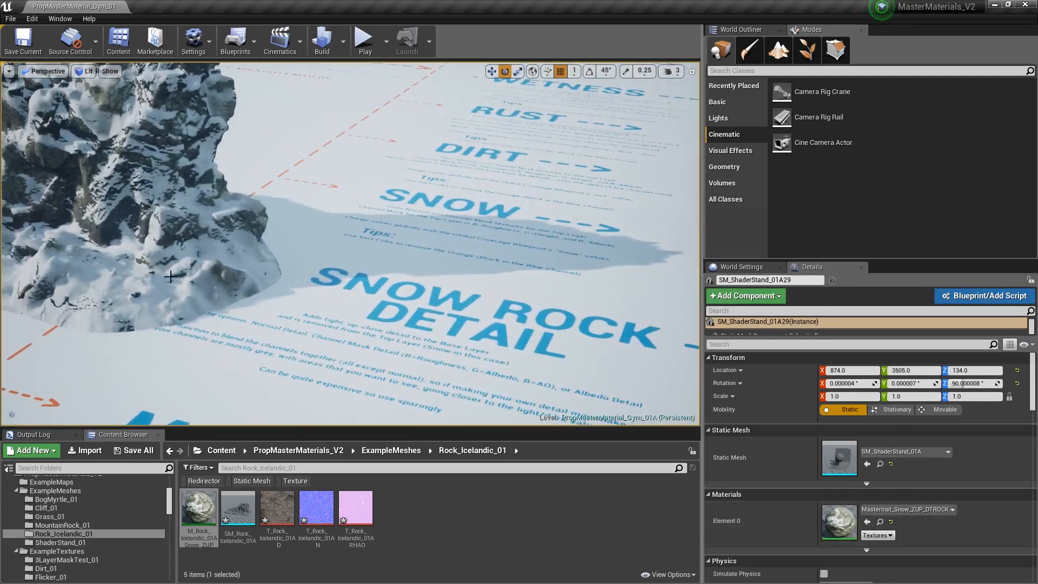
- Rename the snow instance to M_Rock_Icelandic_01A_Snow_ZUP_DTROCK_Inst
{"action": "left_click", "coordinate": [198, 508]}
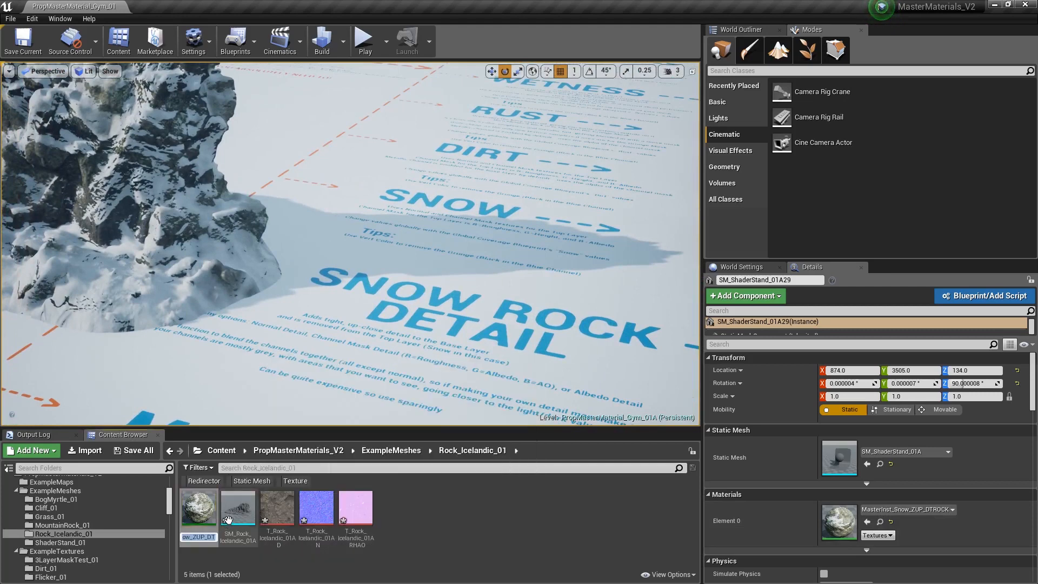
{"action": "mouse_move", "coordinate": [218, 535]}
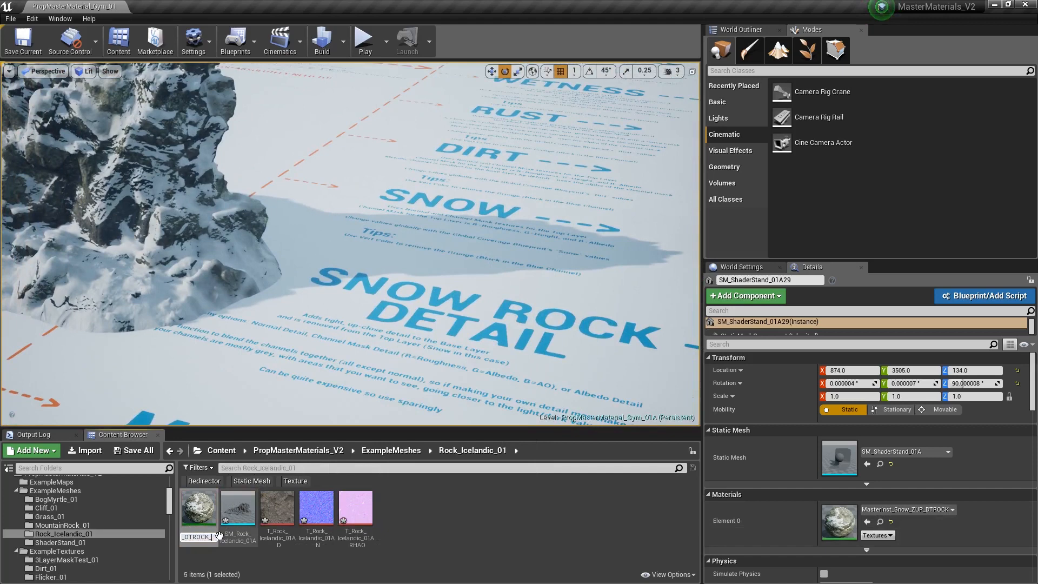
{"action": "left_click", "coordinate": [197, 508]}
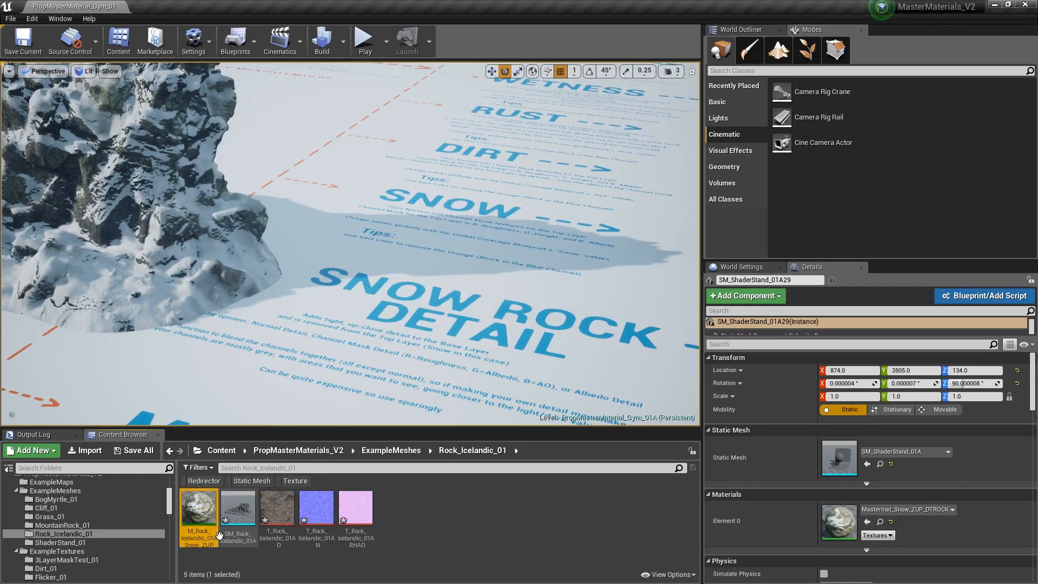
{"action": "mouse_move", "coordinate": [199, 513]}
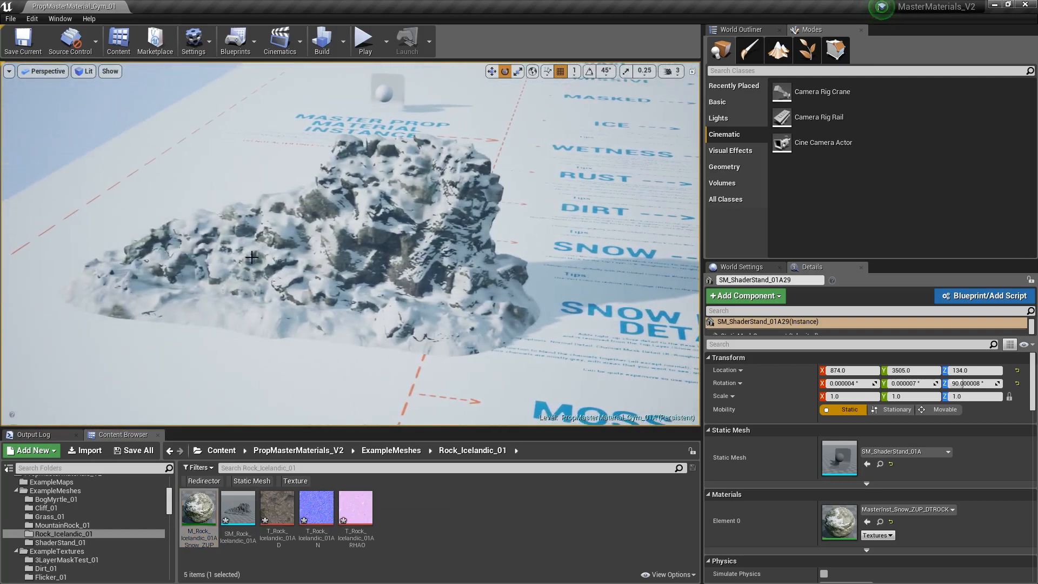
{"action": "mouse_move", "coordinate": [198, 505]}
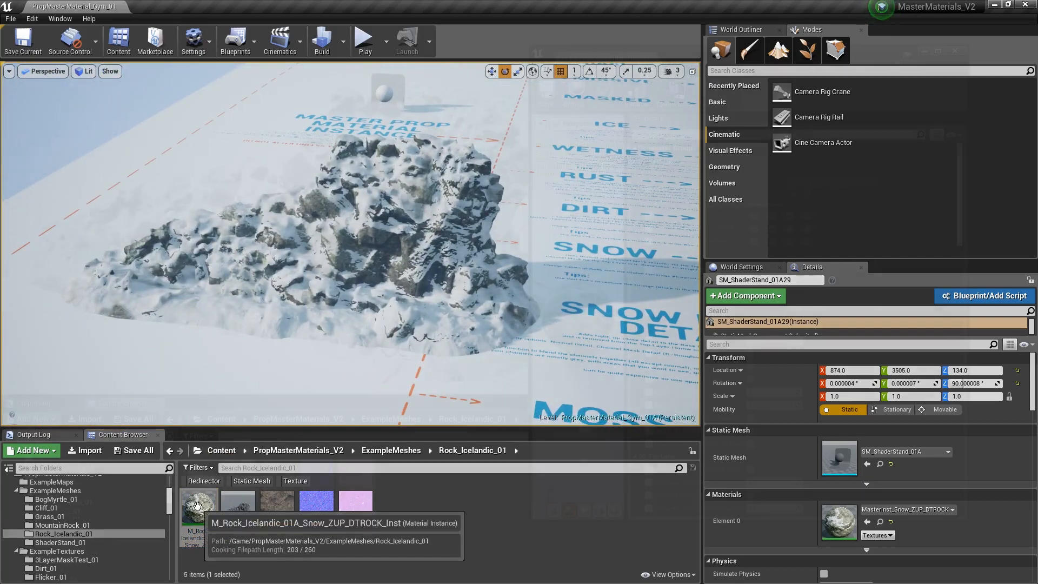
- Open the rock's snow material instance, dismiss Compiler Results and enable the Base Albedo parameter
{"action": "double_click", "coordinate": [199, 503]}
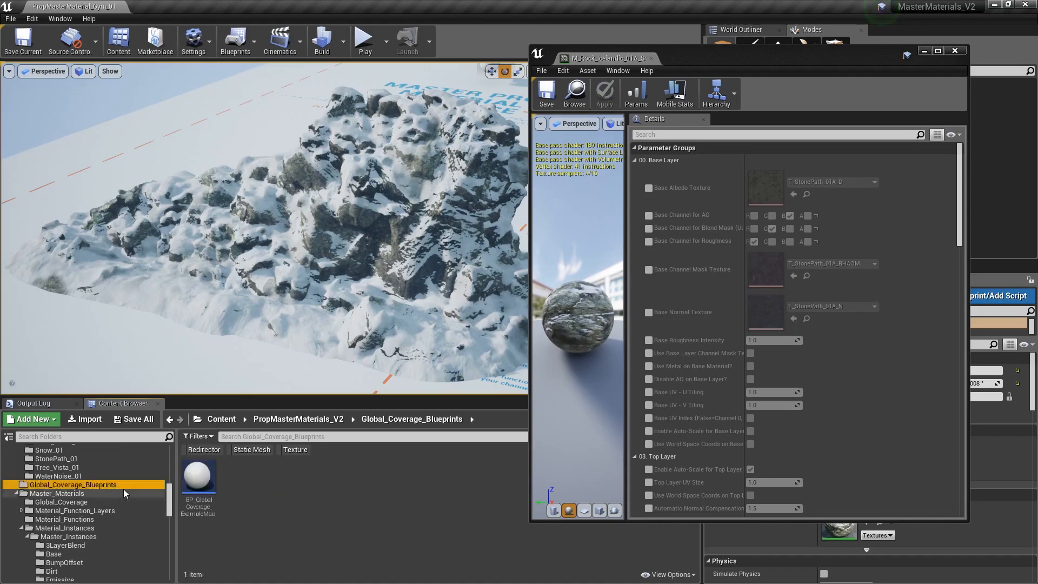
{"action": "double_click", "coordinate": [199, 476]}
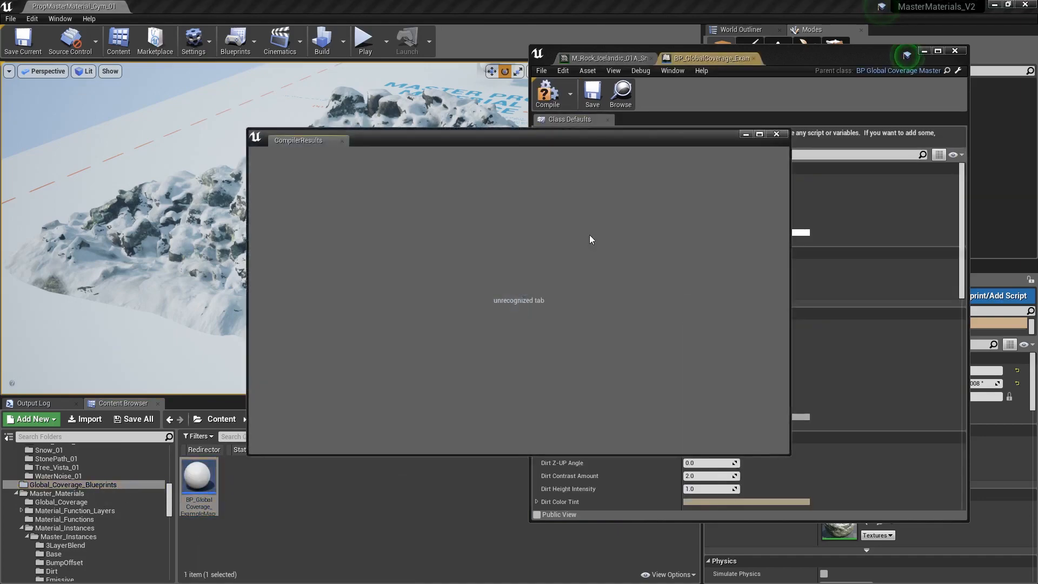
{"action": "left_click", "coordinate": [776, 134]}
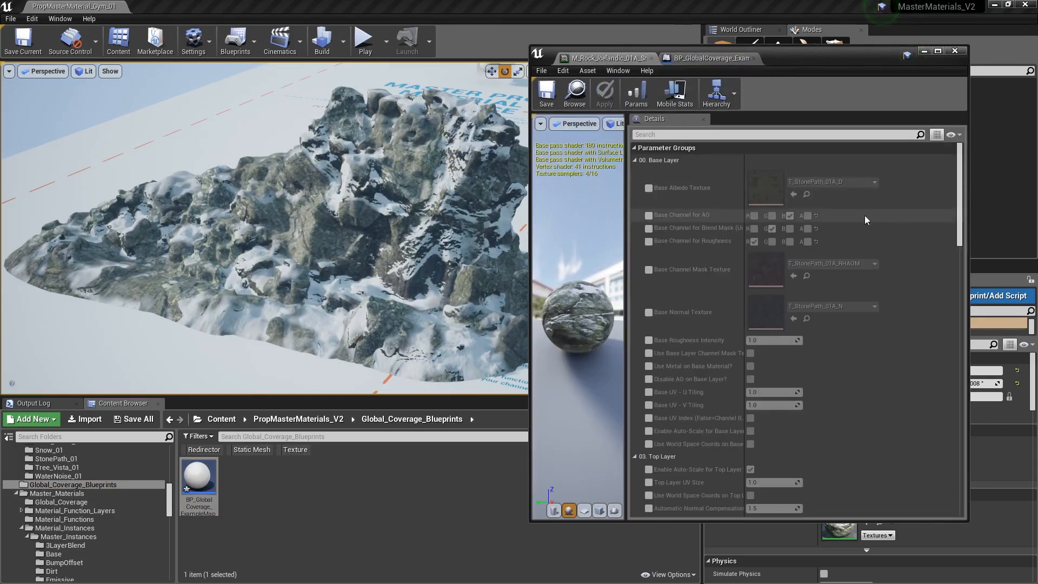
{"action": "mouse_move", "coordinate": [603, 58]}
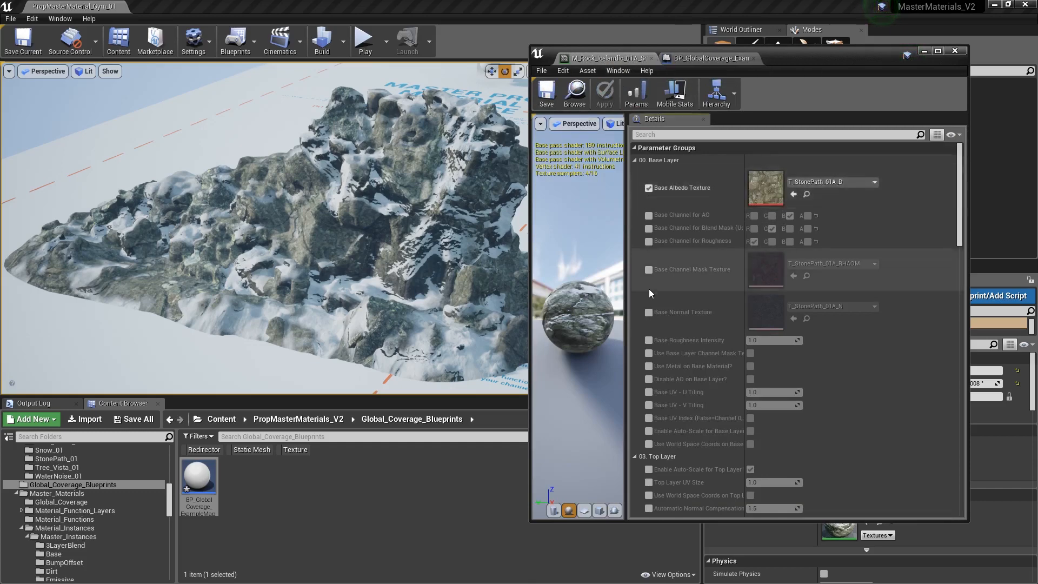
{"action": "left_click", "coordinate": [648, 269]}
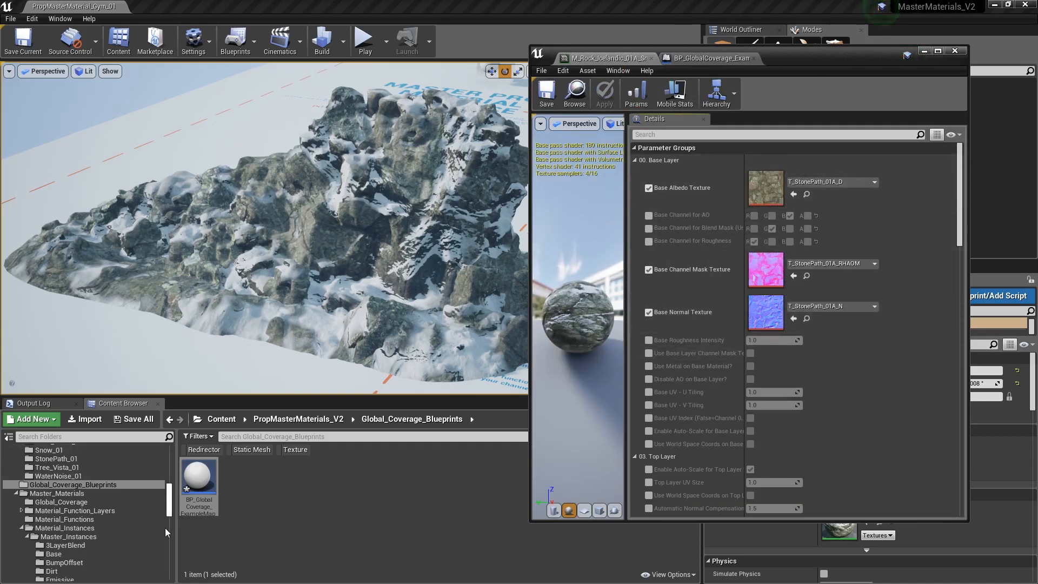
{"action": "scroll", "scroll_direction": "down", "scroll_amount": 3}
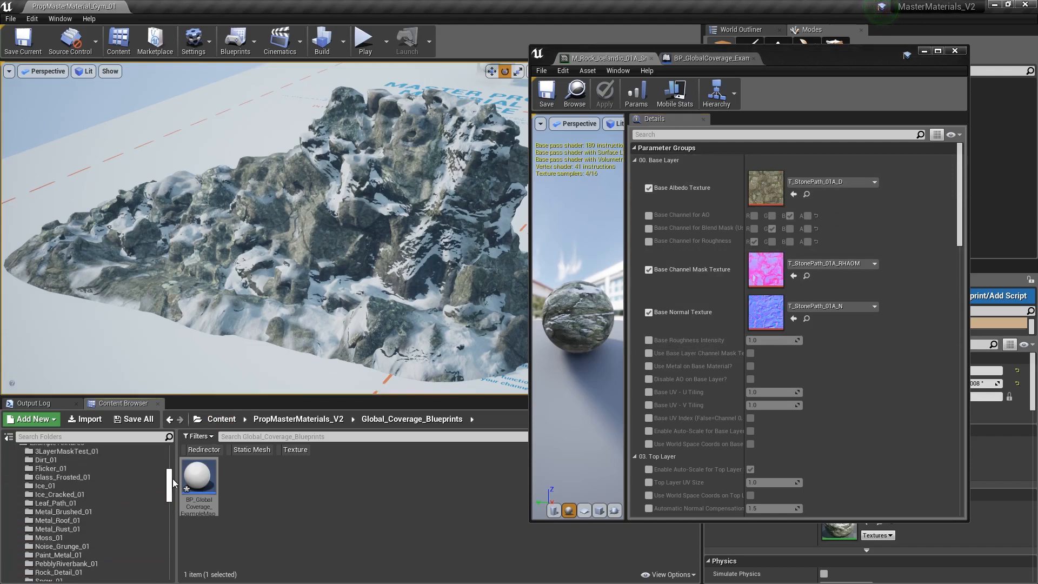
- Assign the rock's D, RHAO and N textures to the base layer, then view BP_GlobalCoverage settings
{"action": "left_click", "coordinate": [64, 511]}
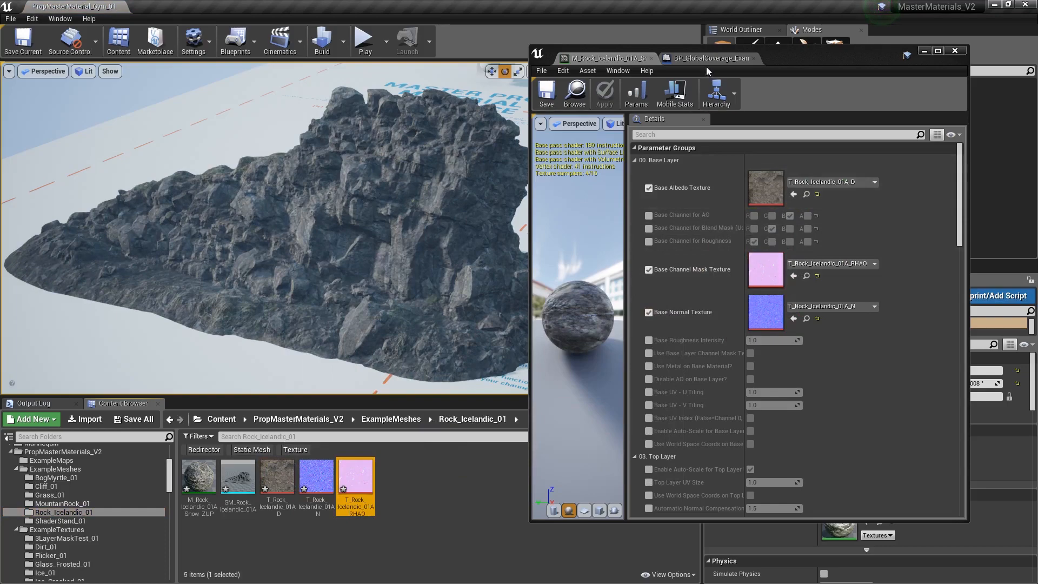
{"action": "left_click", "coordinate": [708, 58]}
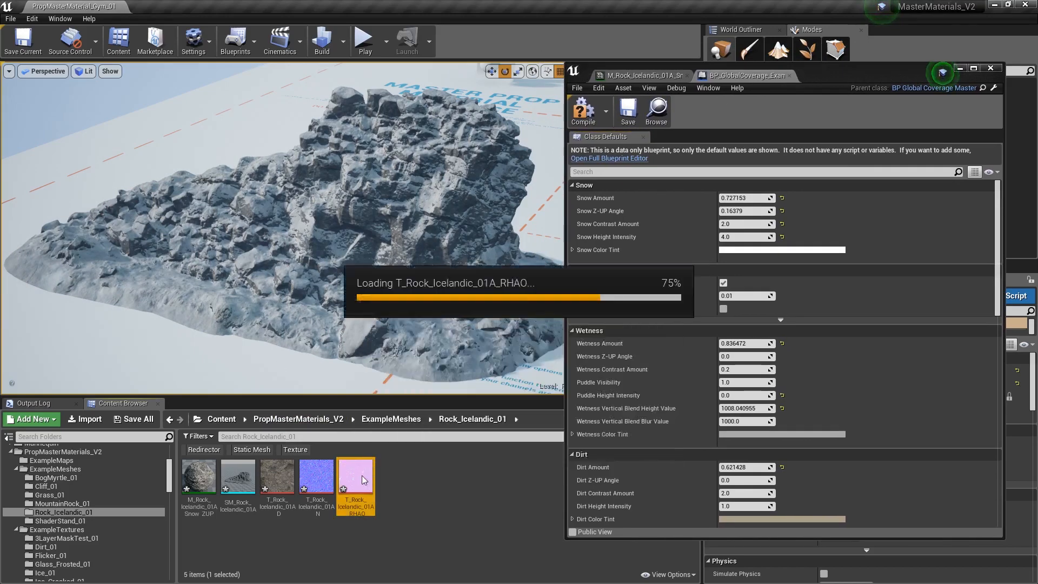
- Open T_Rock_Icelandic_01A_RHAO and isolate a single channel to inspect its height mask
{"action": "double_click", "coordinate": [356, 477]}
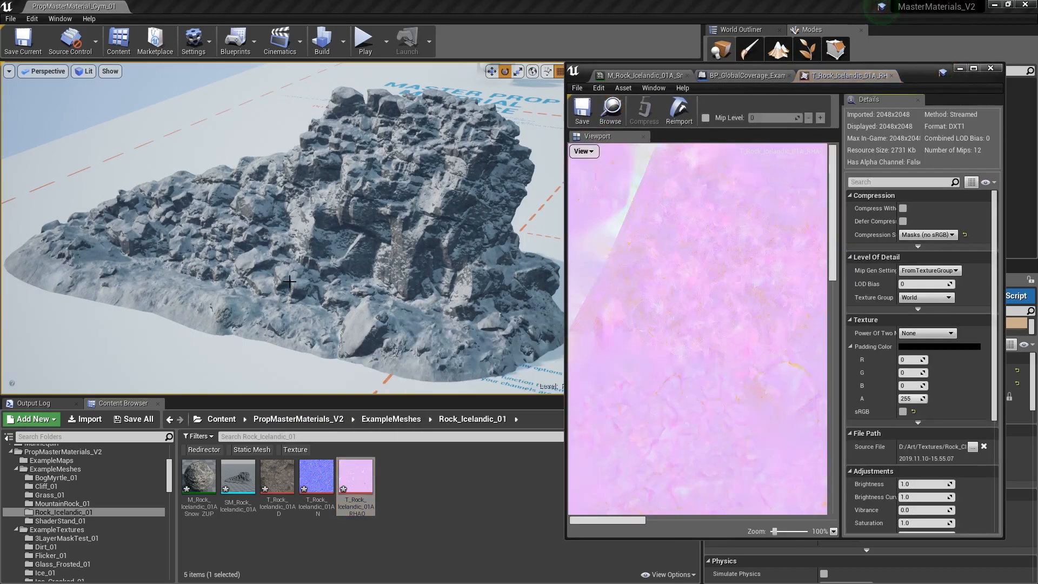
{"action": "left_click", "coordinate": [581, 152]}
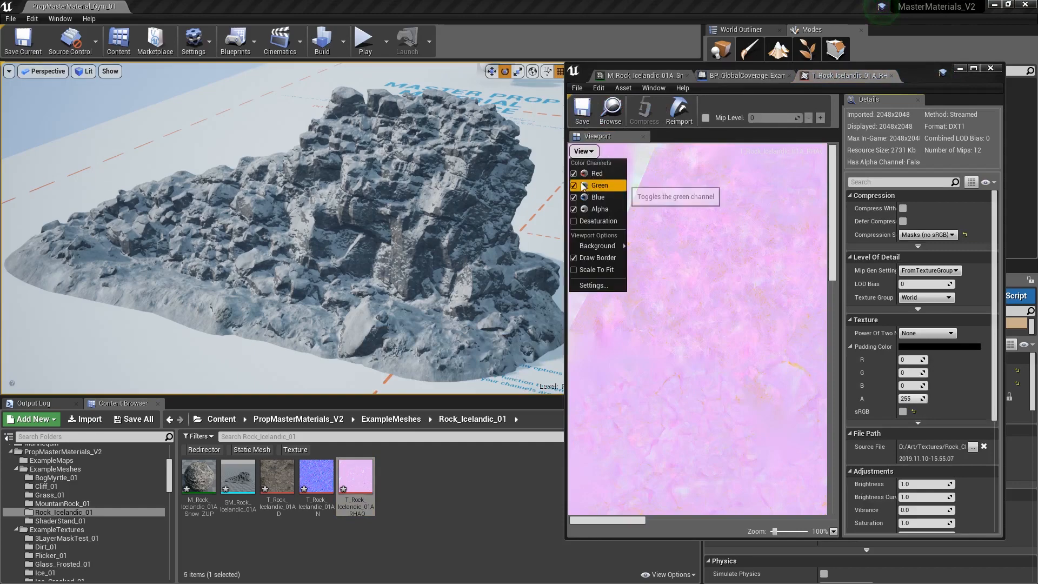
{"action": "left_click", "coordinate": [974, 67]}
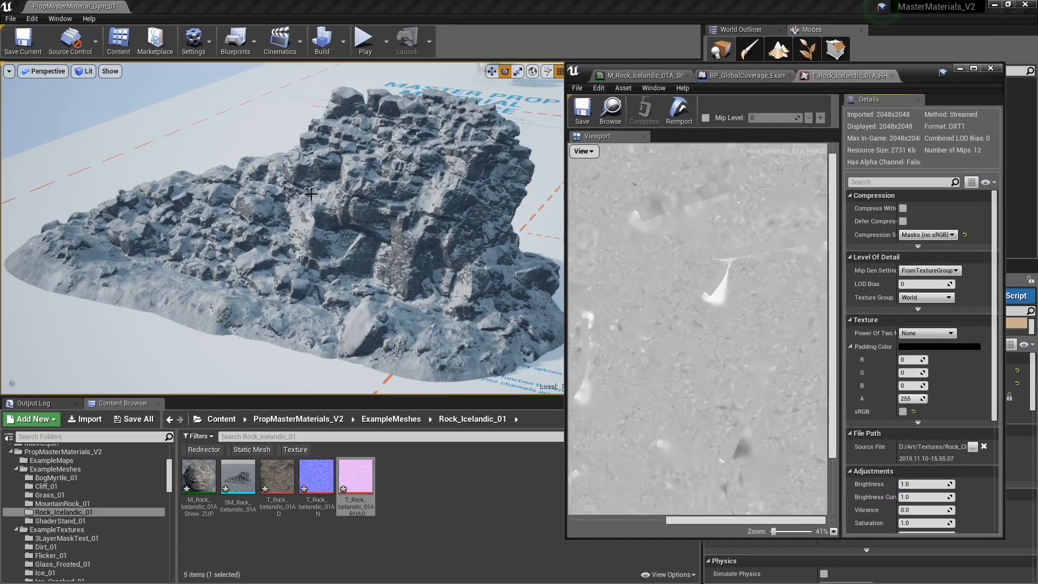
{"action": "mouse_move", "coordinate": [498, 202]}
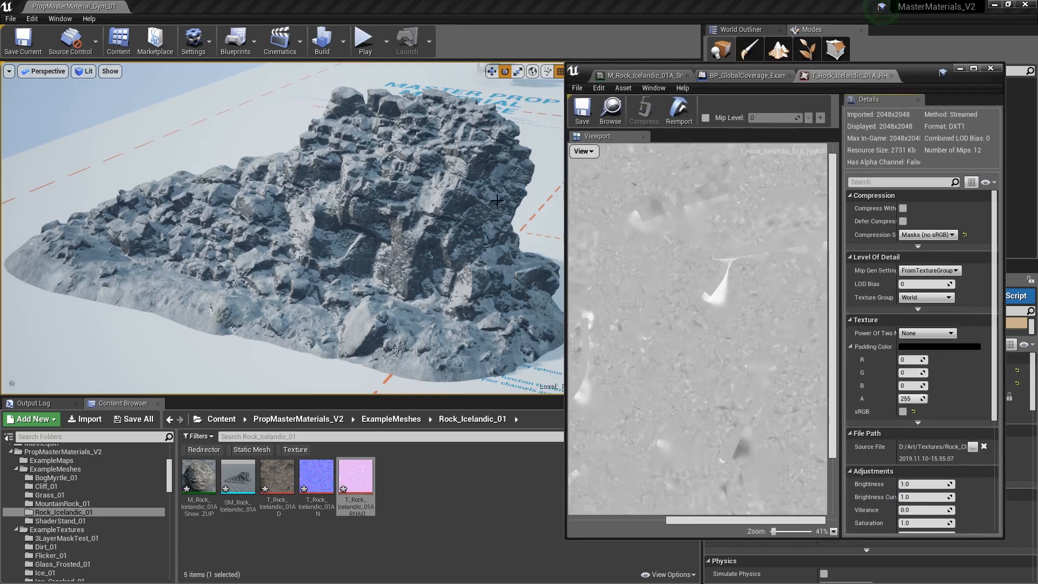
{"action": "mouse_move", "coordinate": [352, 208]}
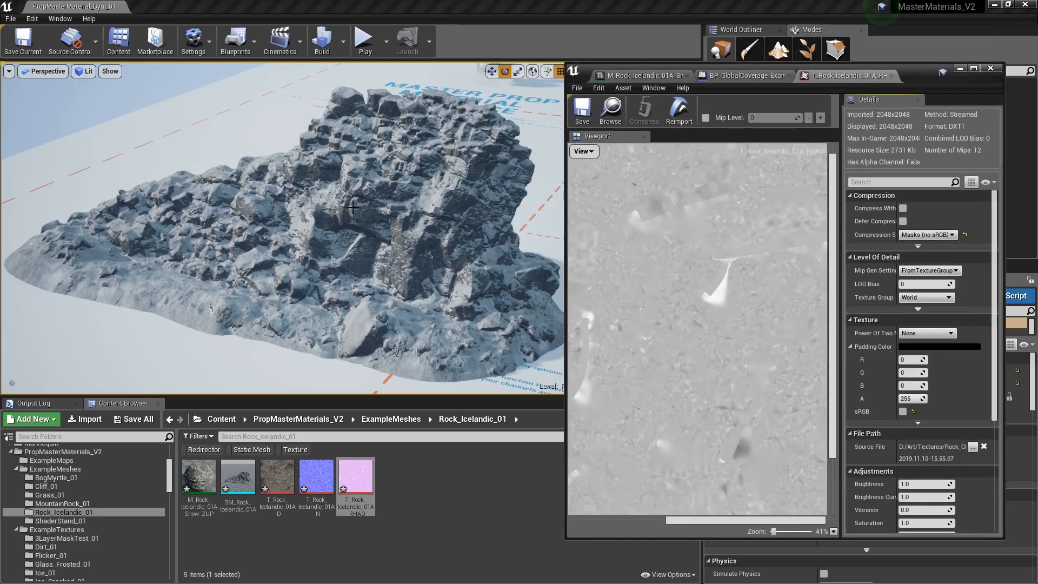
{"action": "scroll", "scroll_direction": "down", "scroll_amount": 3}
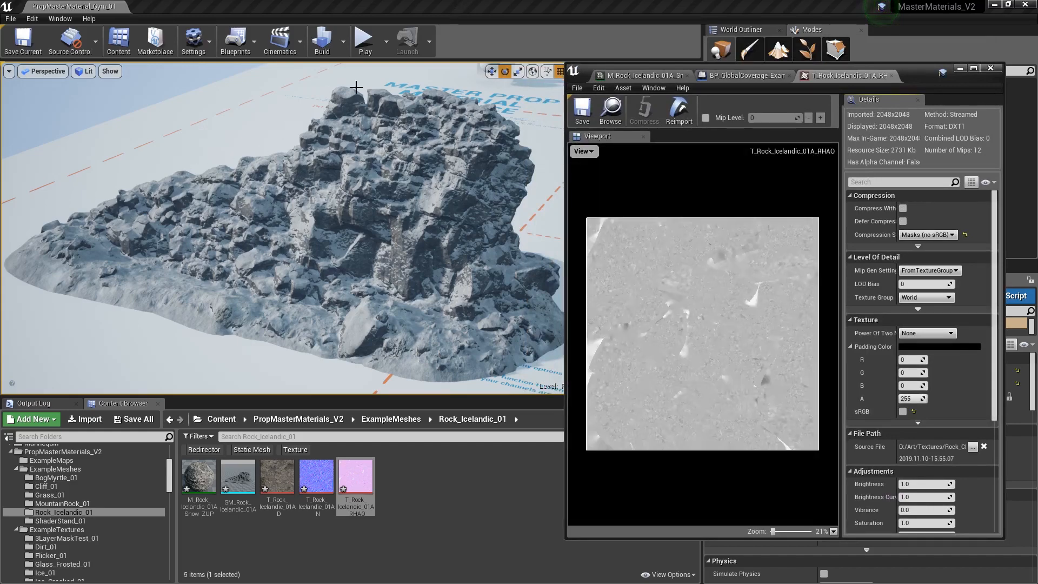
{"action": "mouse_move", "coordinate": [778, 246]}
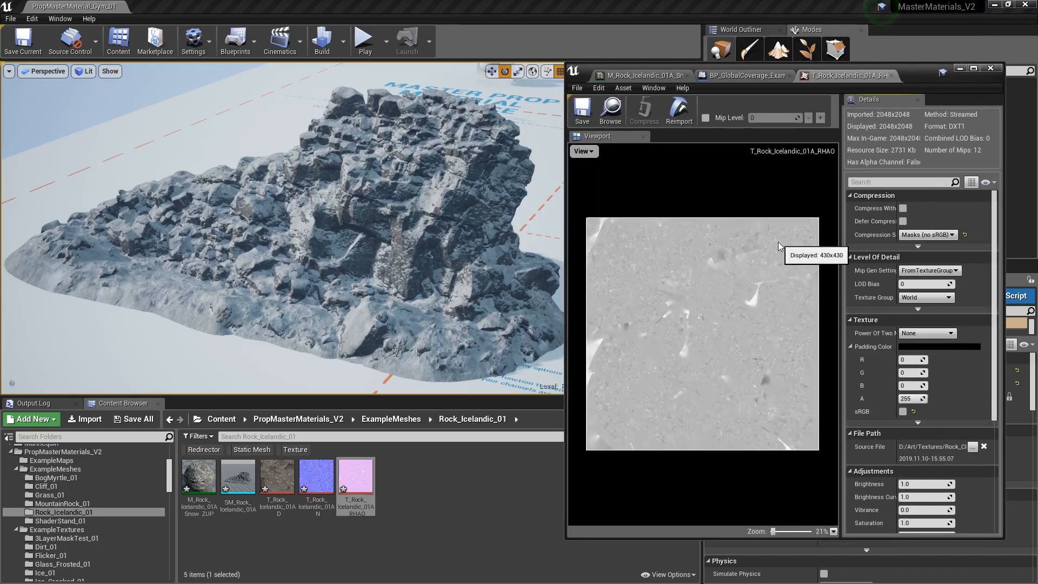
{"action": "mouse_move", "coordinate": [668, 370]}
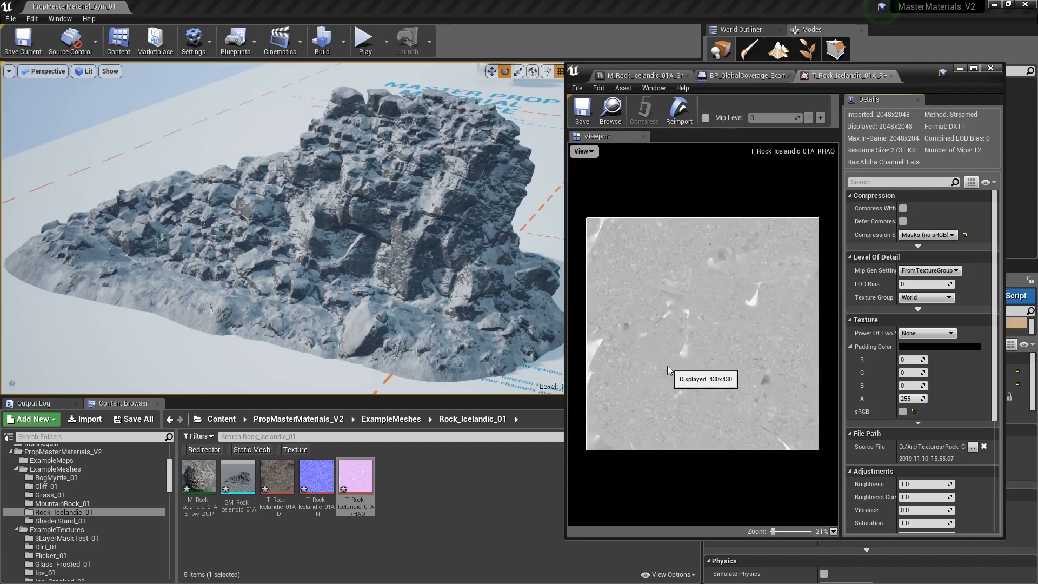
{"action": "mouse_move", "coordinate": [730, 294]}
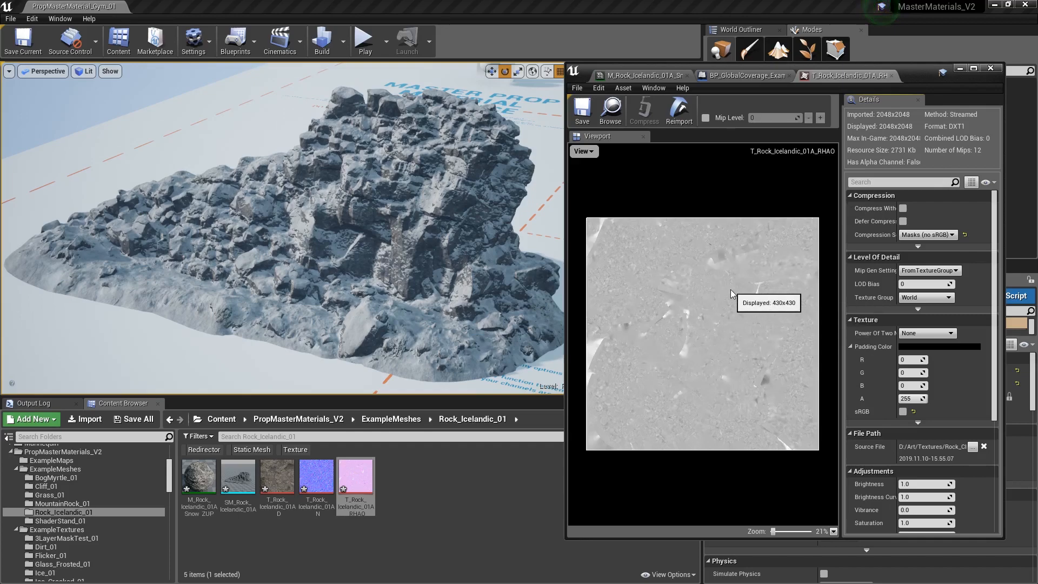
{"action": "scroll", "scroll_direction": "up", "scroll_amount": 3}
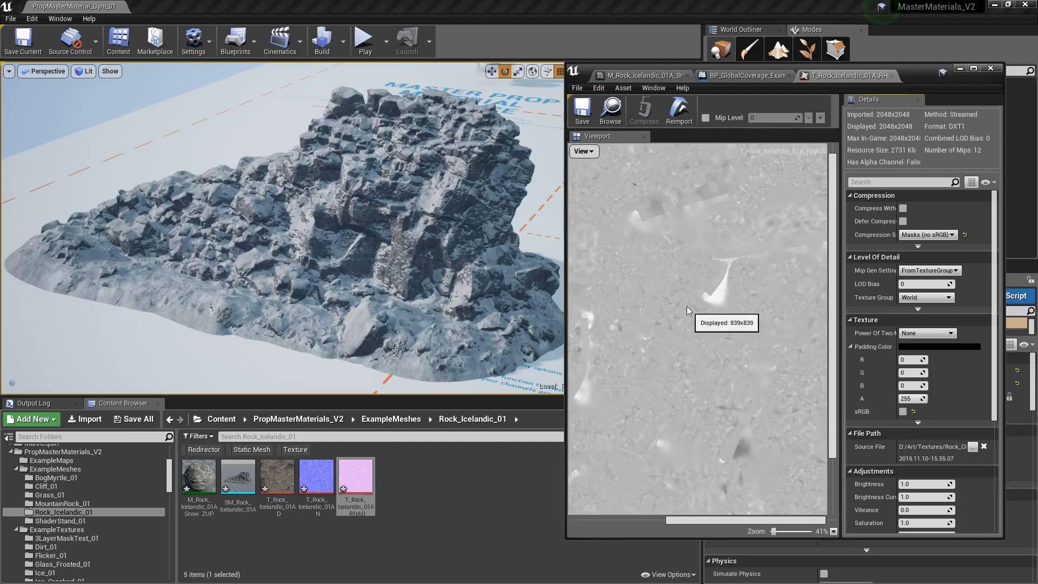
{"action": "mouse_move", "coordinate": [723, 304]}
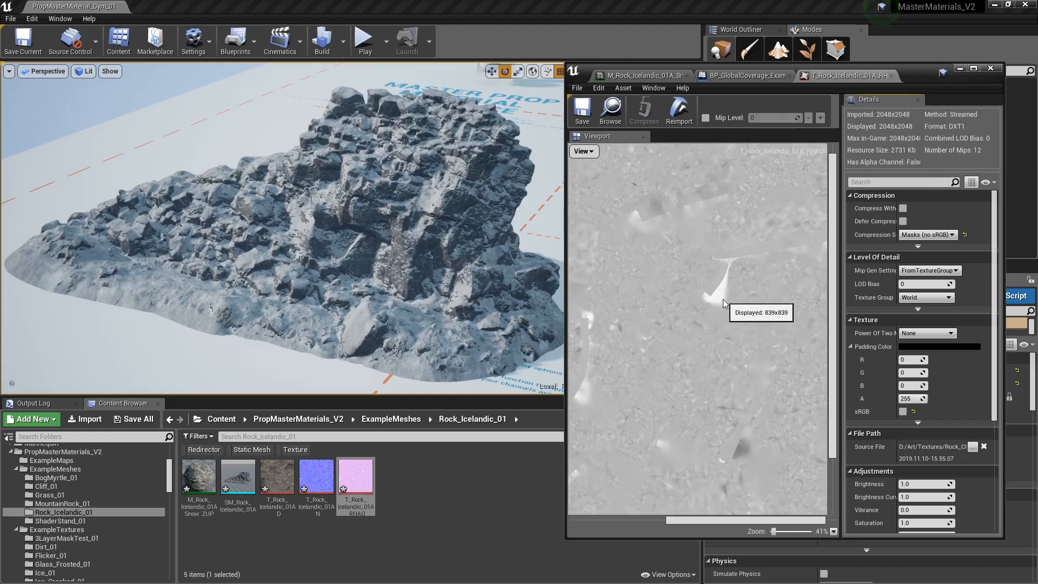
{"action": "mouse_move", "coordinate": [719, 290]}
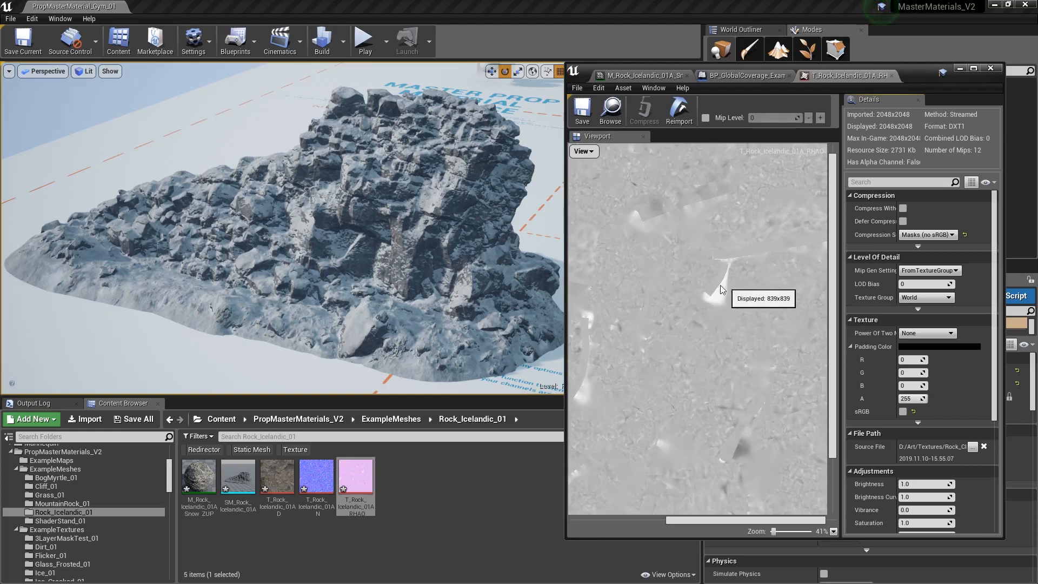
- Raise global snow amount to about 0.72 in BP_GlobalCoverage, then return to the RHAO texture
{"action": "left_click", "coordinate": [741, 74]}
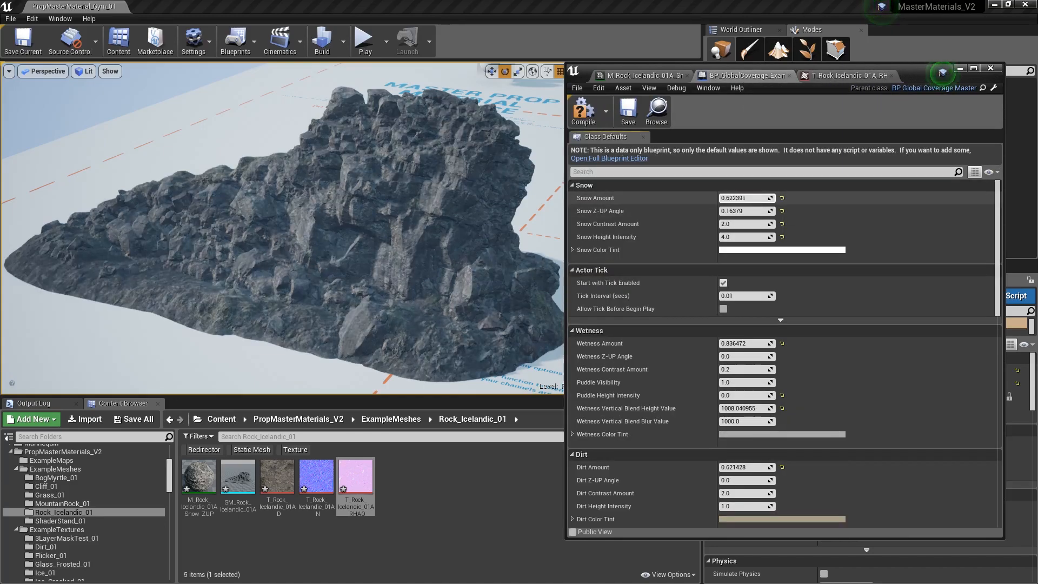
{"action": "left_click", "coordinate": [743, 197]}
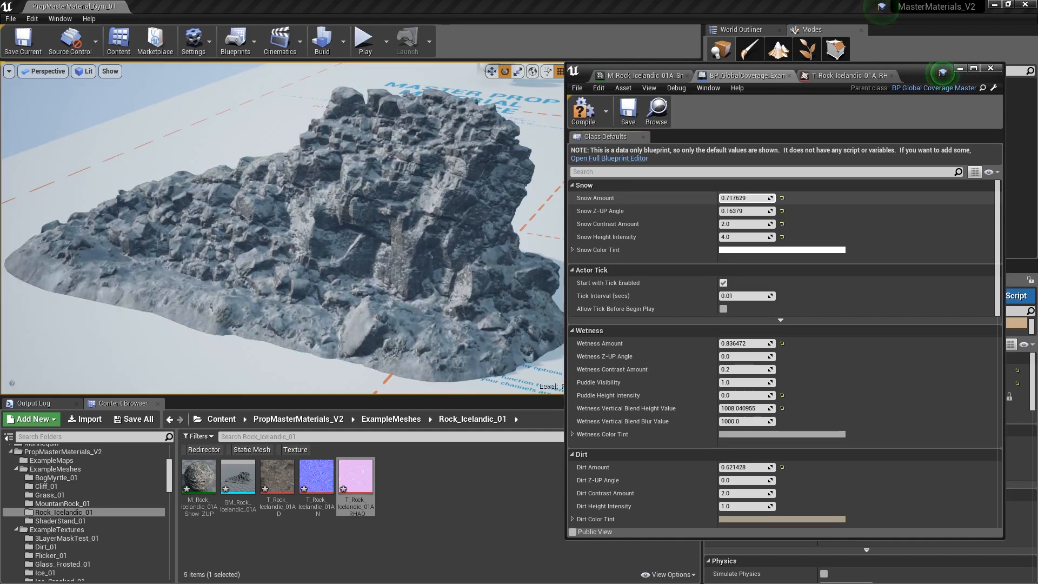
{"action": "left_click", "coordinate": [846, 74]}
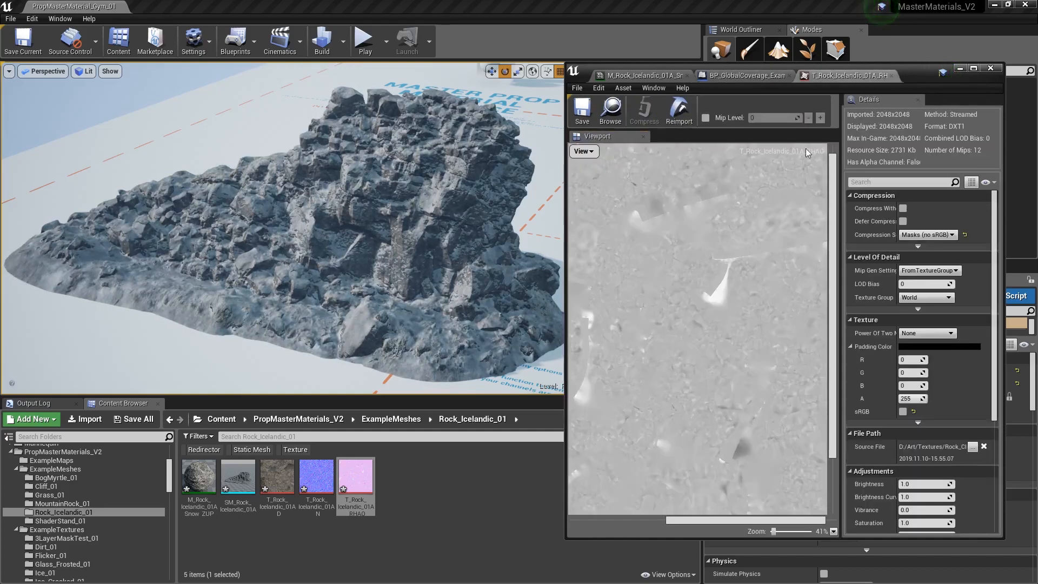
{"action": "scroll", "scroll_direction": "down", "scroll_amount": 3}
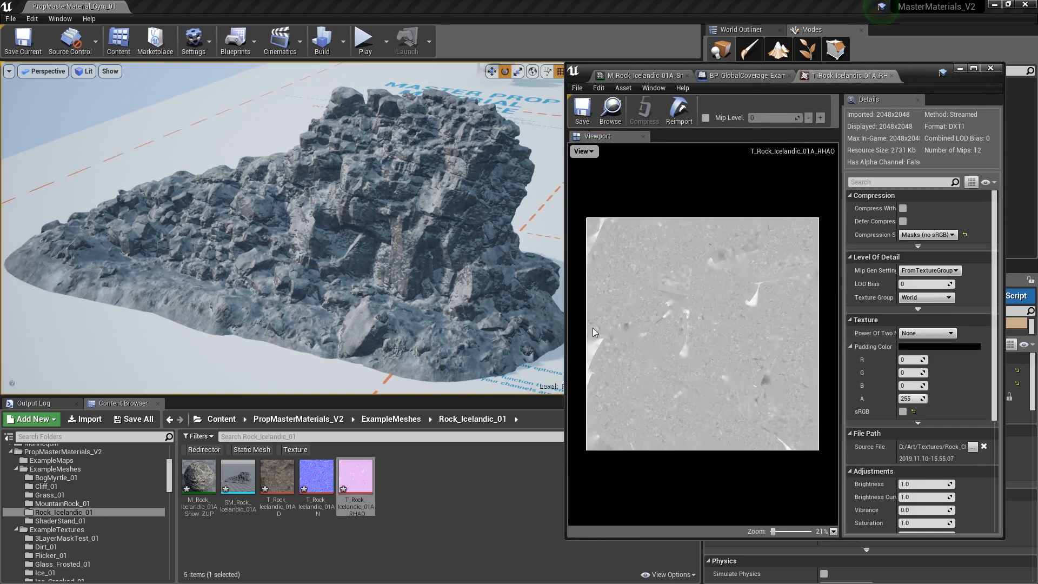
{"action": "mouse_move", "coordinate": [813, 237]}
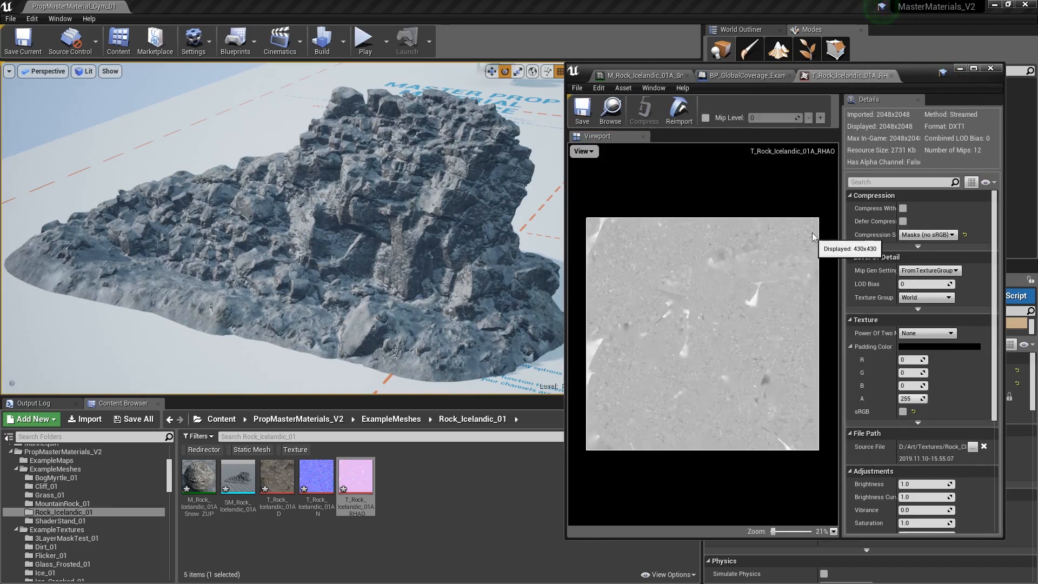
{"action": "mouse_move", "coordinate": [622, 267]}
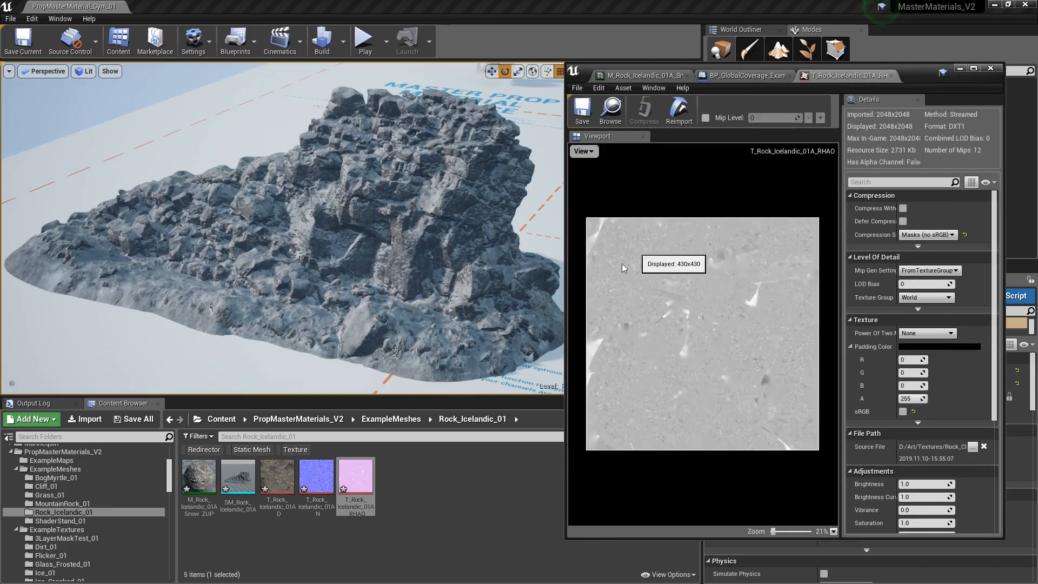
{"action": "mouse_move", "coordinate": [750, 296]}
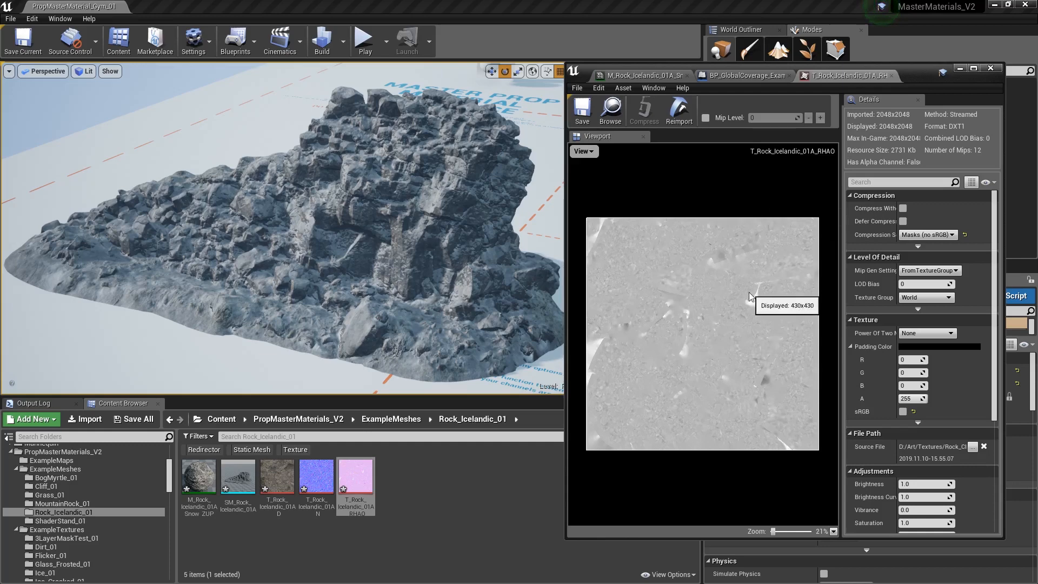
{"action": "mouse_move", "coordinate": [658, 343]}
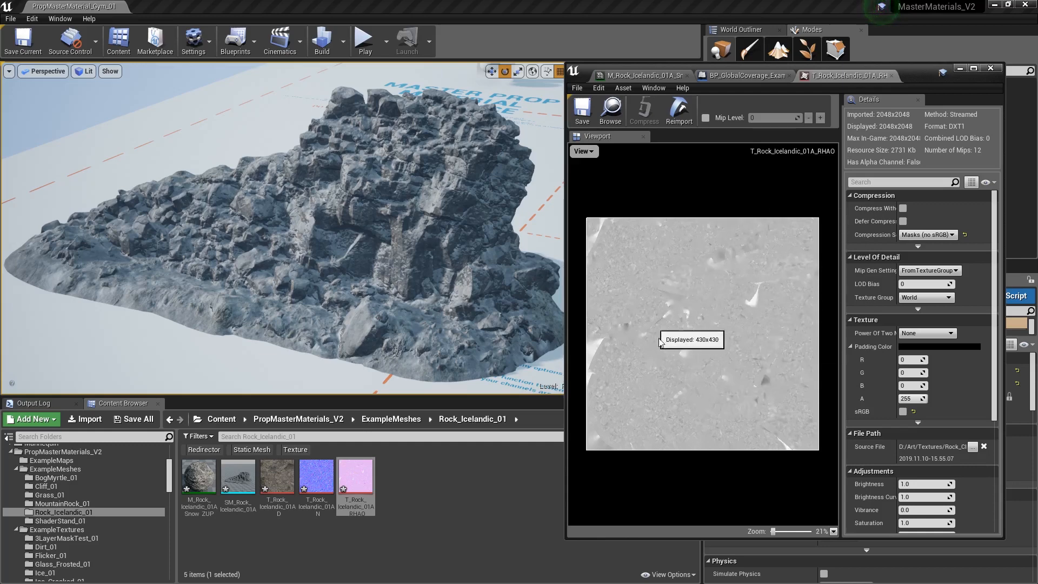
{"action": "mouse_move", "coordinate": [698, 300]}
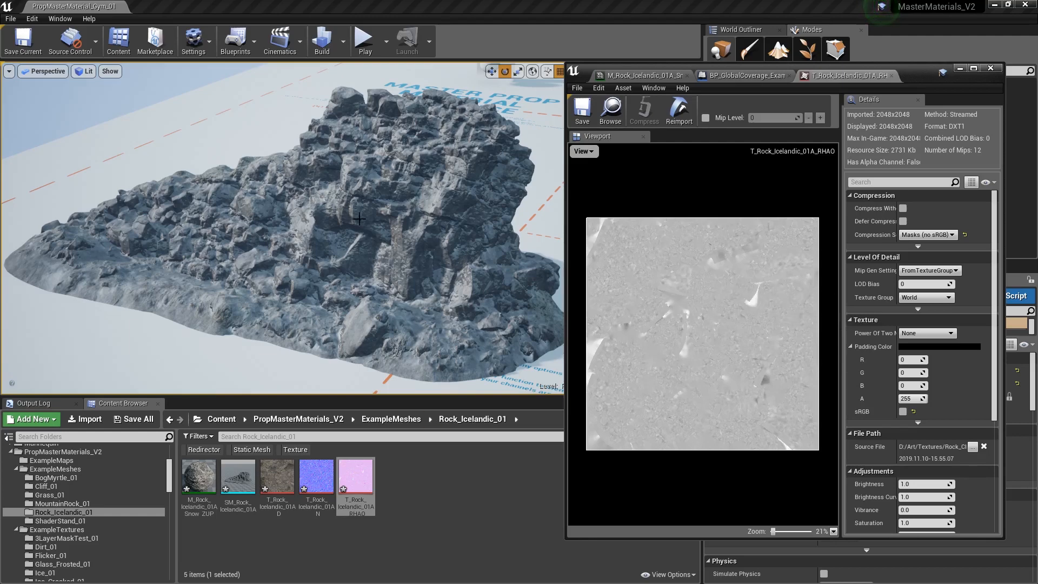
{"action": "mouse_move", "coordinate": [386, 116]}
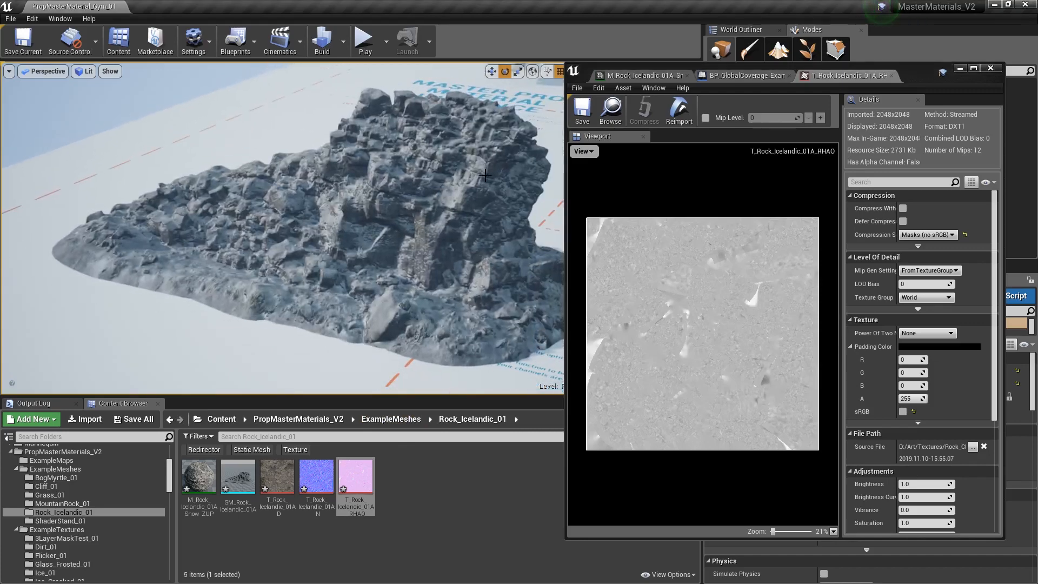
{"action": "mouse_move", "coordinate": [699, 381]}
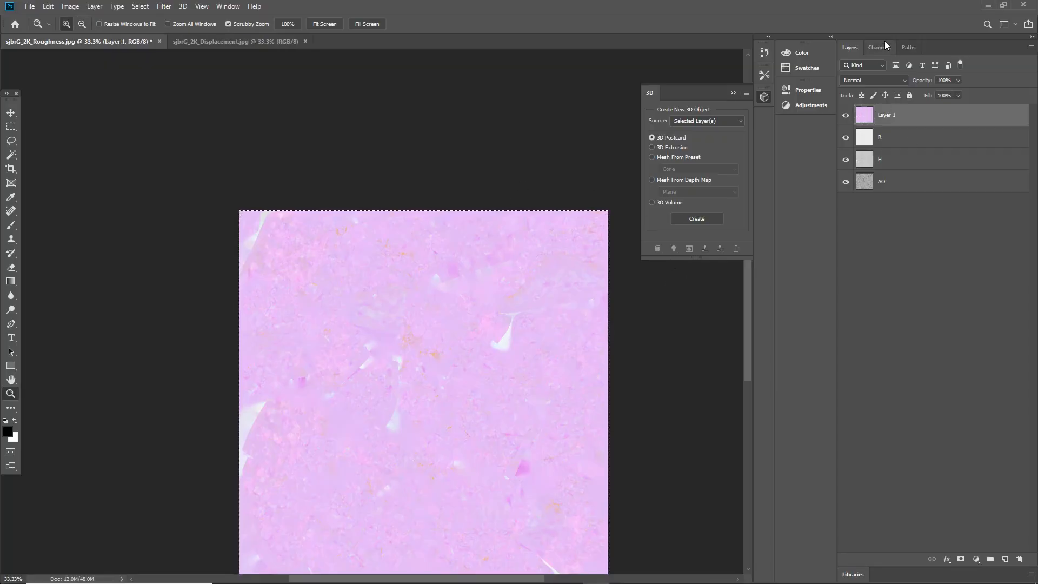
- Apply legacy Brightness/Contrast of -11 / 77 to the green channel
{"action": "left_click", "coordinate": [879, 46]}
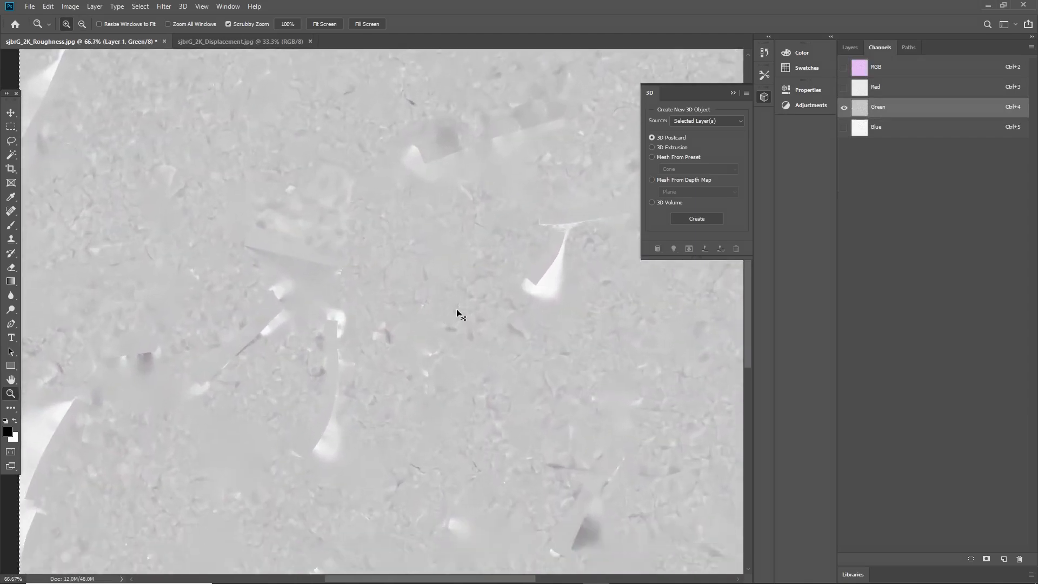
{"action": "left_click", "coordinate": [69, 6]}
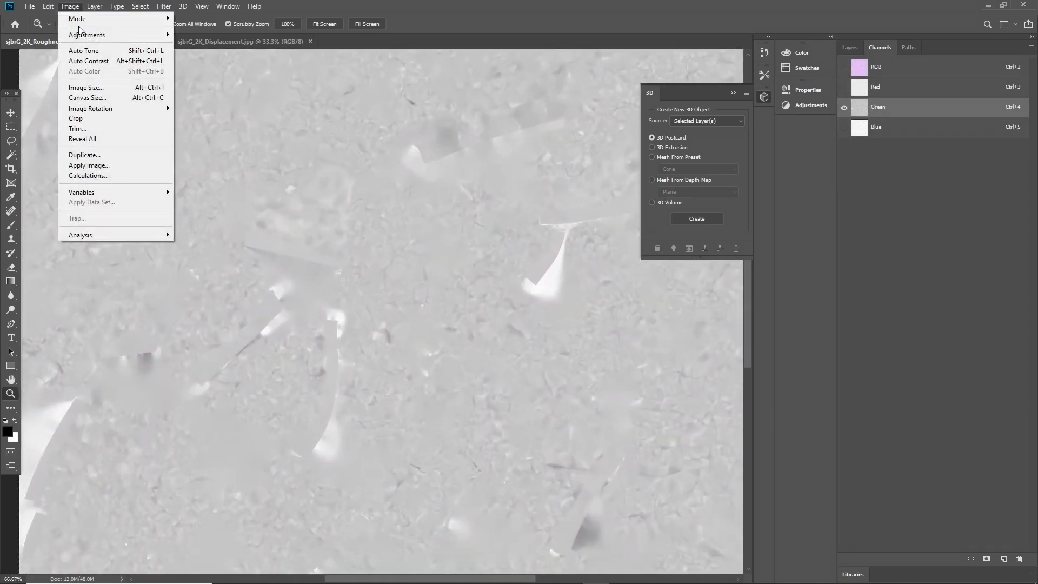
{"action": "left_click", "coordinate": [87, 35]}
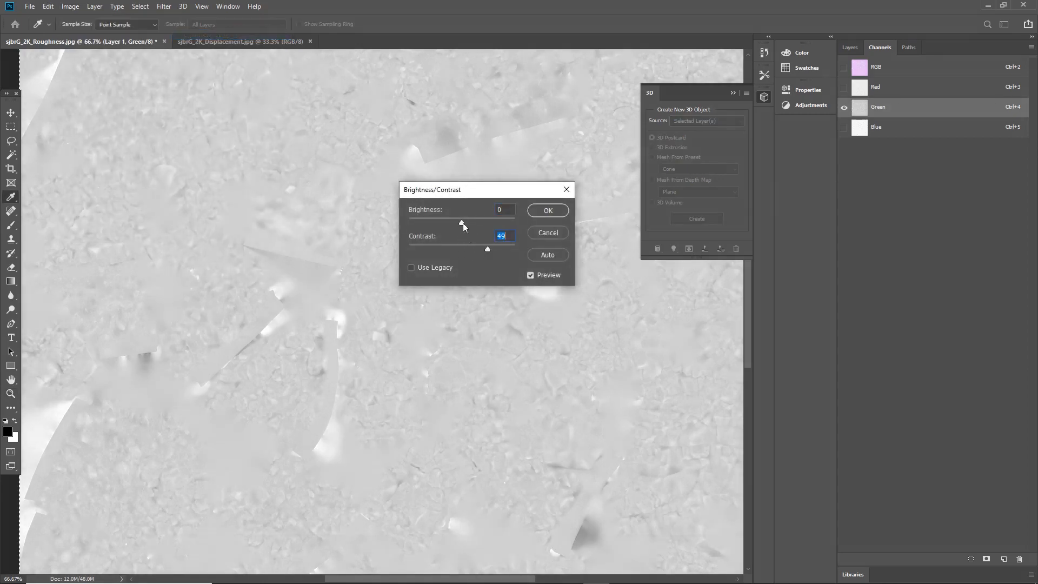
{"action": "left_click", "coordinate": [411, 267]}
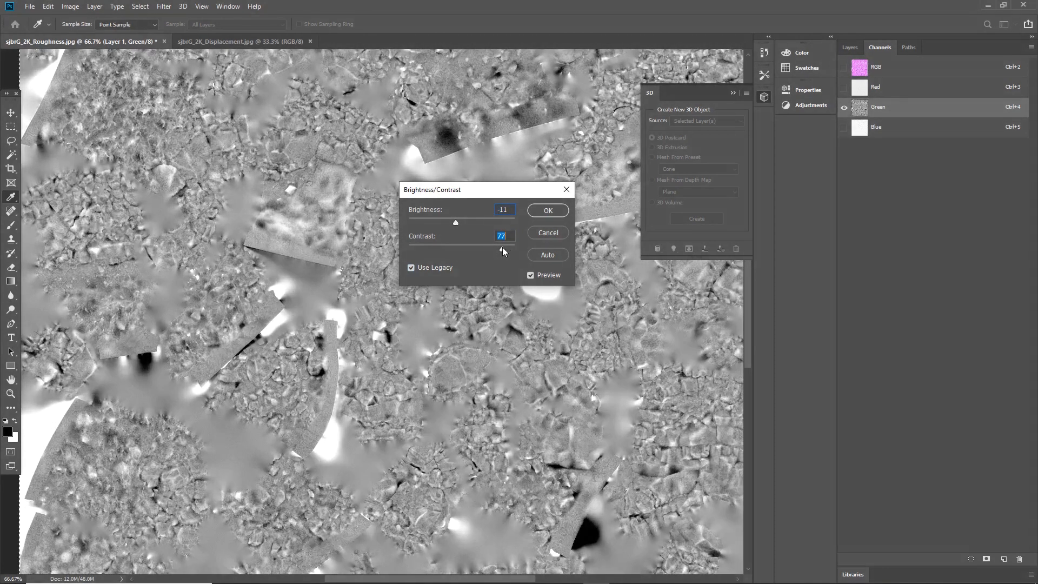
{"action": "left_click", "coordinate": [547, 209]}
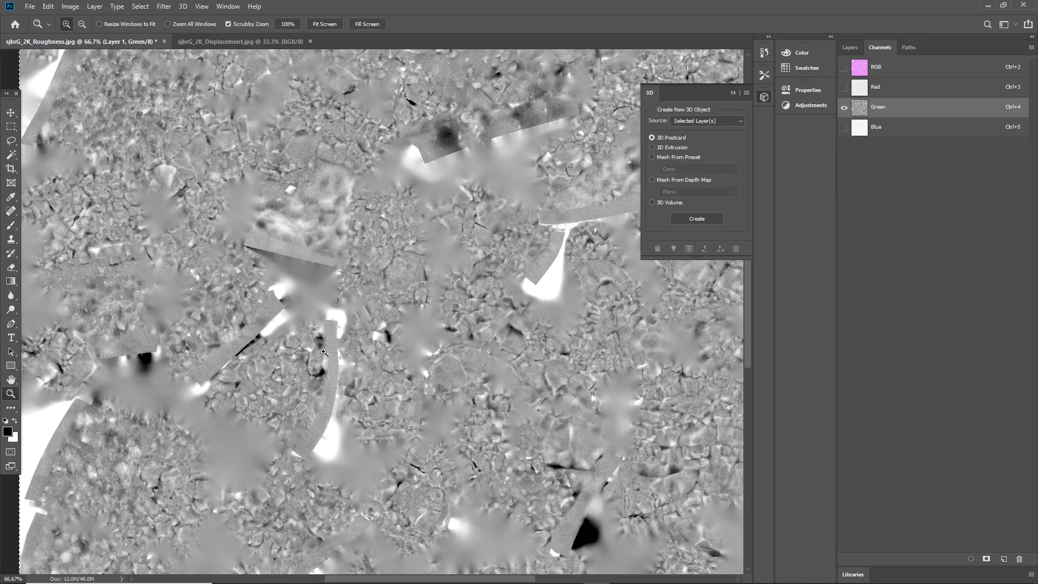
{"action": "mouse_move", "coordinate": [392, 277]}
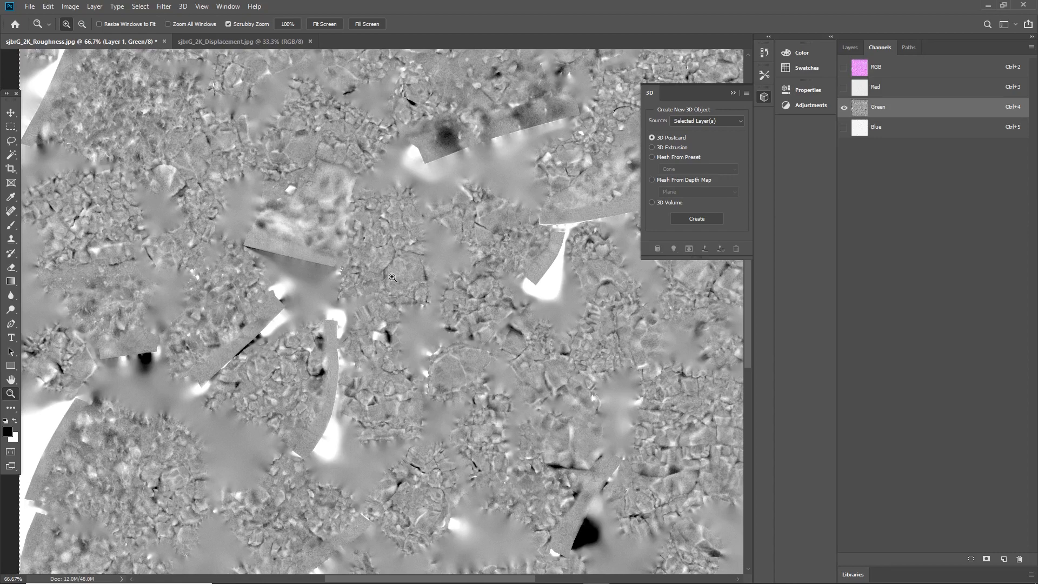
{"action": "mouse_move", "coordinate": [421, 261]}
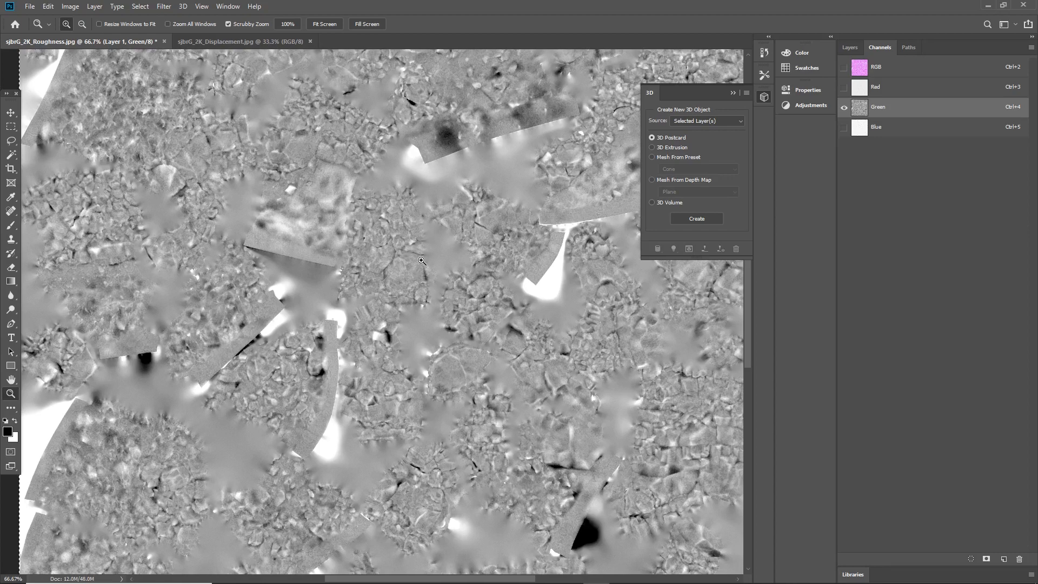
{"action": "mouse_move", "coordinate": [381, 223]}
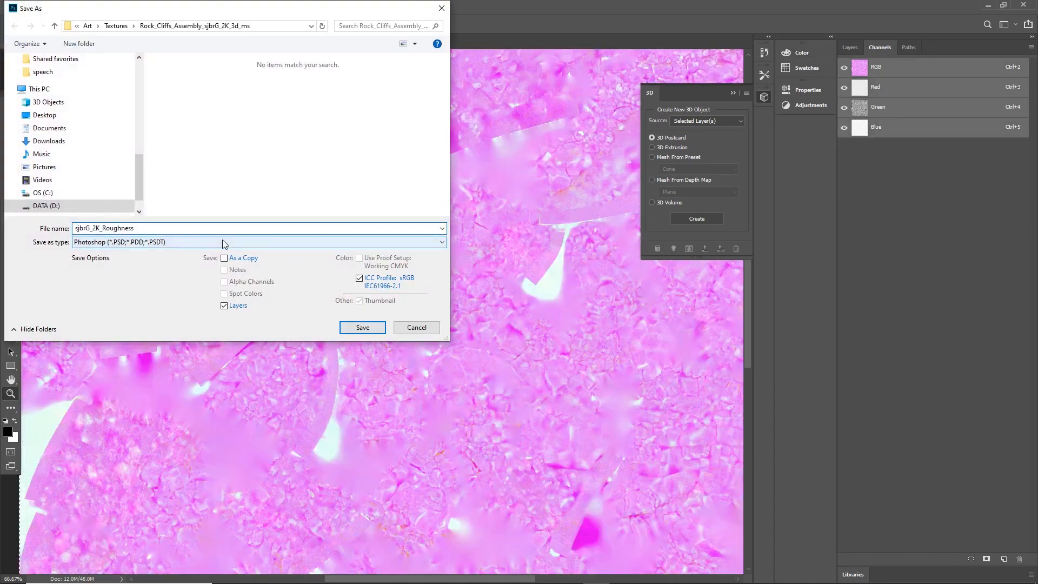
- Save the contrast-boosted texture as a JPEG at maximum quality 12
{"action": "left_click", "coordinate": [257, 241]}
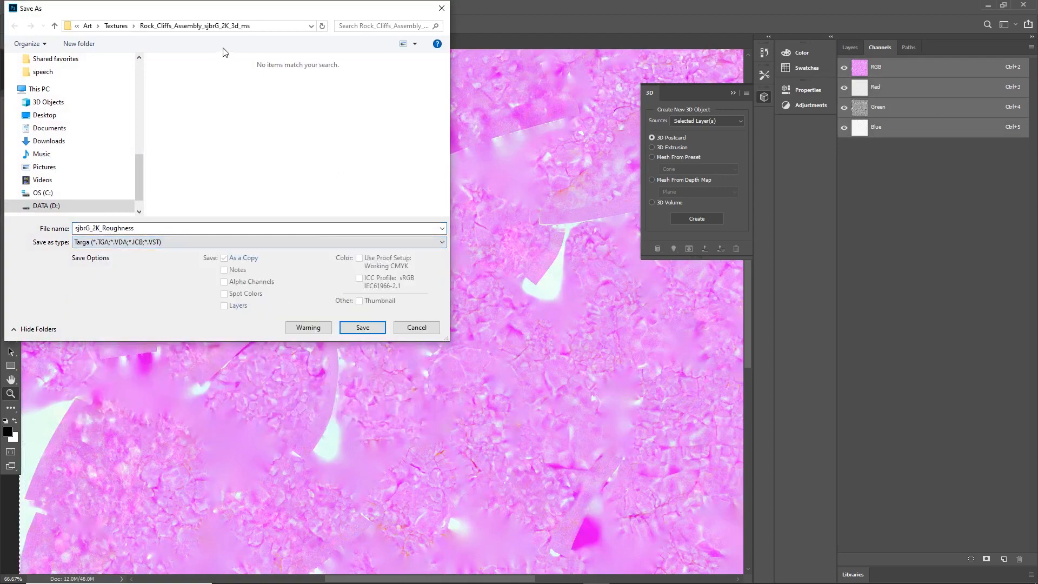
{"action": "left_click", "coordinate": [362, 326]}
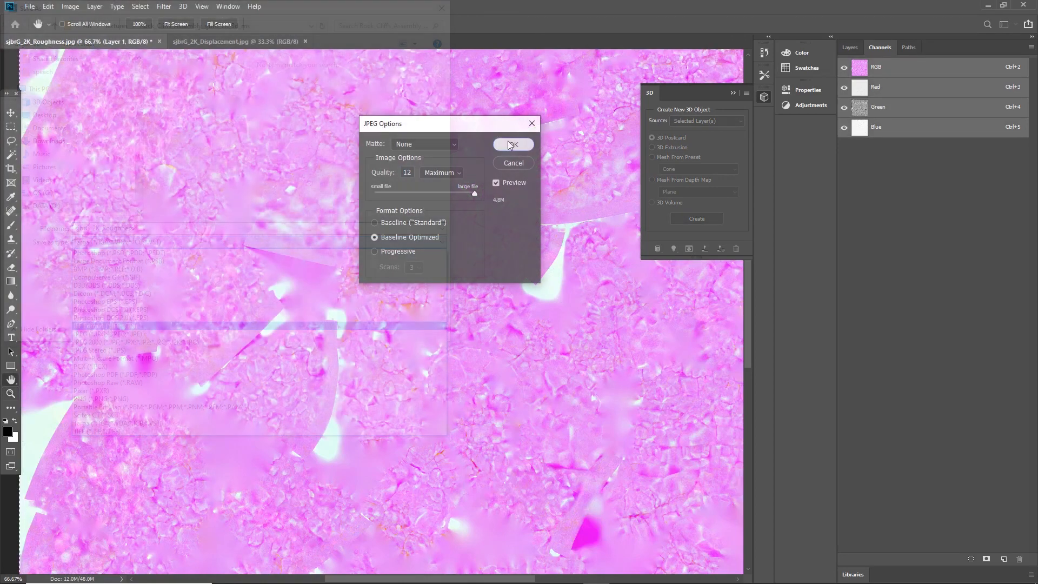
{"action": "left_click", "coordinate": [512, 145]}
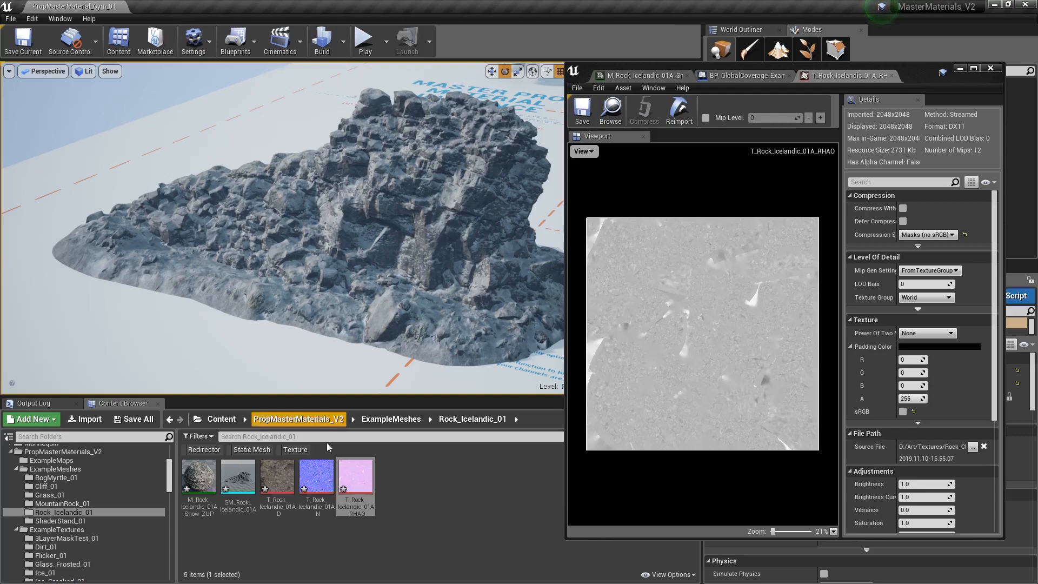
{"action": "mouse_move", "coordinate": [679, 110]}
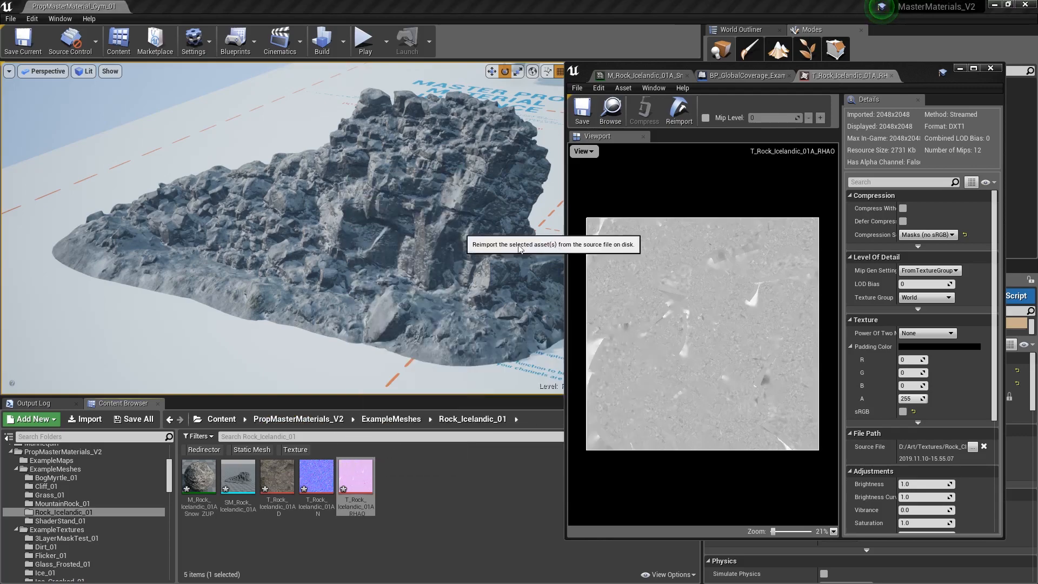
- Reimport the RHAO texture from the edited file and switch to the BP_GlobalCoverage snow settings
{"action": "left_click", "coordinate": [678, 110]}
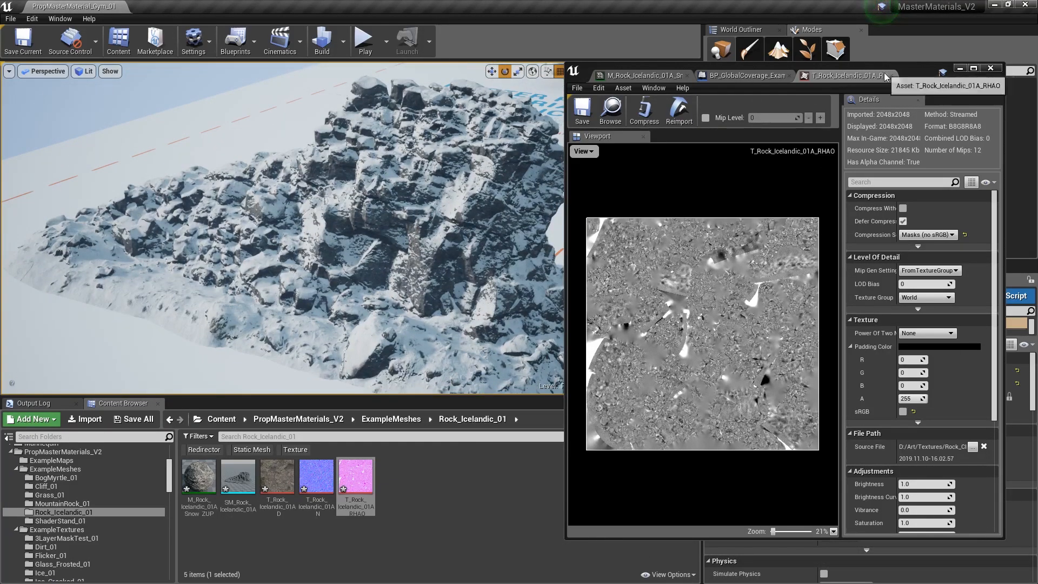
{"action": "left_click", "coordinate": [744, 75]}
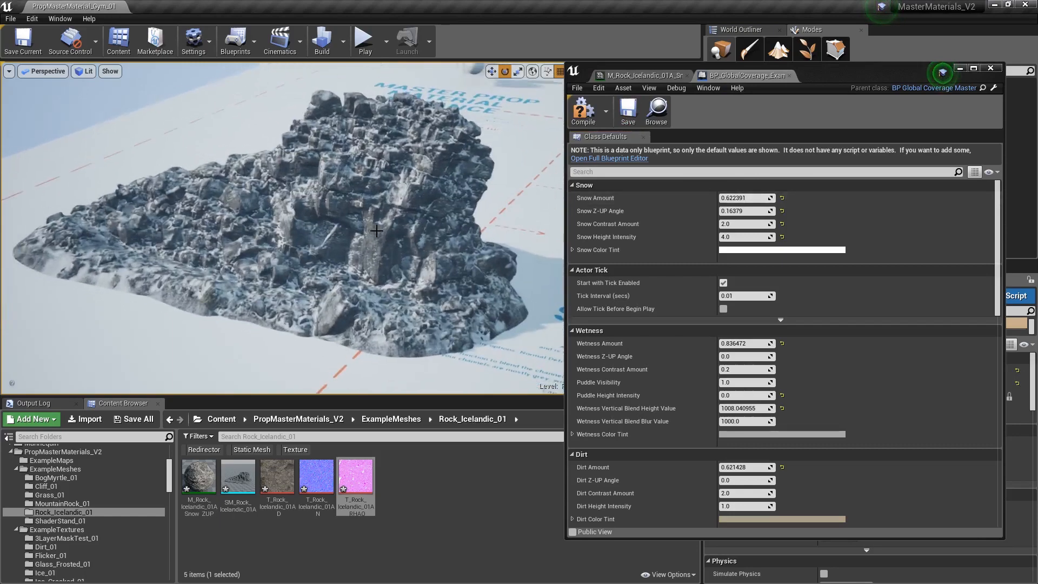
{"action": "left_click", "coordinate": [639, 74]}
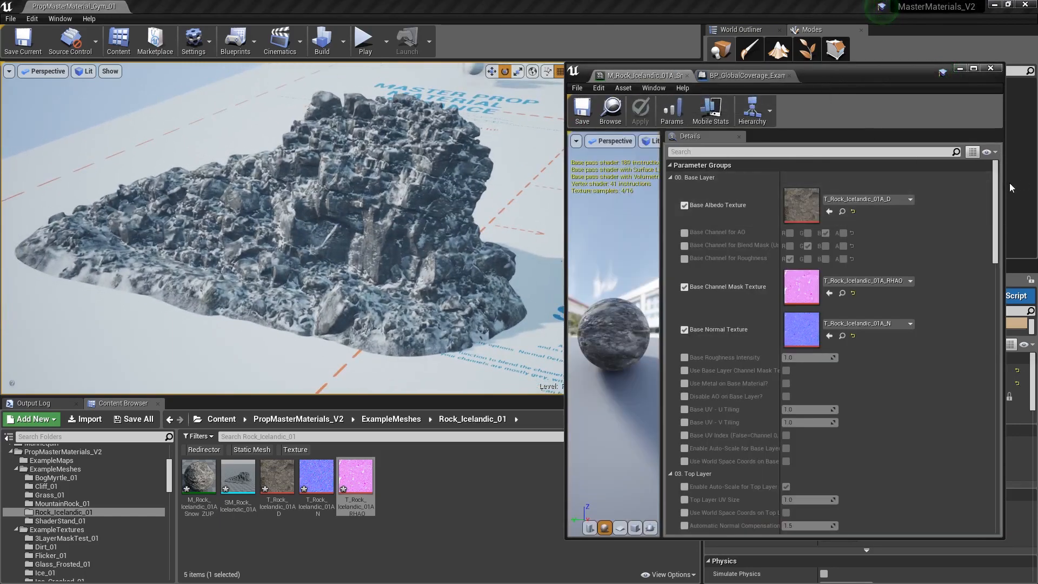
{"action": "scroll", "scroll_direction": "down", "scroll_amount": 3}
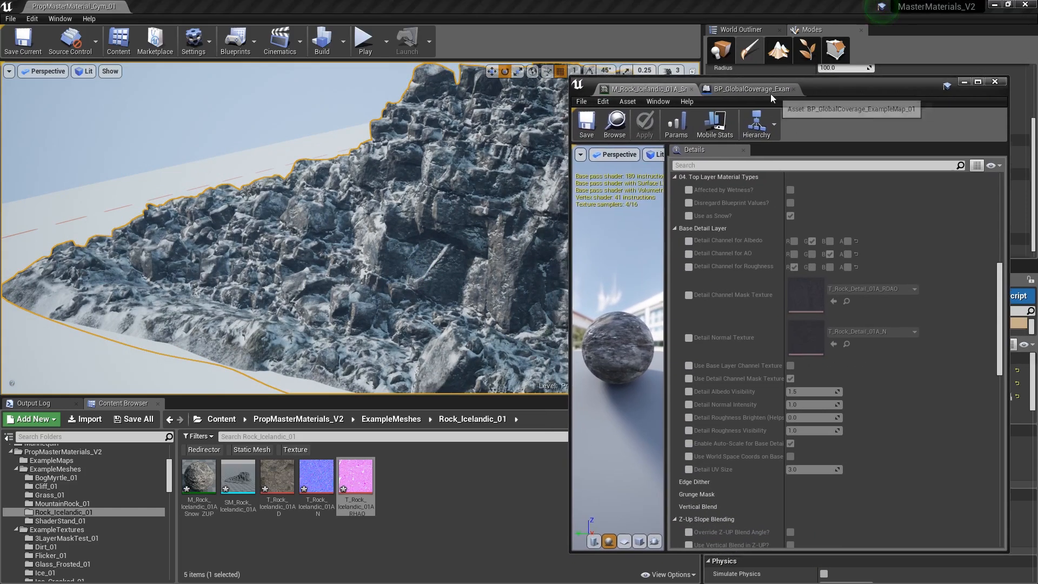
{"action": "left_click", "coordinate": [748, 89]}
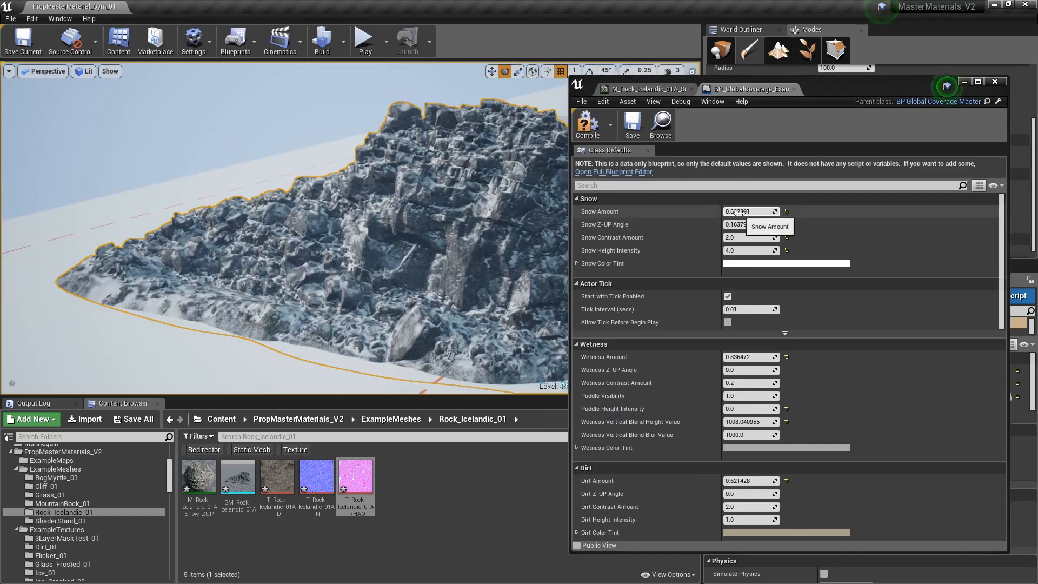
- Close the coverage blueprint window so the snowy rock viewport is clear for painting
{"action": "left_click", "coordinate": [750, 211]}
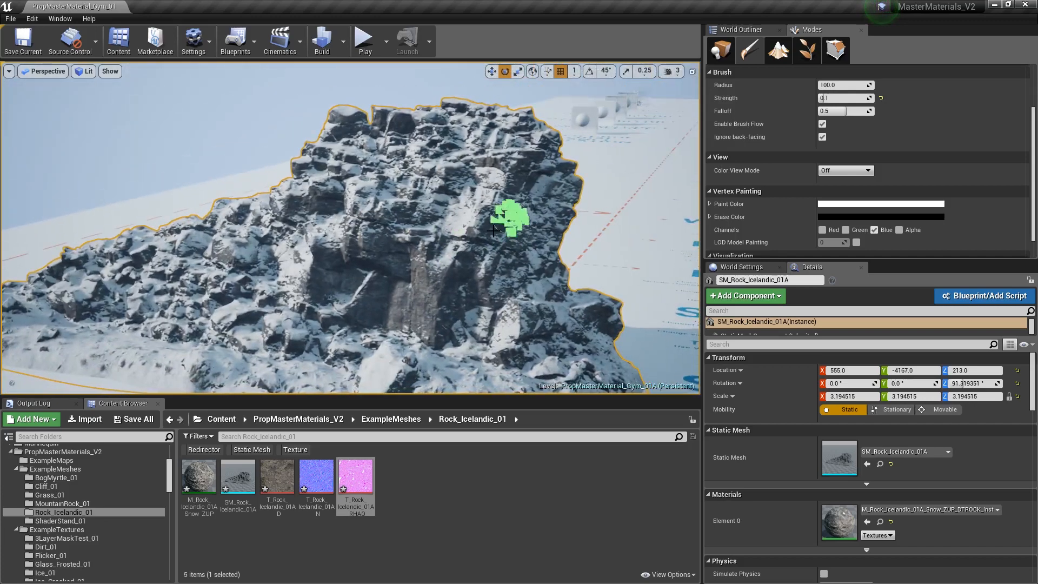
{"action": "mouse_move", "coordinate": [460, 252]}
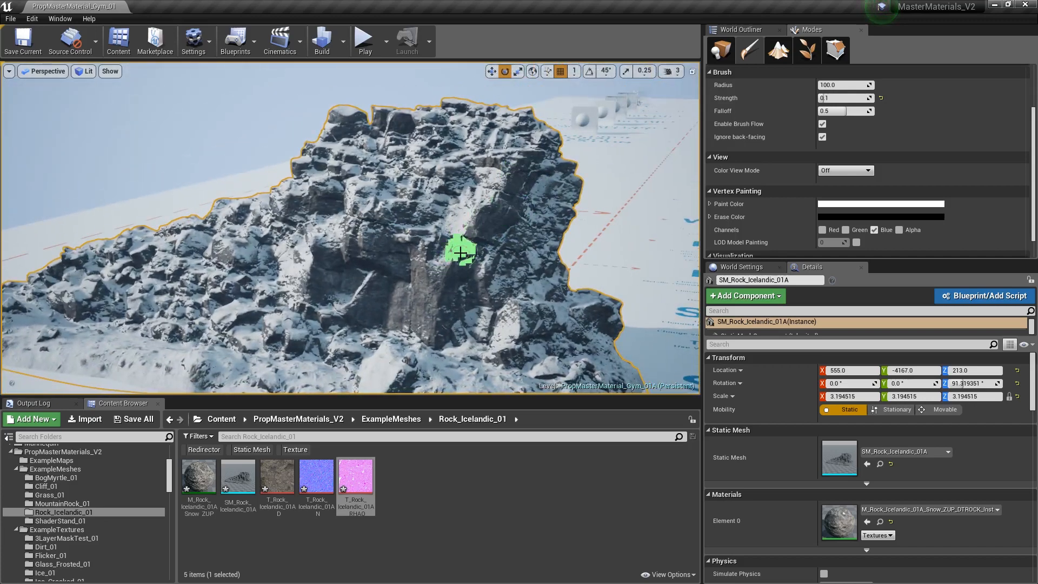